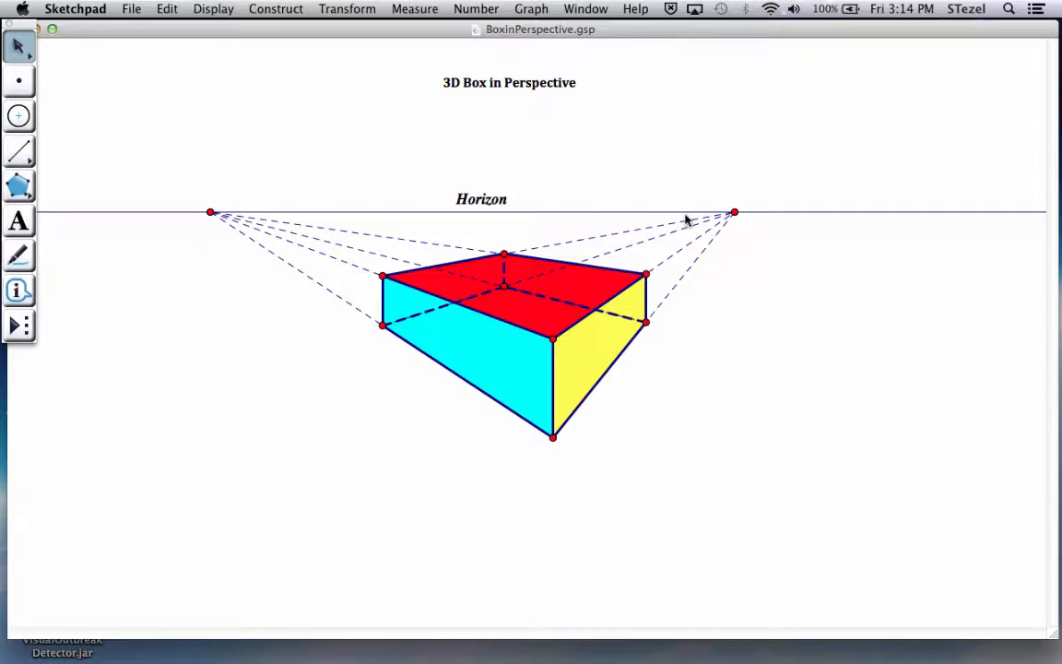
{"action": "mouse_move", "coordinate": [690, 217]}
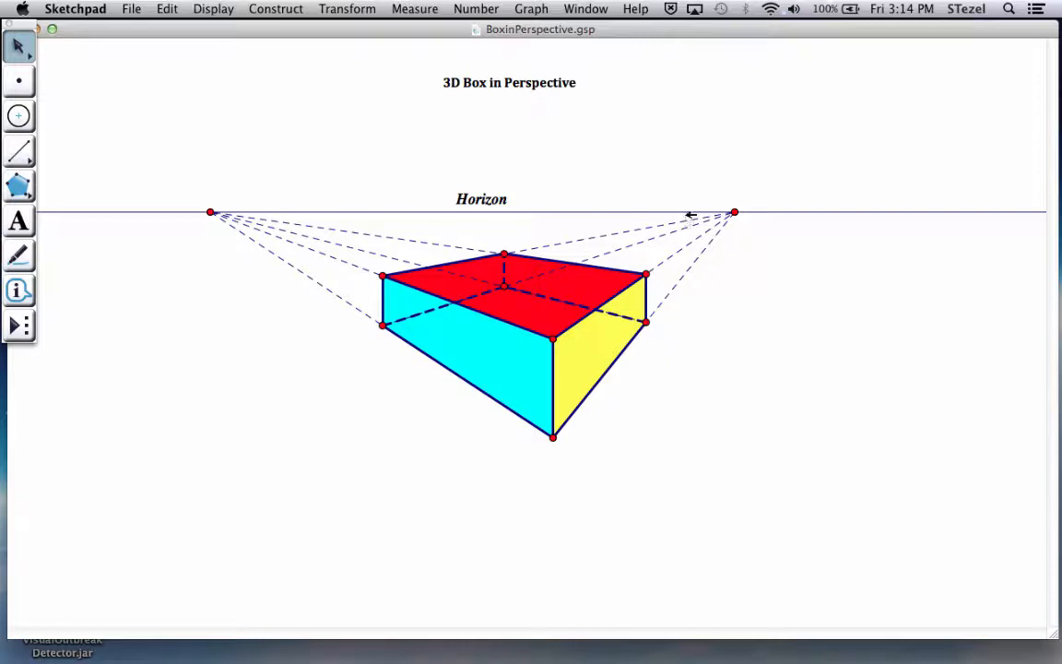
{"action": "mouse_move", "coordinate": [560, 339]}
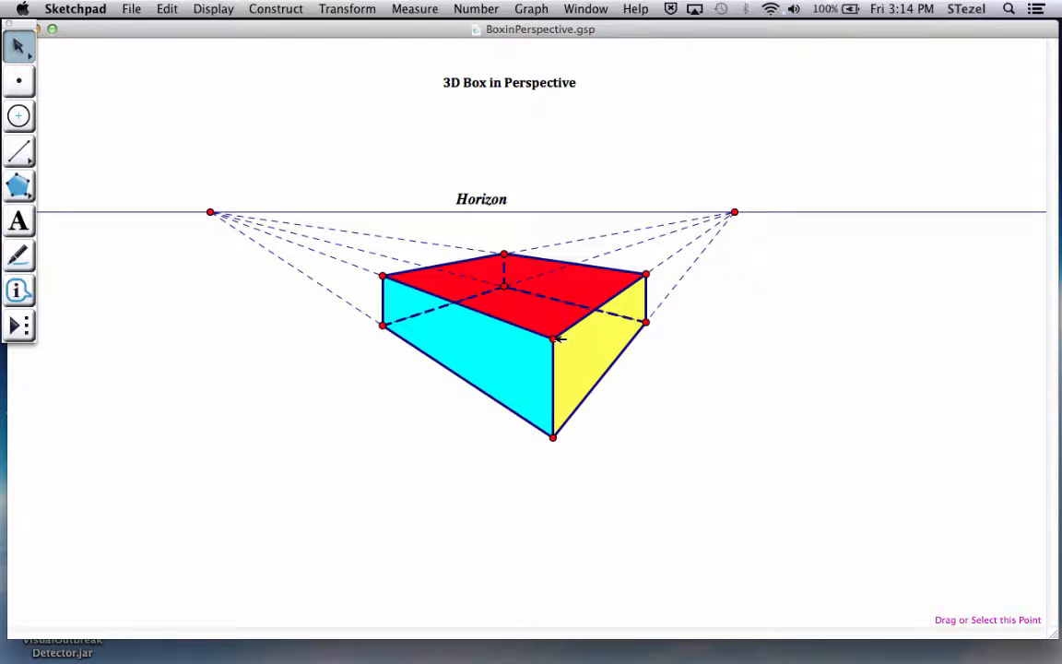
Step: Lower the front corner, move the right vanishing point further right, and reshape the box's corners
{"action": "left_click_drag", "start_coordinate": [553, 325], "coordinate": [553, 348]}
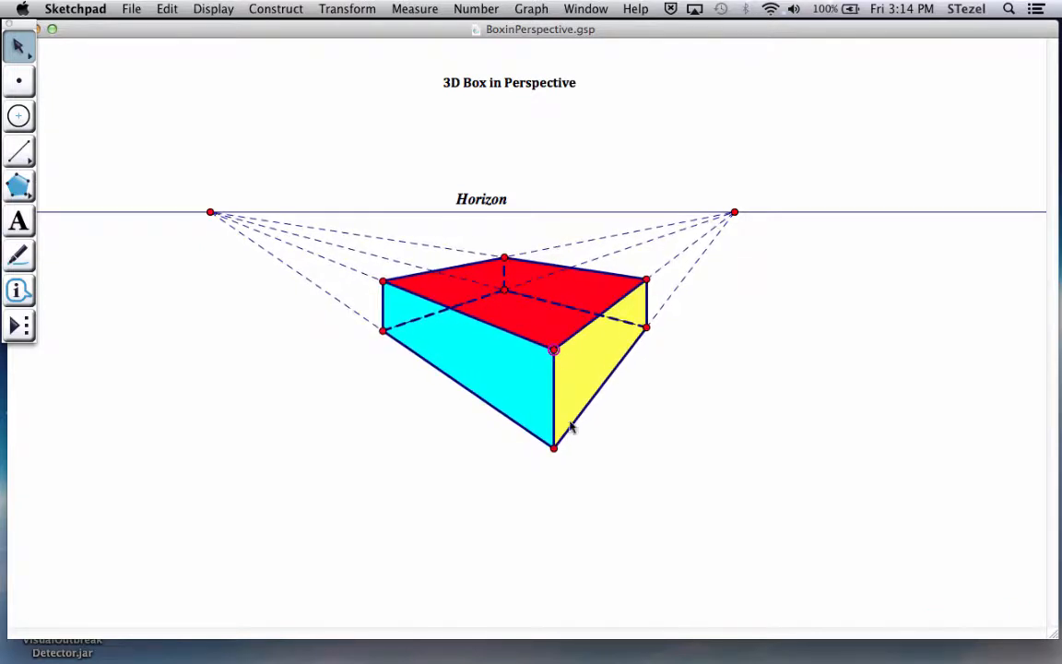
{"action": "left_click_drag", "start_coordinate": [734, 212], "coordinate": [765, 212]}
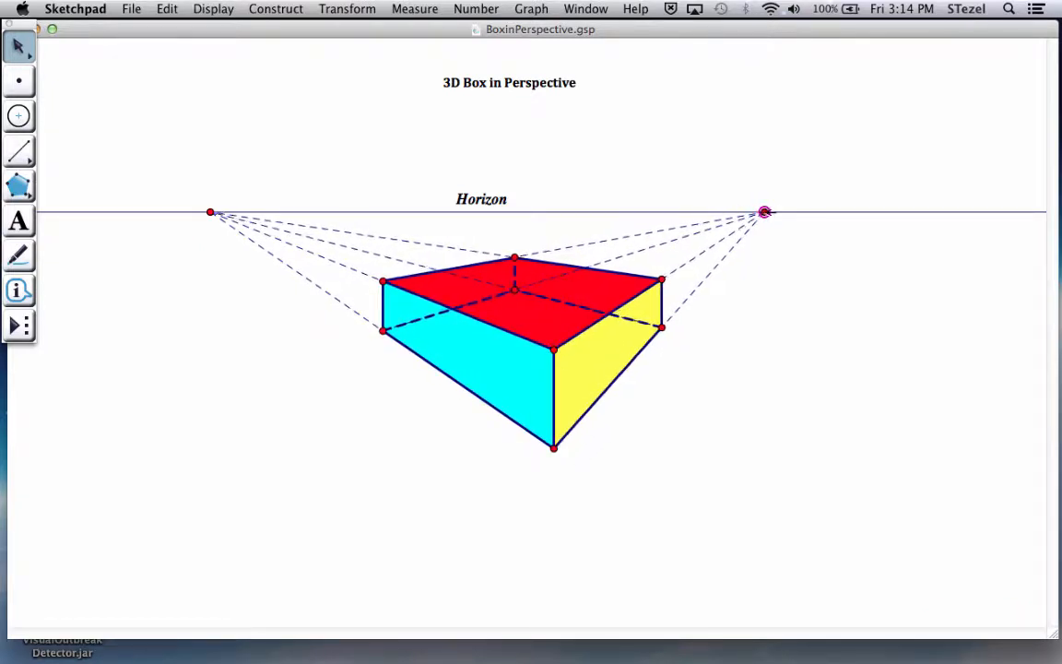
{"action": "left_click_drag", "start_coordinate": [765, 213], "coordinate": [777, 212]}
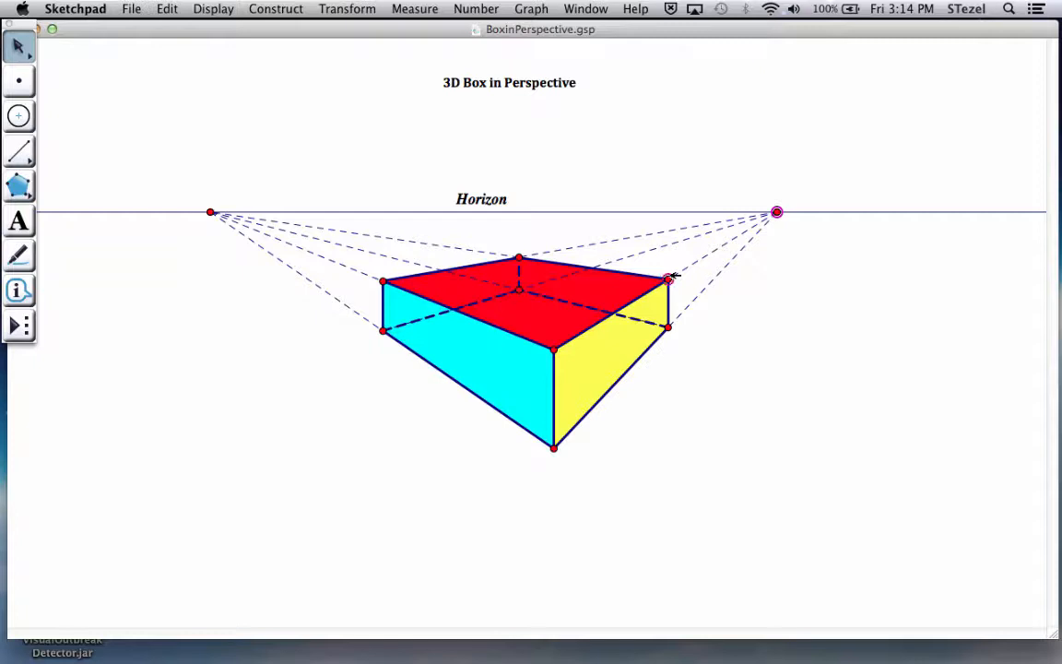
{"action": "left_click_drag", "start_coordinate": [669, 277], "coordinate": [693, 265]}
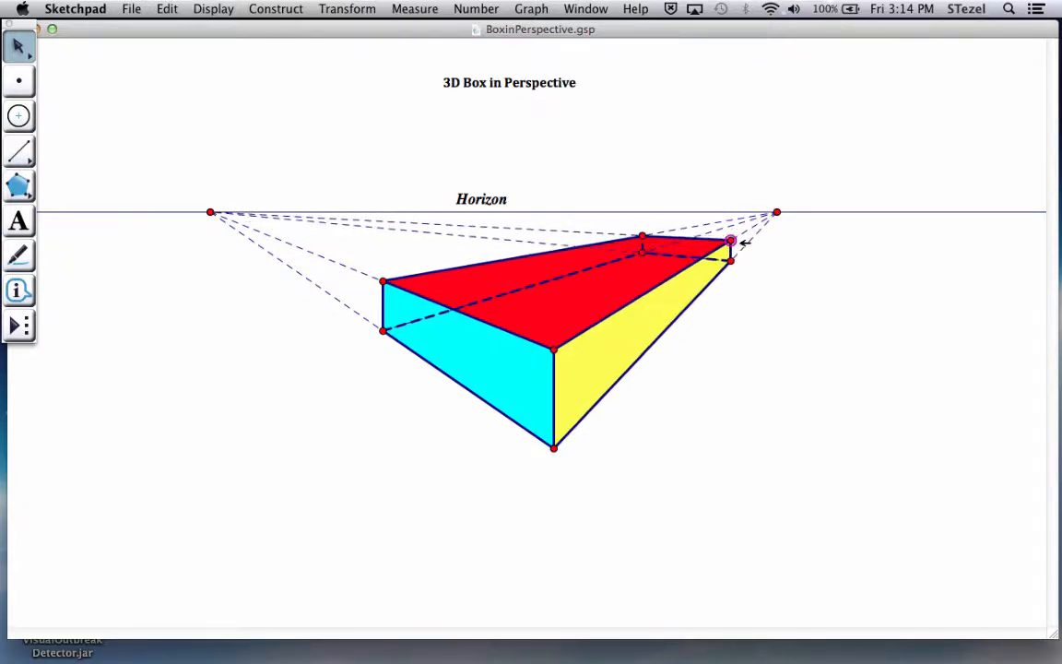
{"action": "left_click_drag", "start_coordinate": [731, 242], "coordinate": [687, 268]}
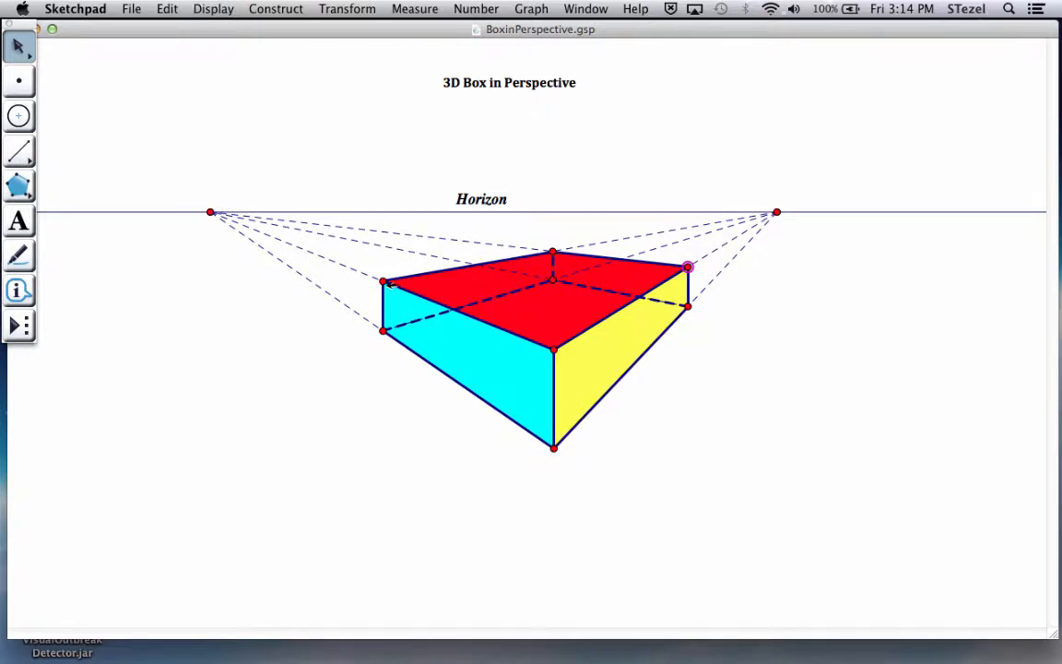
{"action": "left_click_drag", "start_coordinate": [687, 267], "coordinate": [387, 283]}
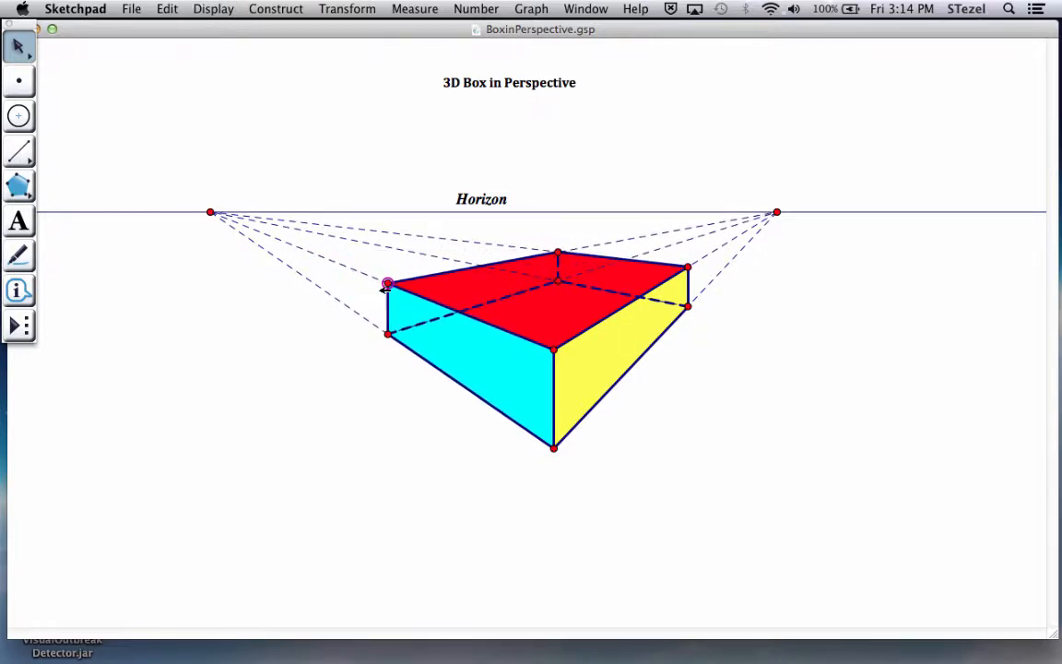
{"action": "left_click_drag", "start_coordinate": [388, 284], "coordinate": [408, 292]}
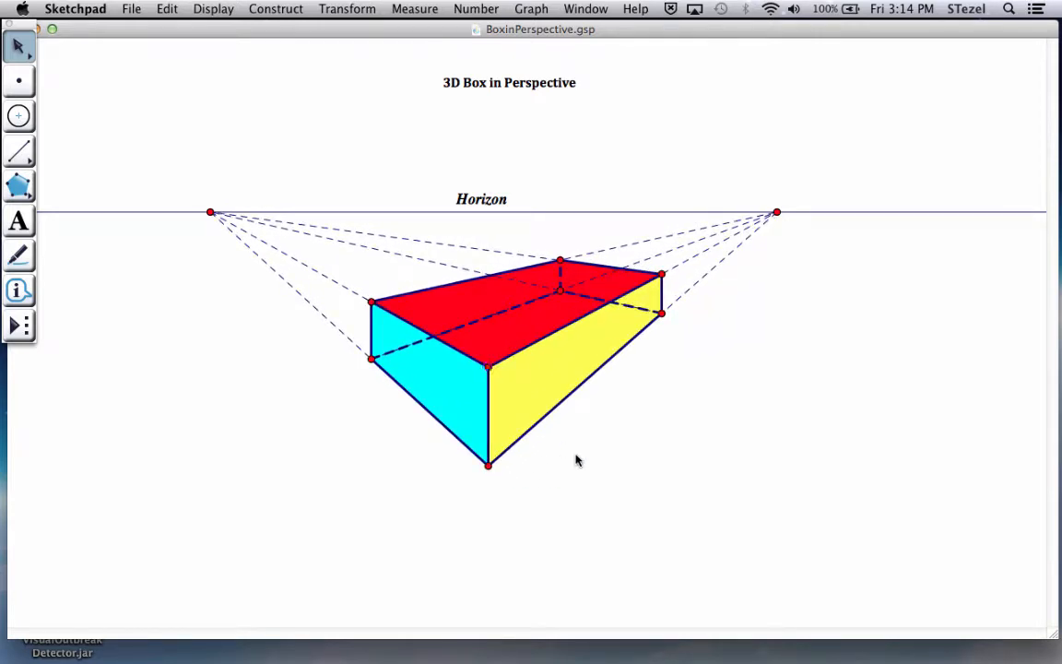
Step: Create a new blank sketch and maximize its window
{"action": "left_click", "coordinate": [131, 8]}
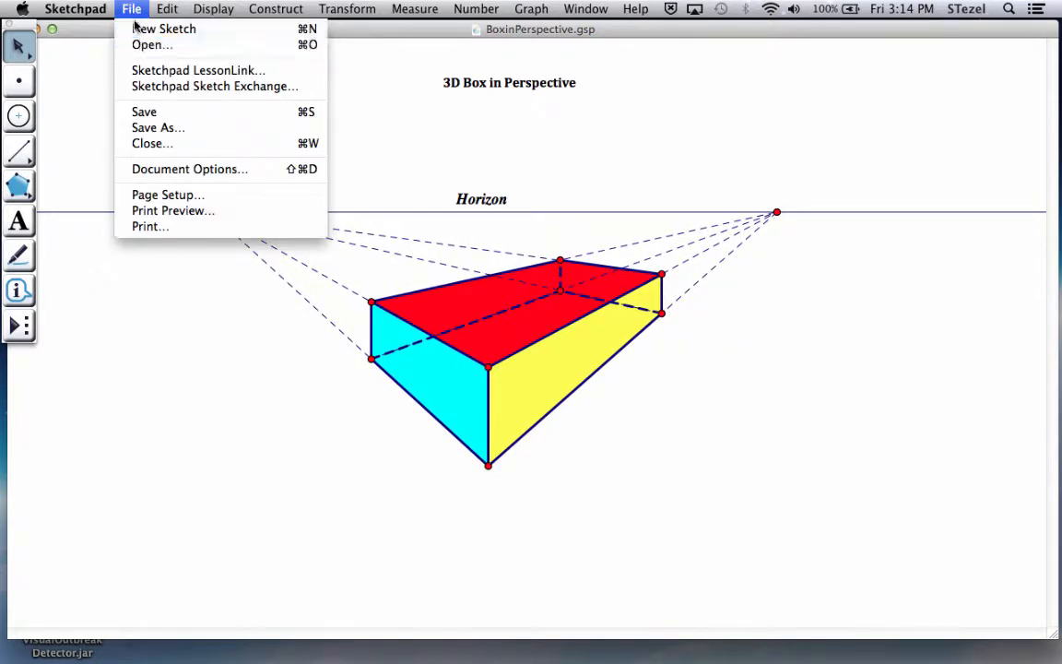
{"action": "mouse_move", "coordinate": [165, 29]}
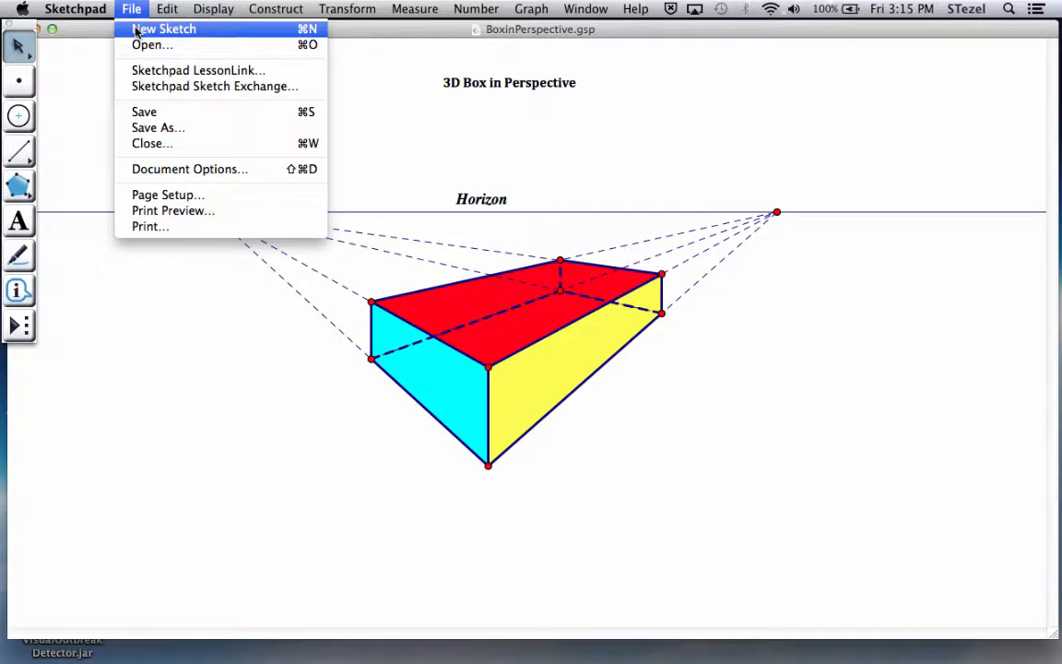
{"action": "left_click", "coordinate": [164, 28]}
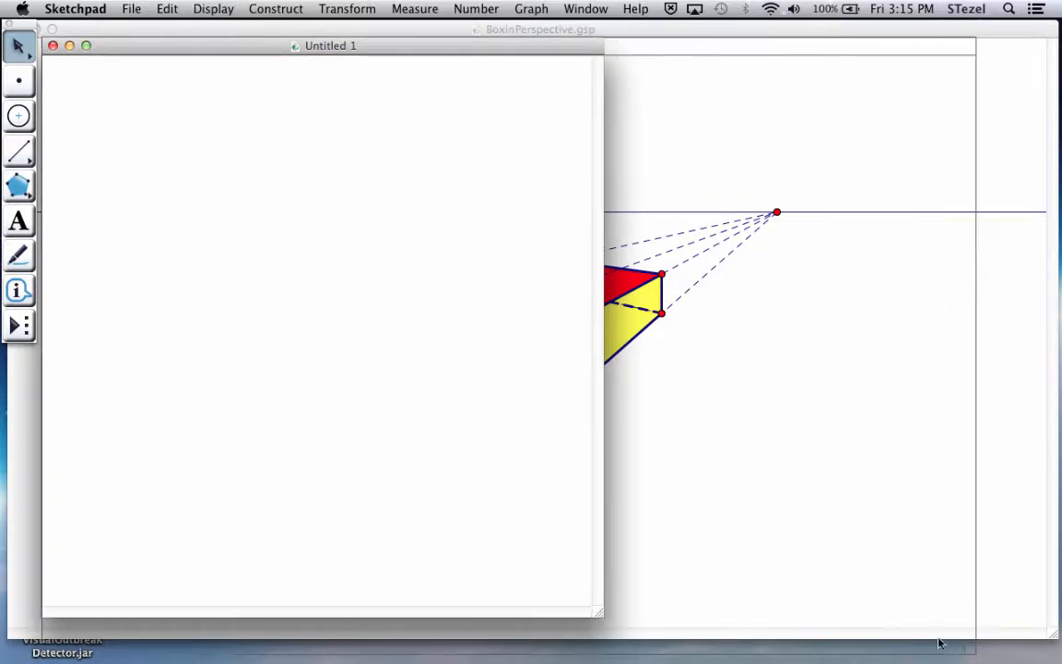
{"action": "left_click", "coordinate": [18, 151]}
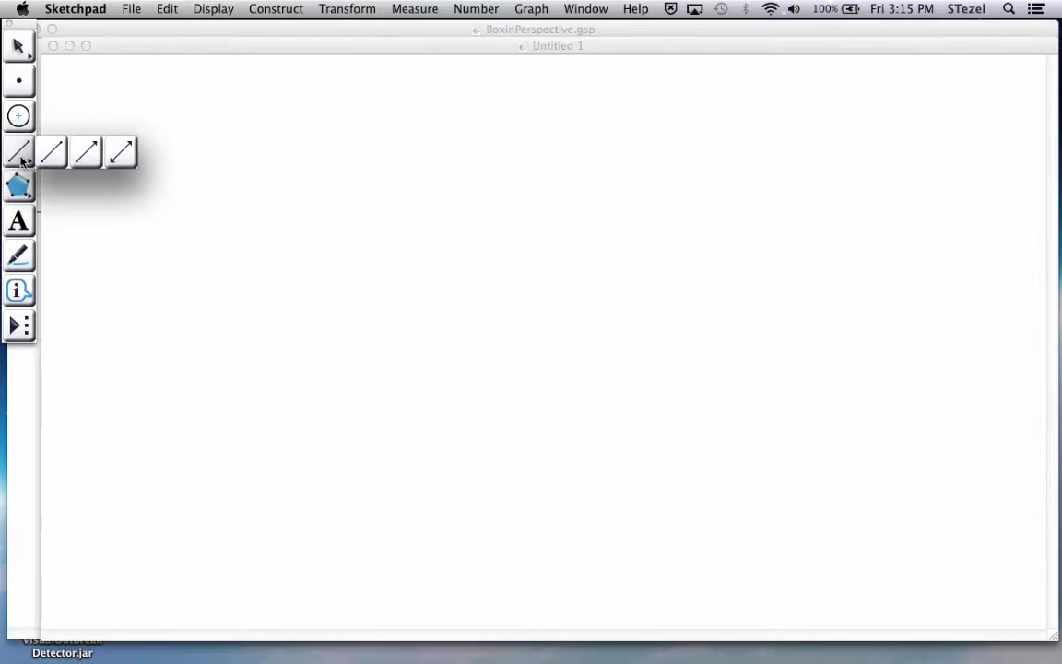
Step: Draw a long horizontal line through two points with the Line tool
{"action": "left_click", "coordinate": [120, 152]}
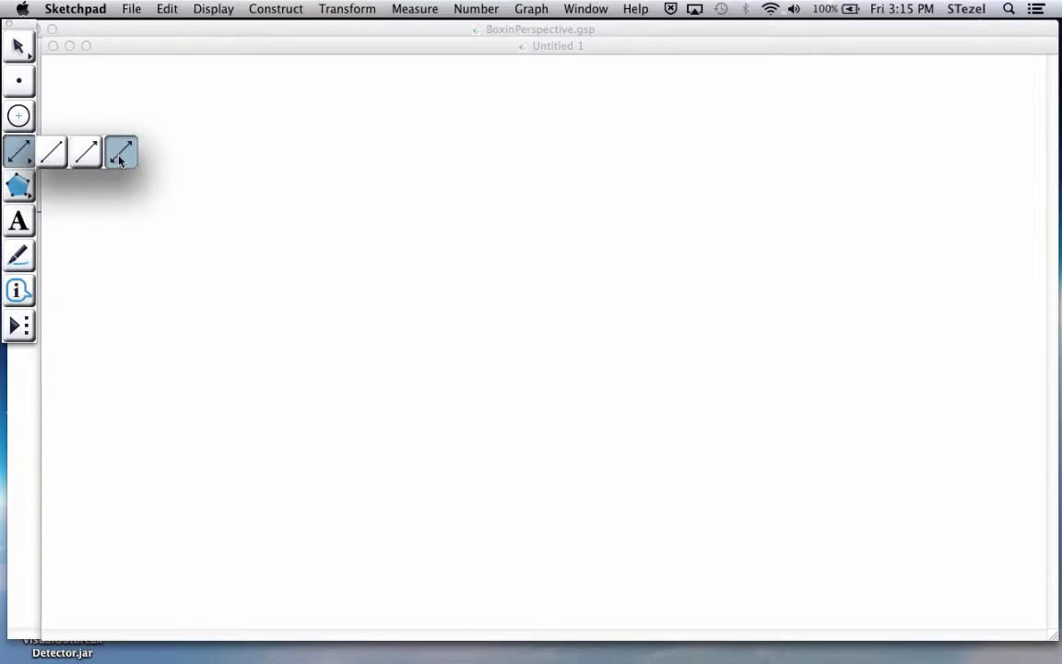
{"action": "left_click_drag", "start_coordinate": [260, 244], "coordinate": [725, 244]}
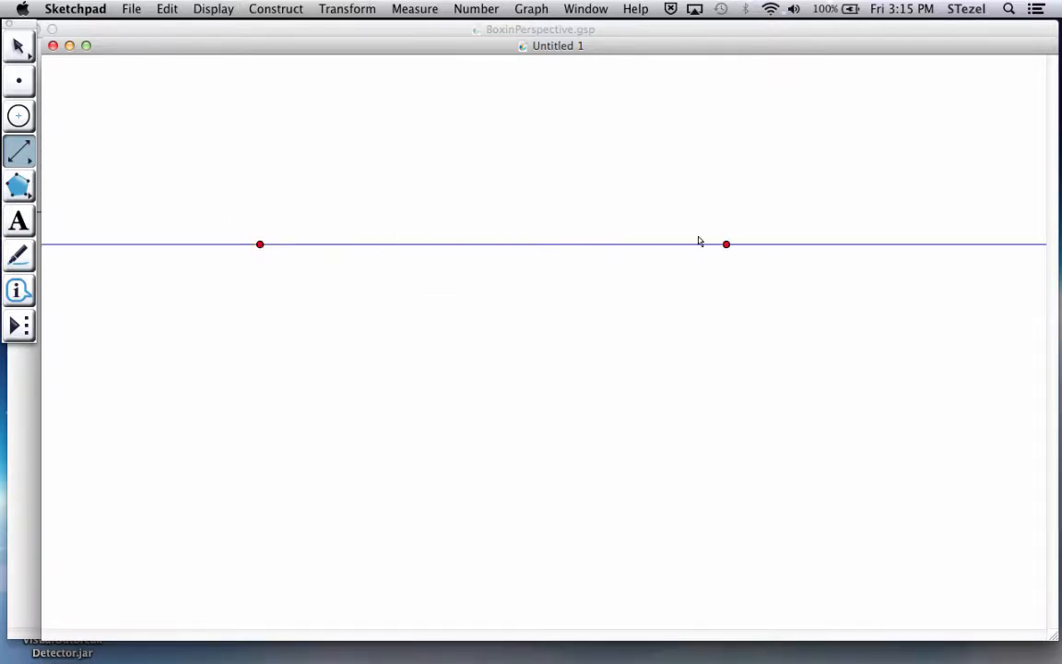
{"action": "left_click_drag", "start_coordinate": [725, 244], "coordinate": [782, 243]}
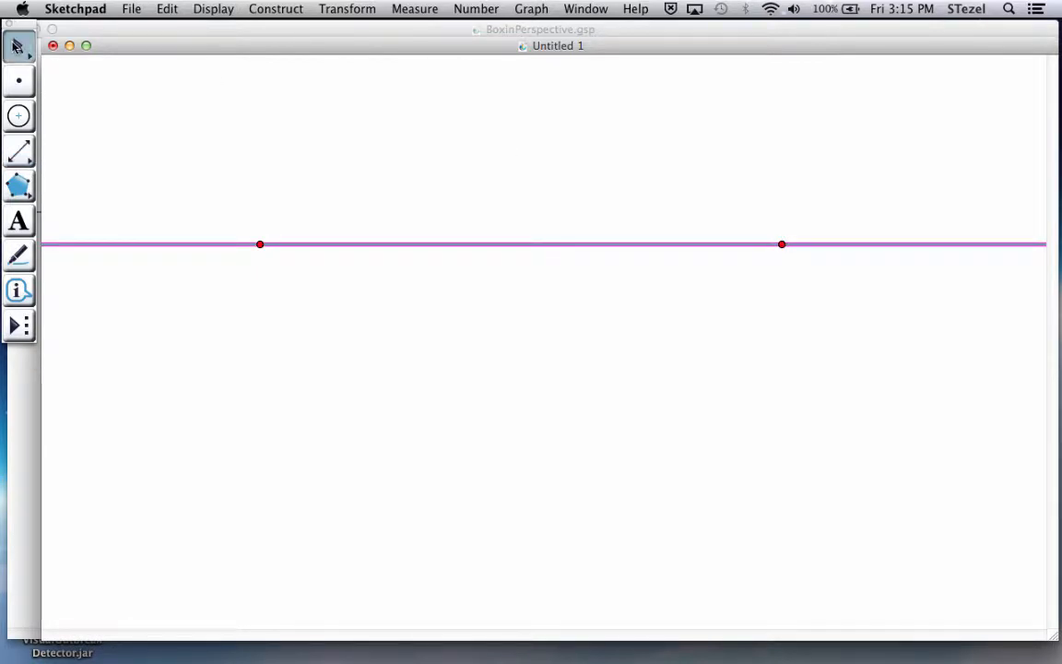
Step: Give the horizon line a Medium line style
{"action": "left_click", "coordinate": [213, 8]}
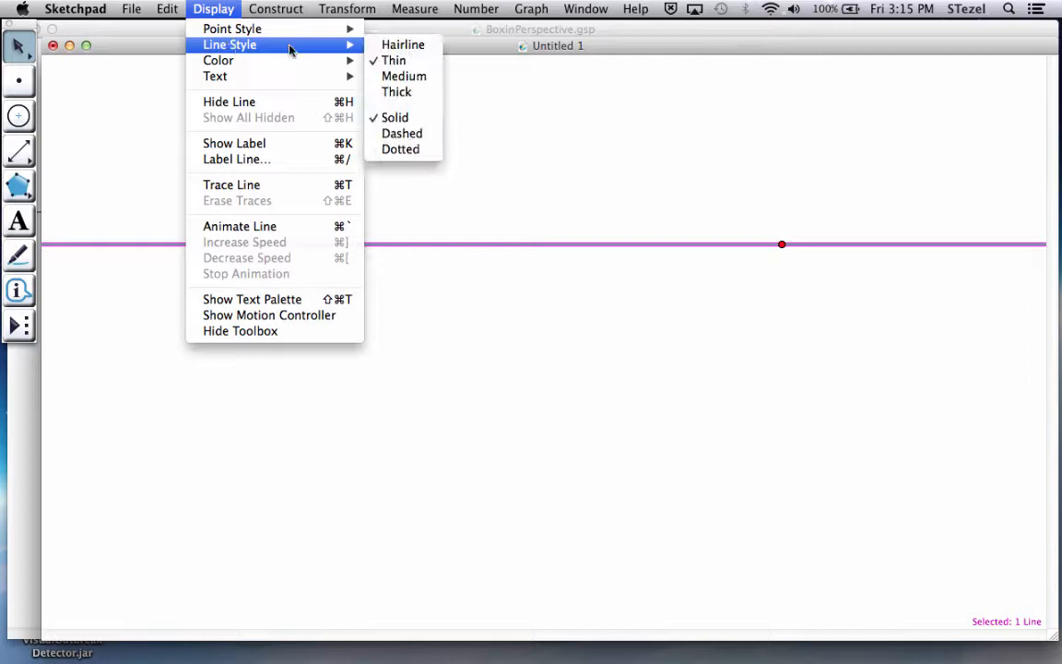
{"action": "mouse_move", "coordinate": [404, 77]}
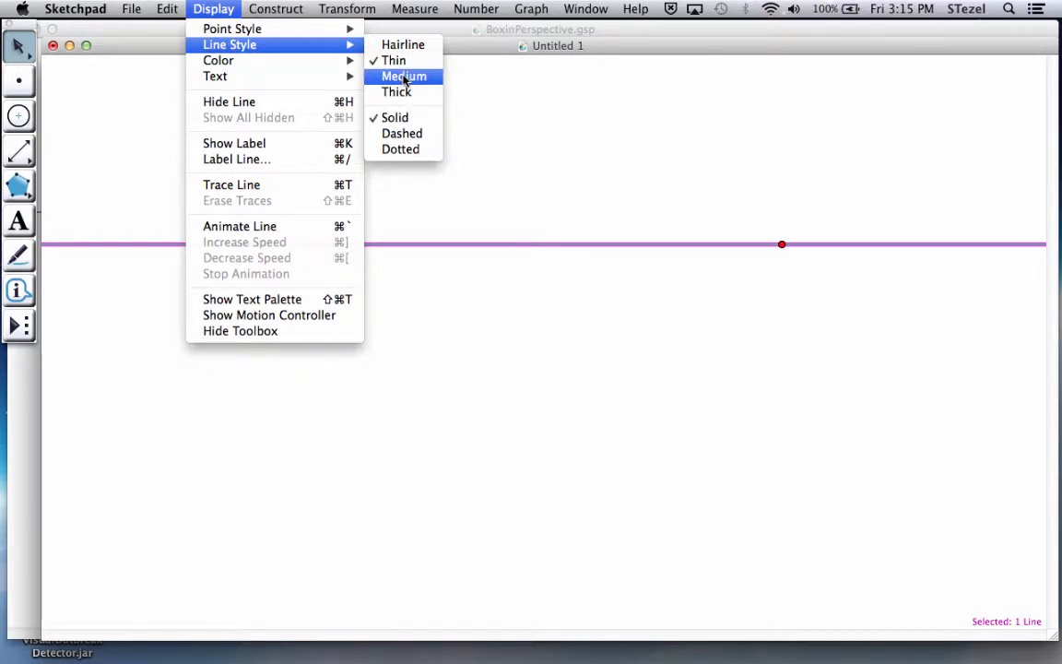
{"action": "left_click", "coordinate": [393, 60]}
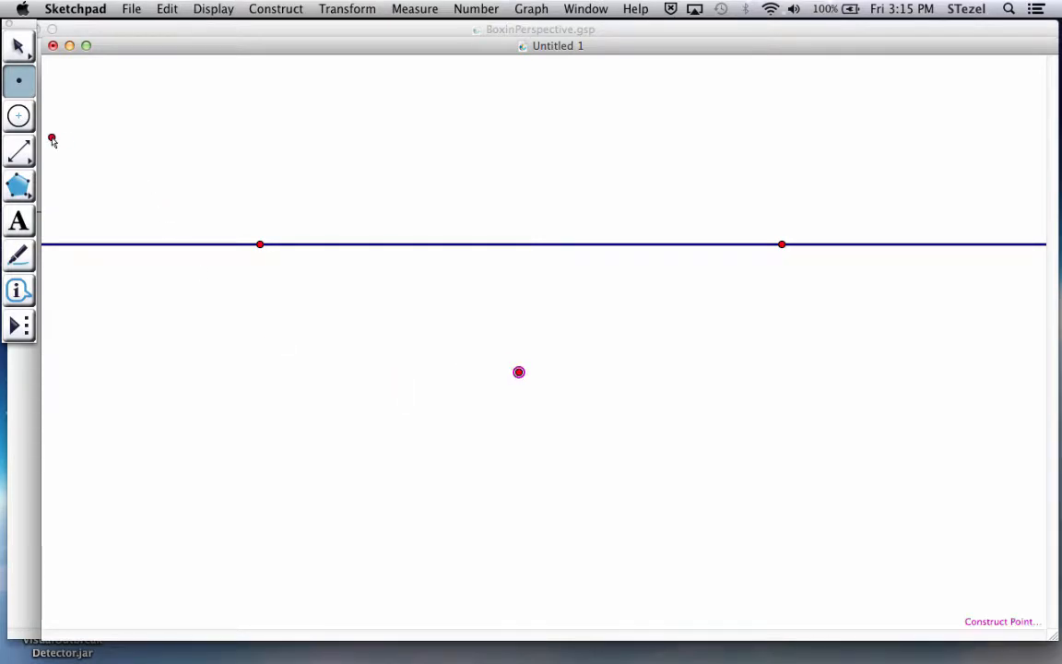
Step: Label the horizon line 'Horizon' and return to the Arrow tool
{"action": "left_click", "coordinate": [19, 46]}
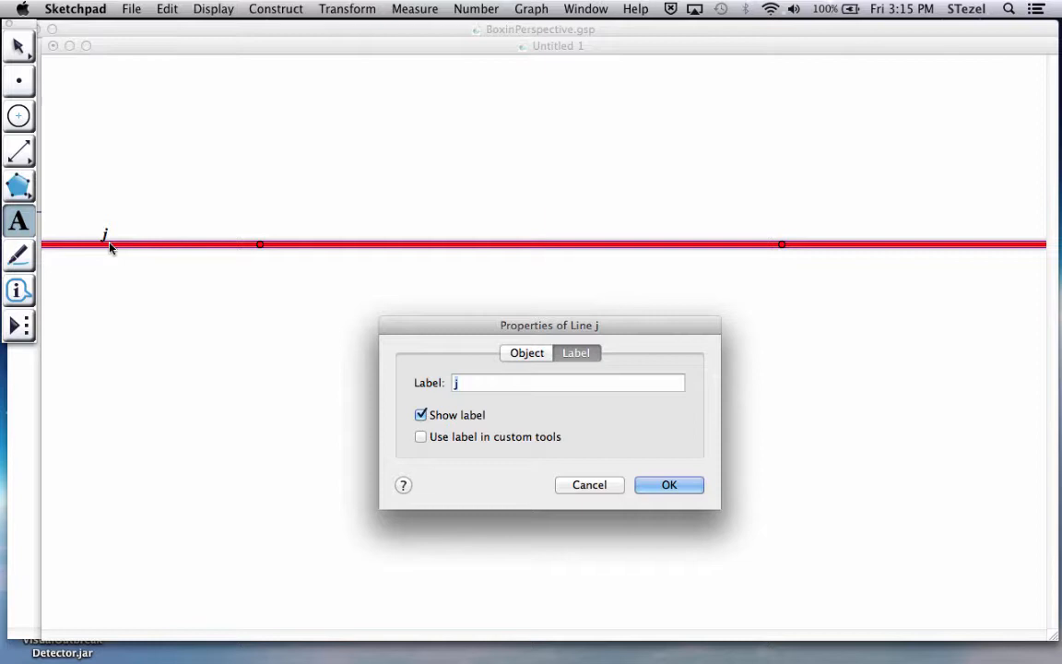
{"action": "type", "text": "Horizo"}
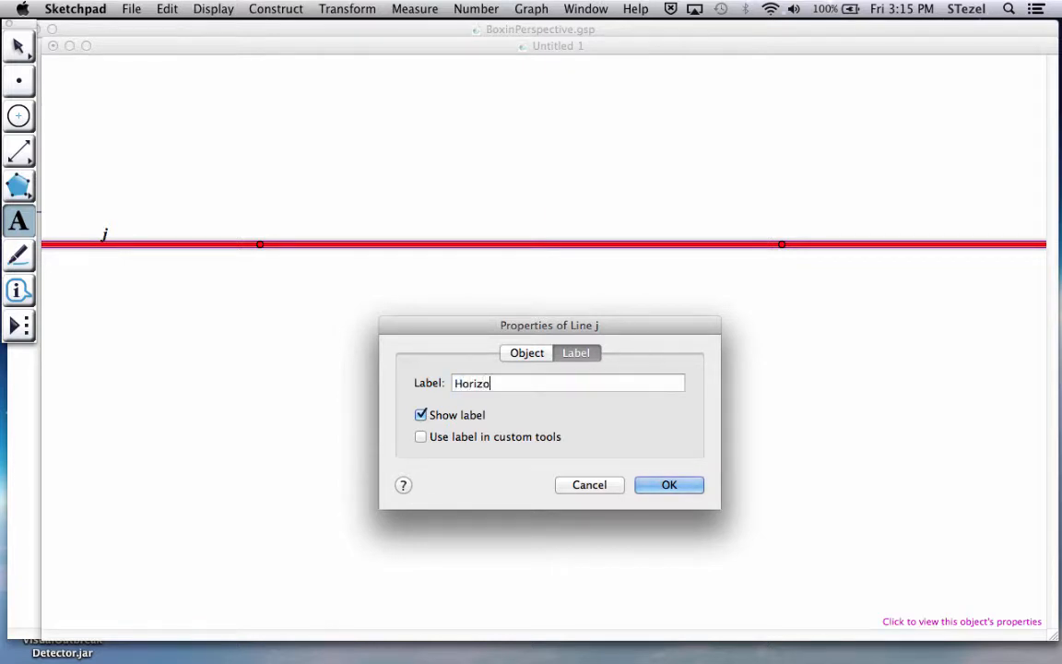
{"action": "left_click", "coordinate": [668, 484]}
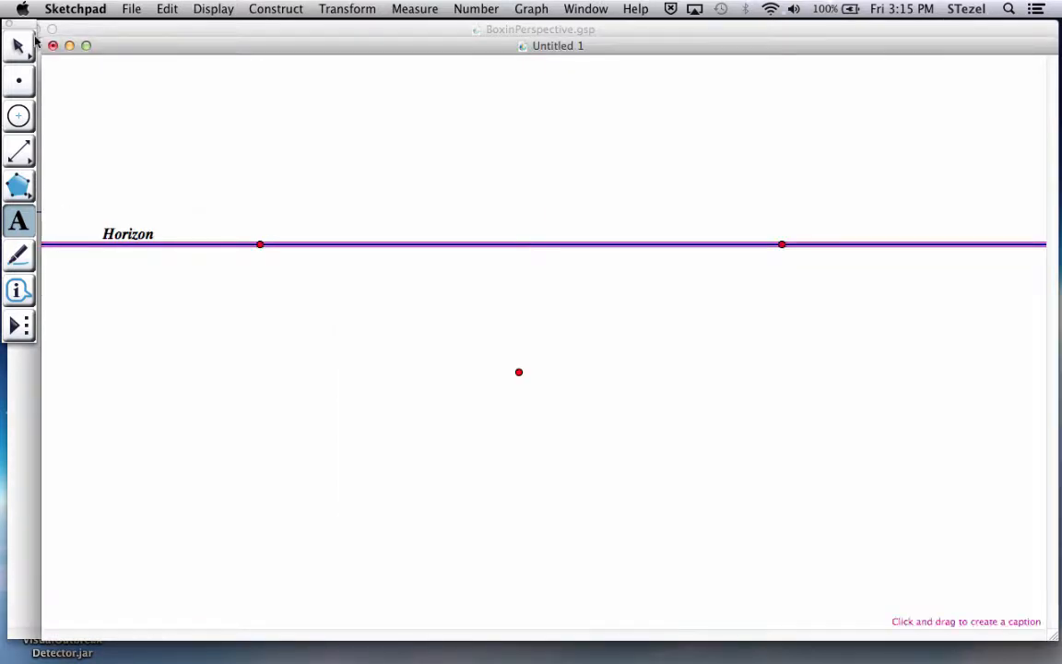
{"action": "left_click", "coordinate": [128, 233]}
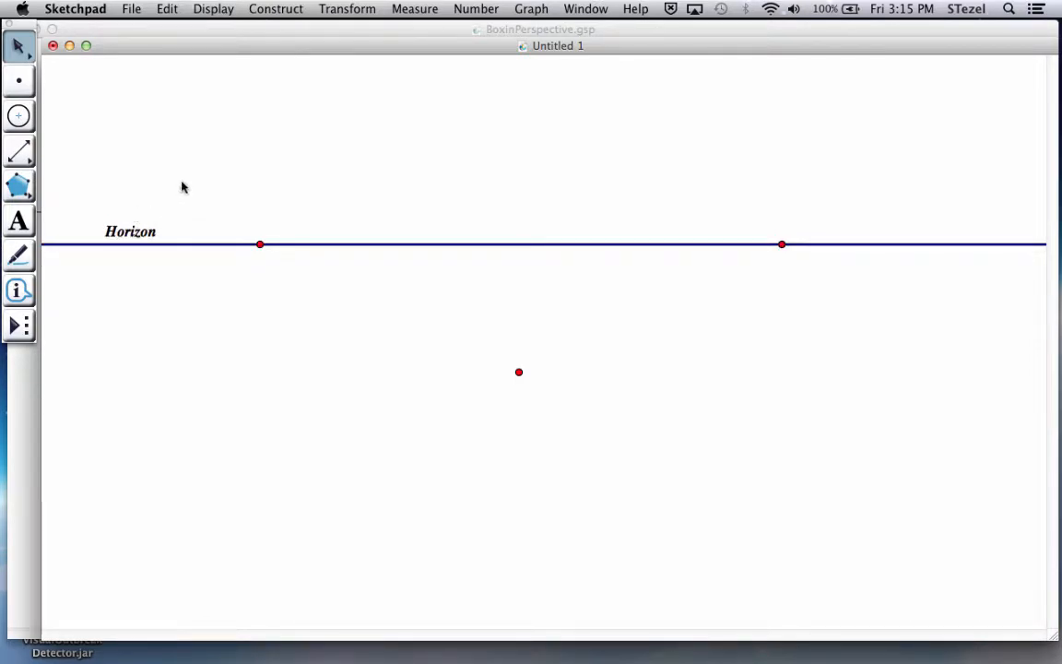
{"action": "mouse_move", "coordinate": [291, 200]}
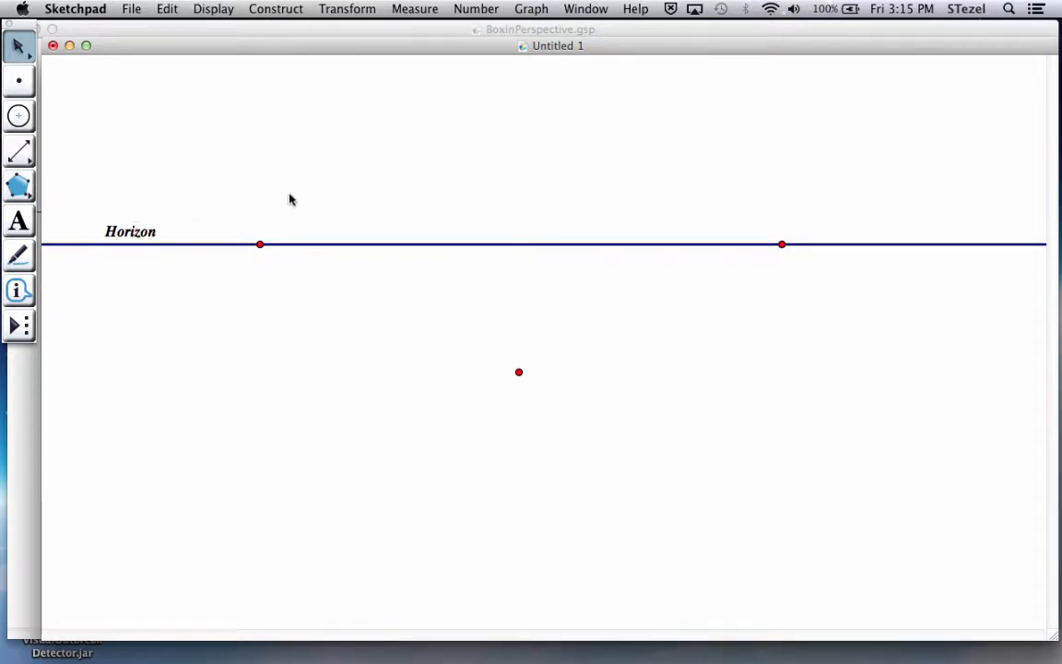
{"action": "mouse_move", "coordinate": [477, 381]}
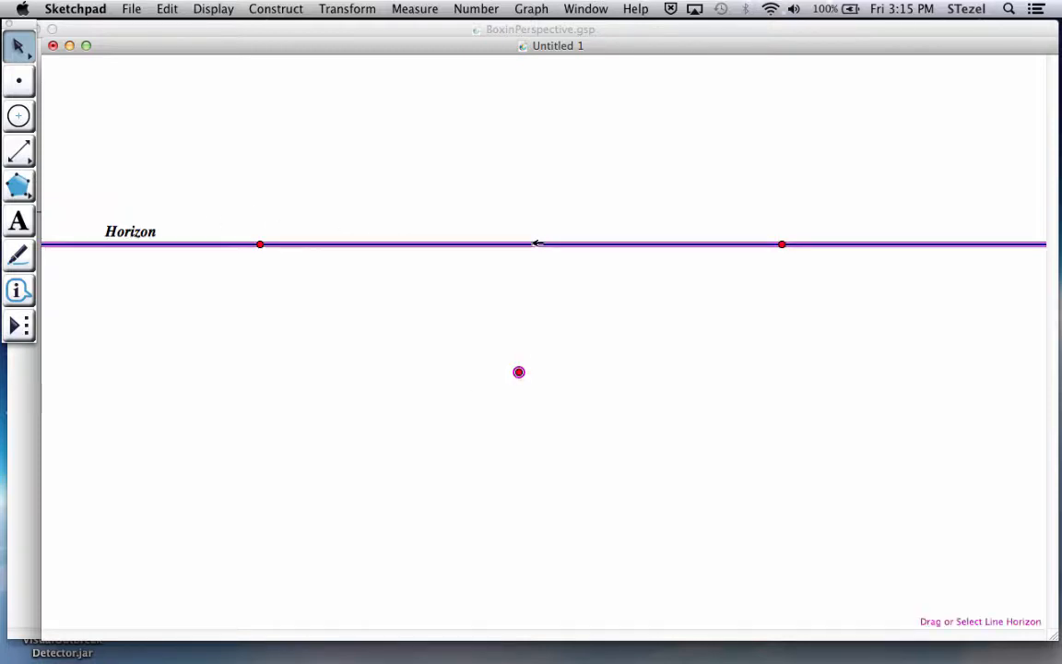
Step: Construct a perpendicular through the point, add a lower point on it, then hide the line
{"action": "left_click", "coordinate": [276, 8]}
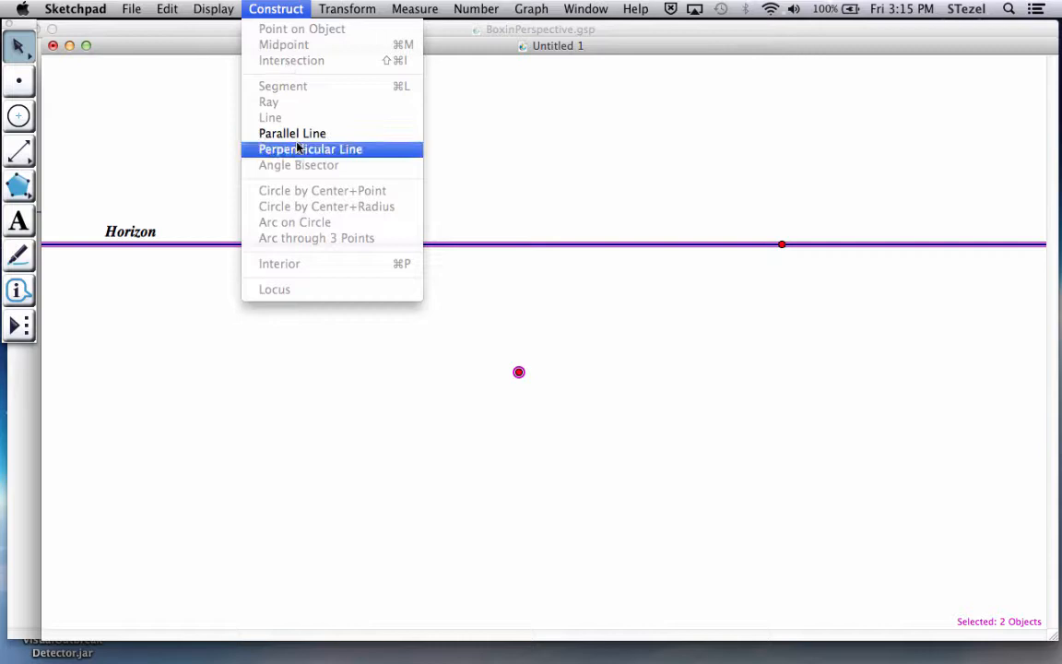
{"action": "left_click", "coordinate": [311, 149]}
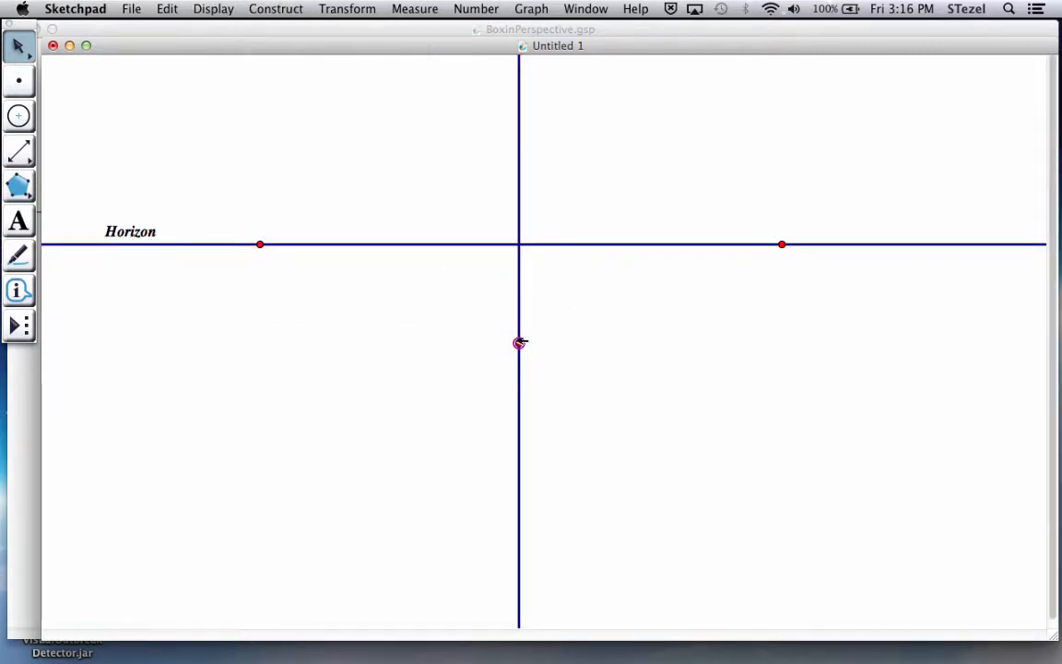
{"action": "left_click", "coordinate": [519, 342]}
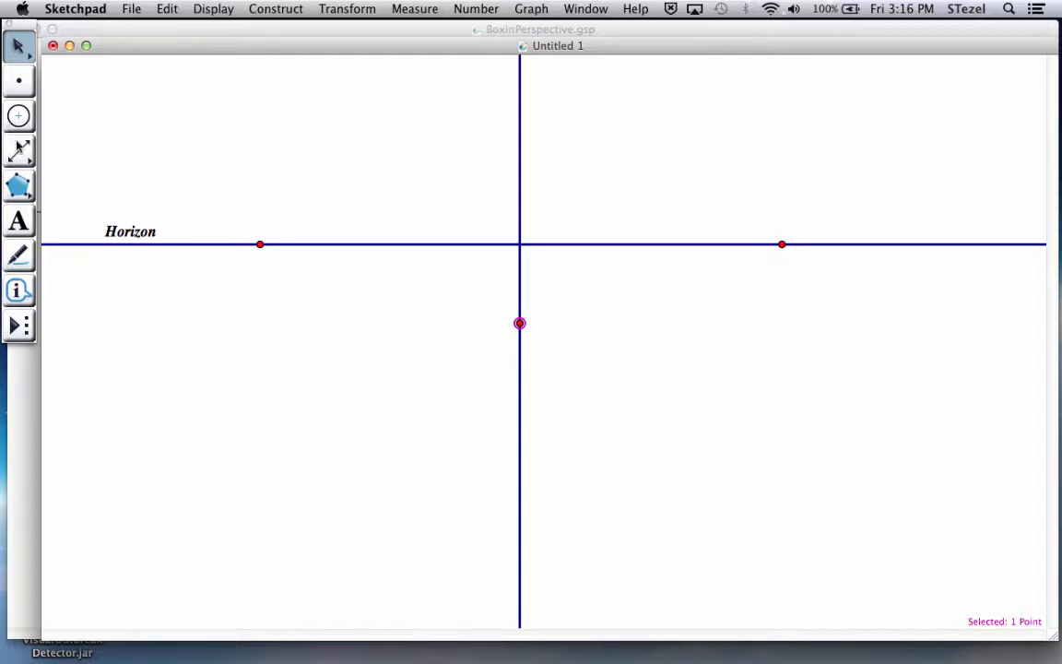
{"action": "left_click", "coordinate": [18, 82]}
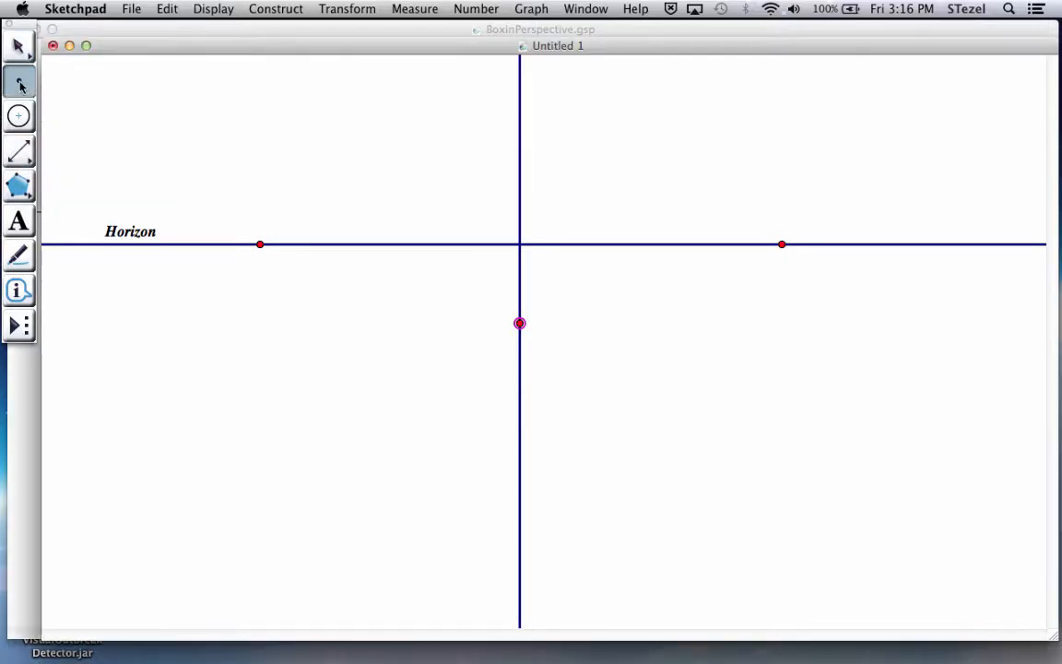
{"action": "left_click_drag", "start_coordinate": [520, 323], "coordinate": [520, 451]}
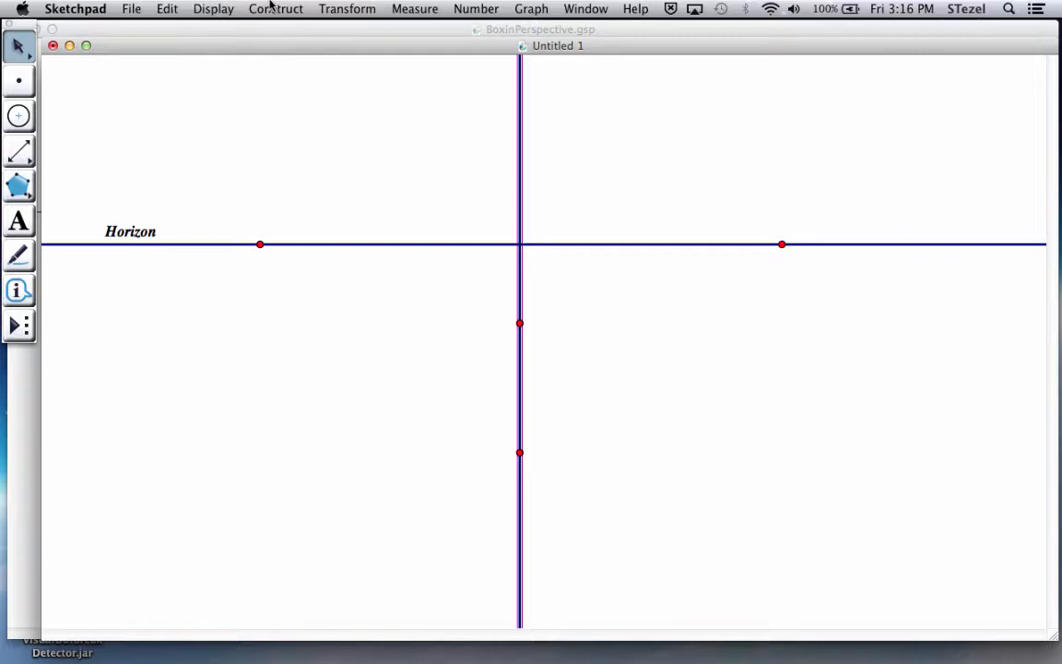
{"action": "left_click", "coordinate": [213, 8]}
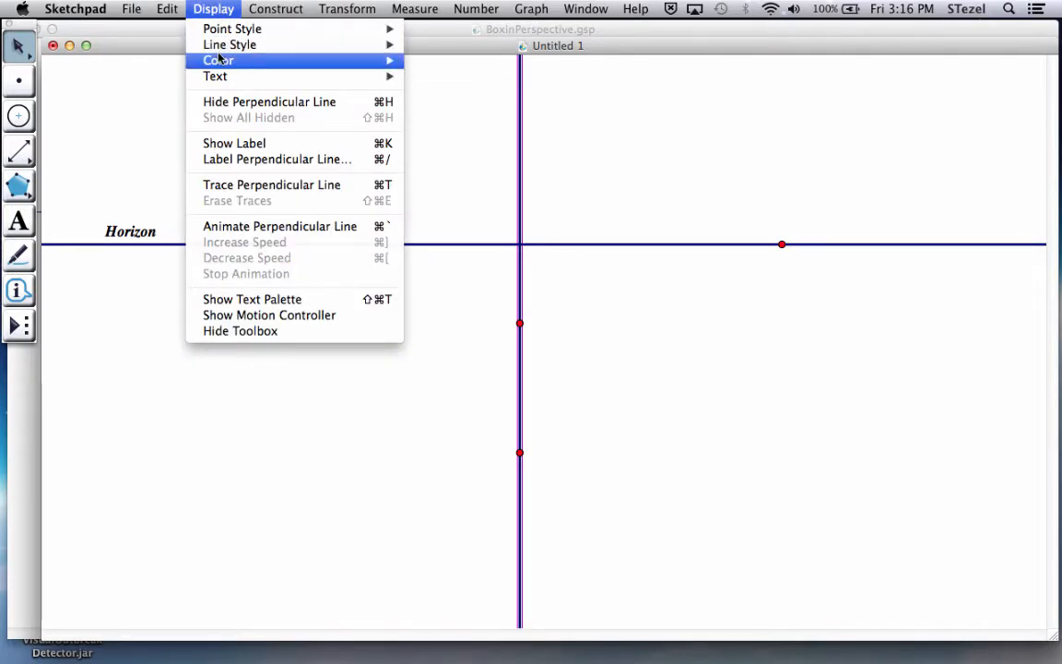
{"action": "mouse_move", "coordinate": [269, 102]}
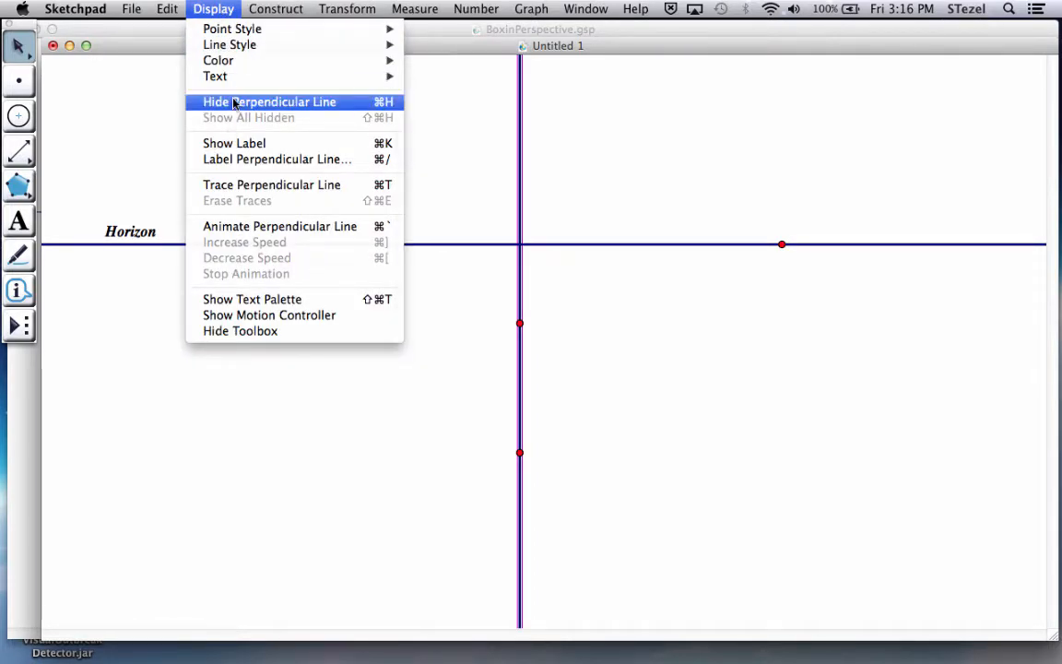
{"action": "left_click", "coordinate": [269, 102]}
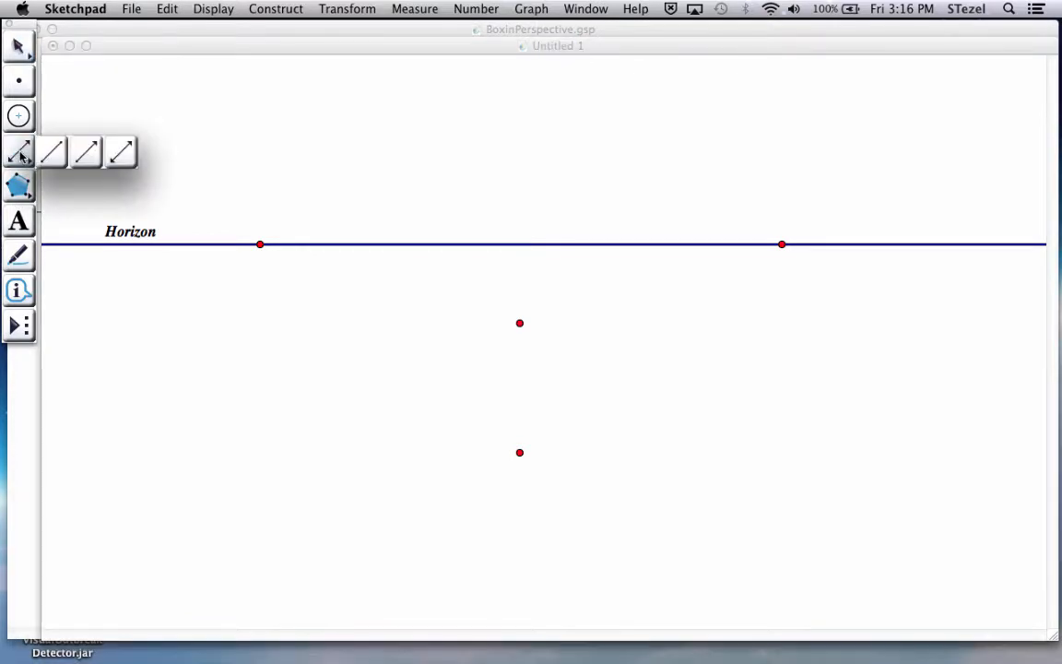
Step: Draw a vertical segment between the two stacked points and drag its endpoints to adjust length
{"action": "left_click", "coordinate": [519, 323]}
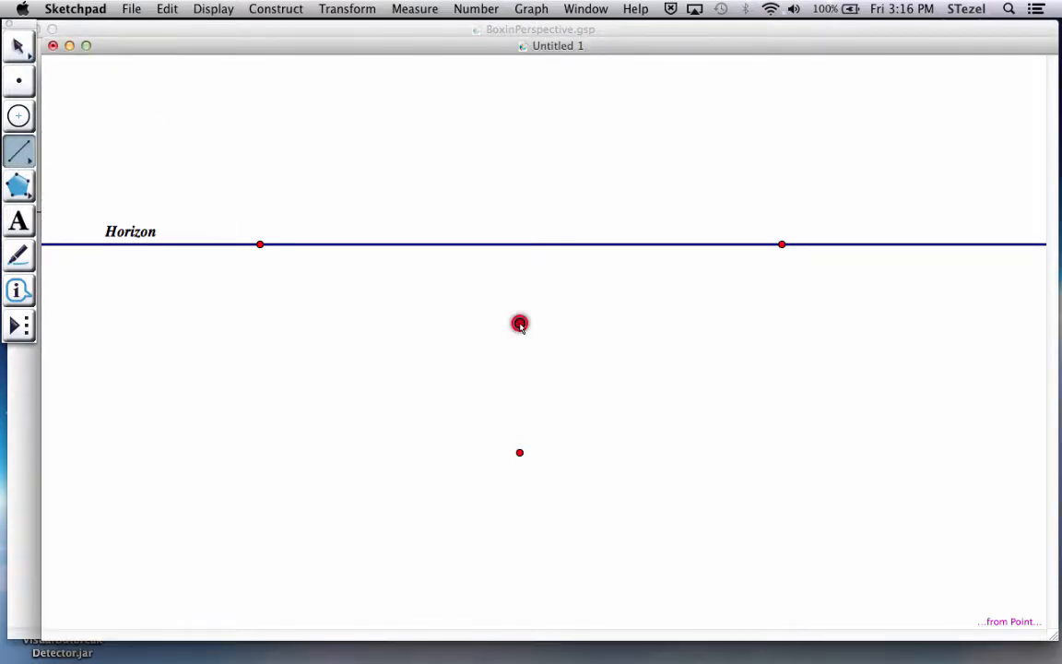
{"action": "left_click_drag", "start_coordinate": [520, 323], "coordinate": [520, 452]}
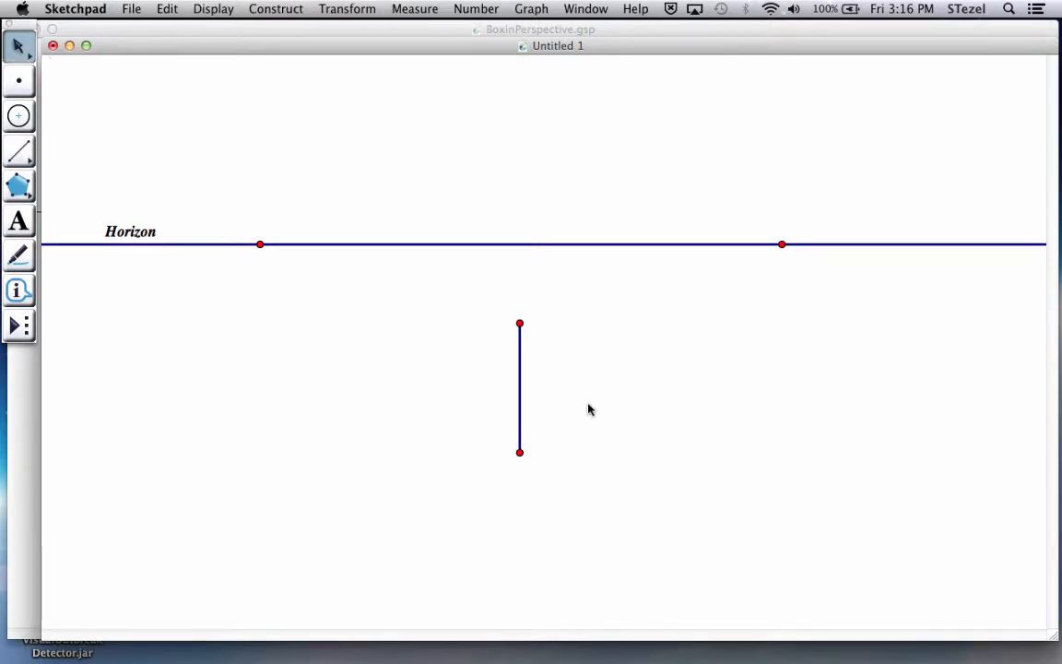
{"action": "left_click_drag", "start_coordinate": [519, 323], "coordinate": [516, 264]}
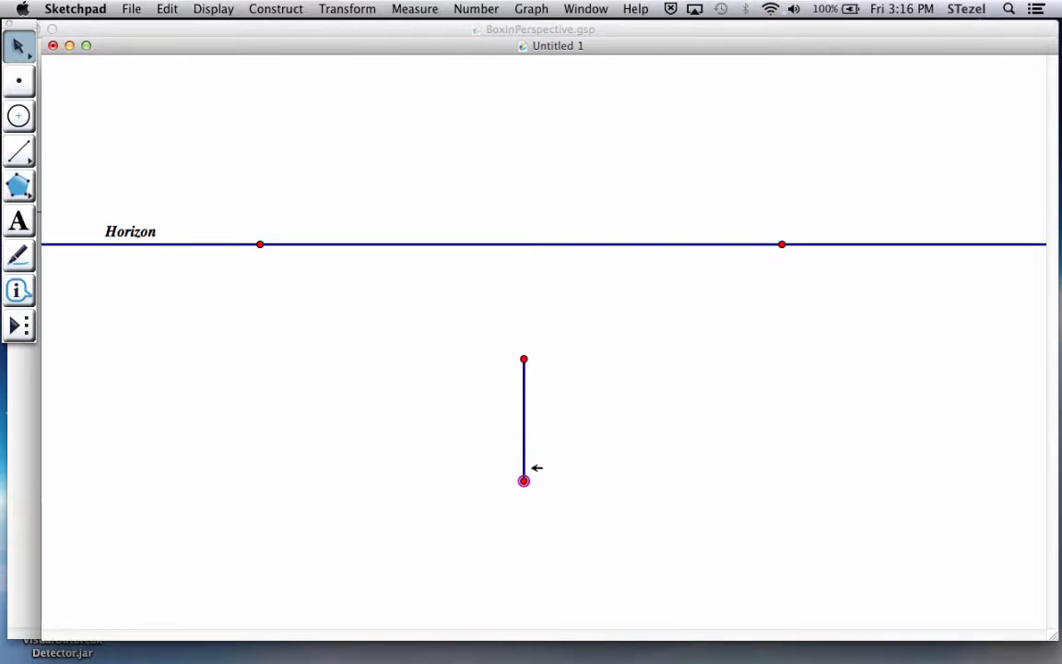
{"action": "left_click_drag", "start_coordinate": [524, 480], "coordinate": [523, 501]}
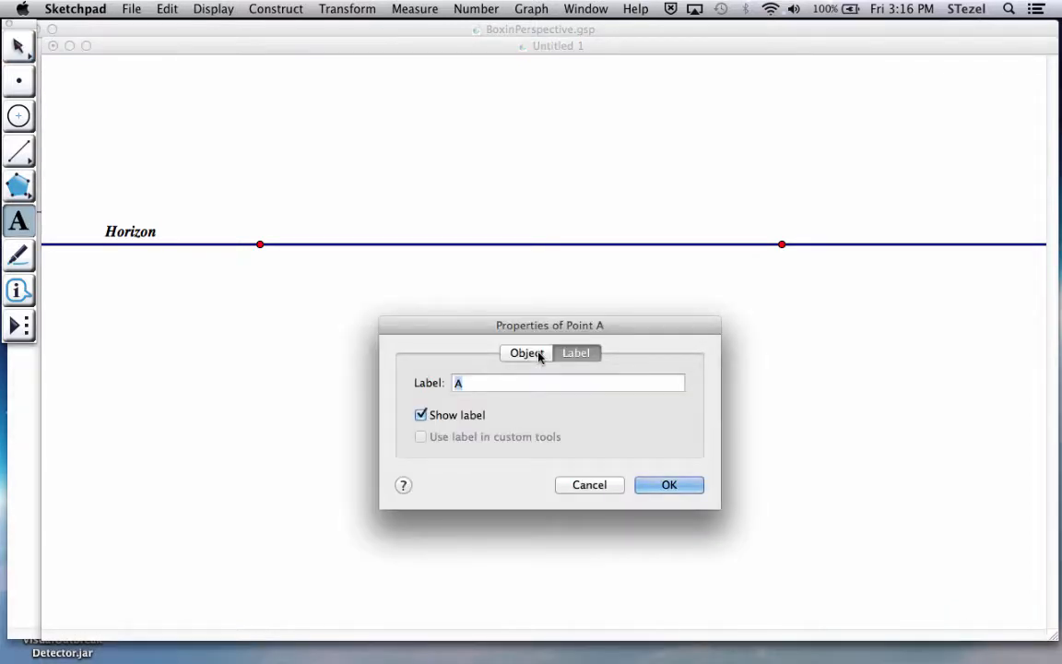
Step: Set the label 'M' on the top and bottom endpoints of the front edge
{"action": "type", "text": "M"}
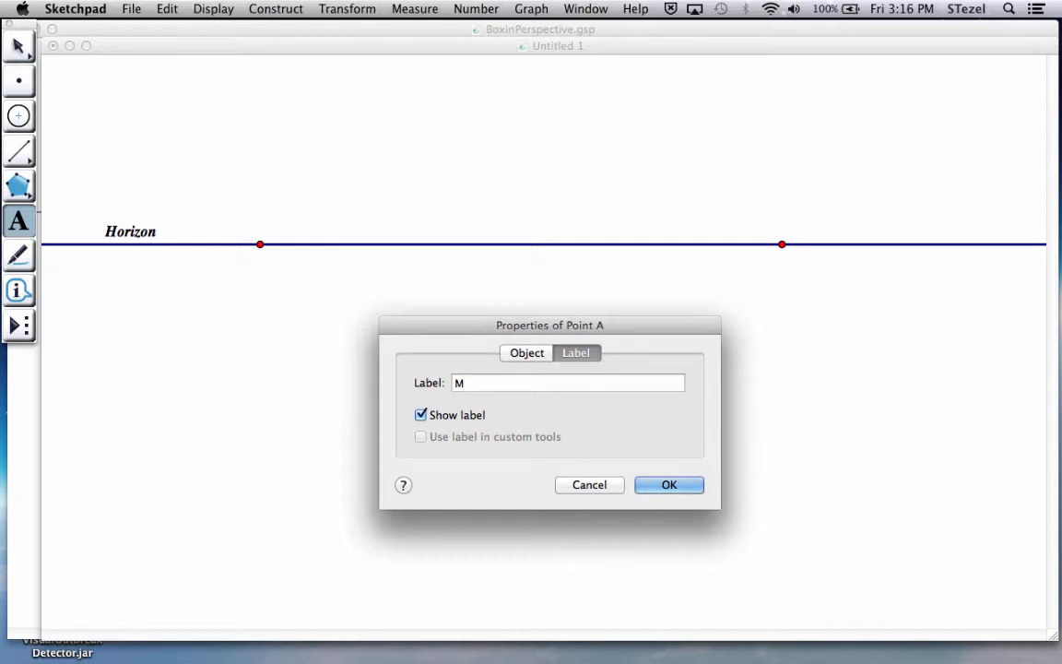
{"action": "left_click", "coordinate": [668, 484]}
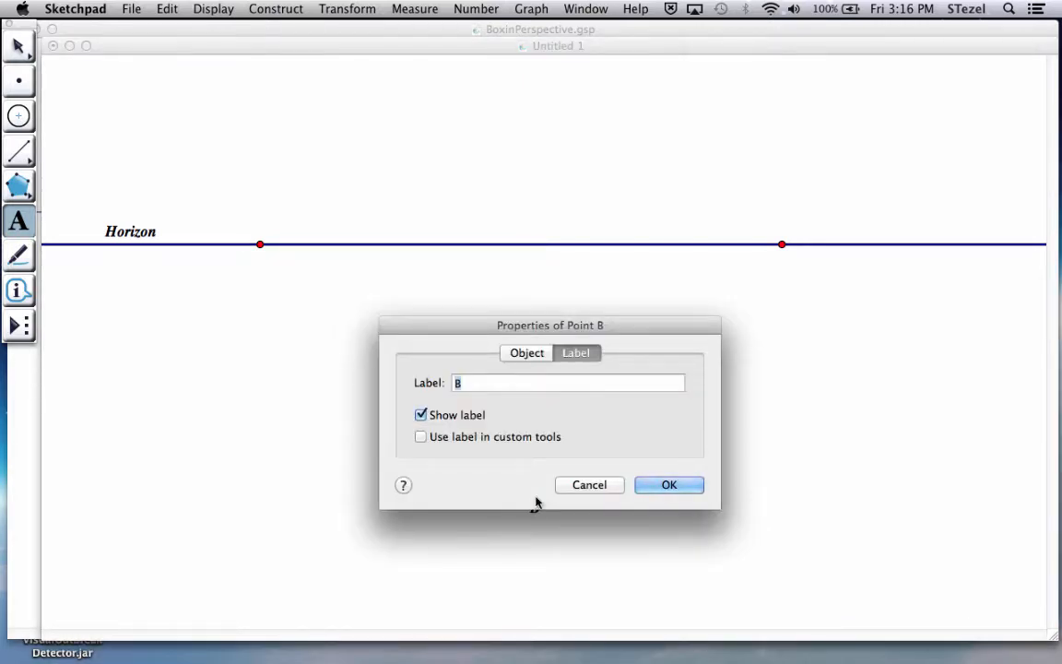
{"action": "left_click", "coordinate": [668, 484]}
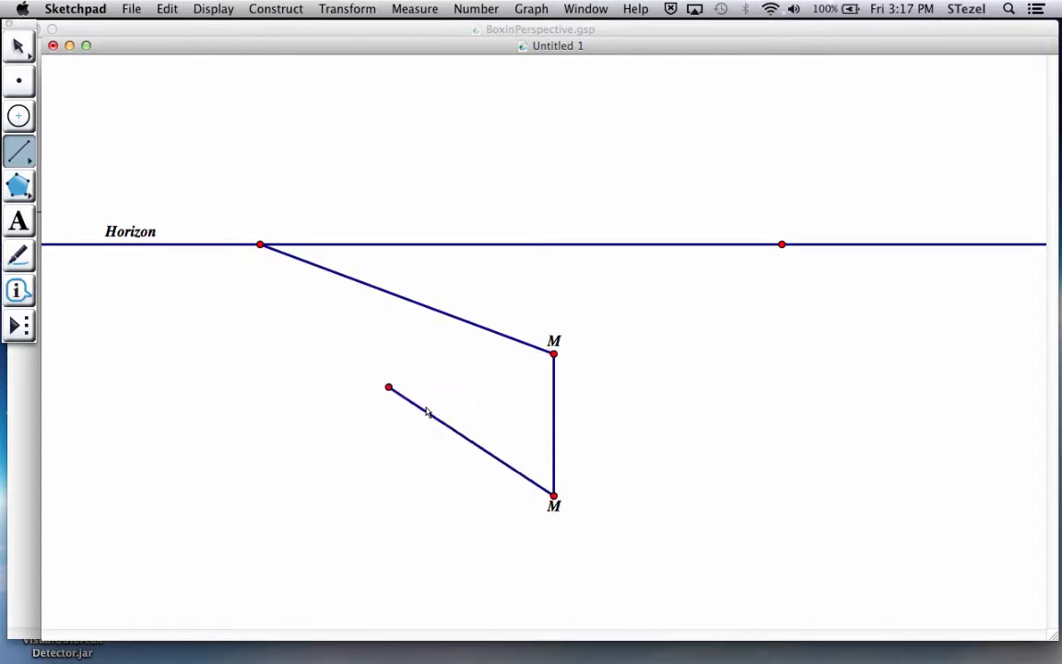
Step: Finish the receding segments to the vanishing points and select the upper-left edge's point
{"action": "left_click", "coordinate": [260, 244]}
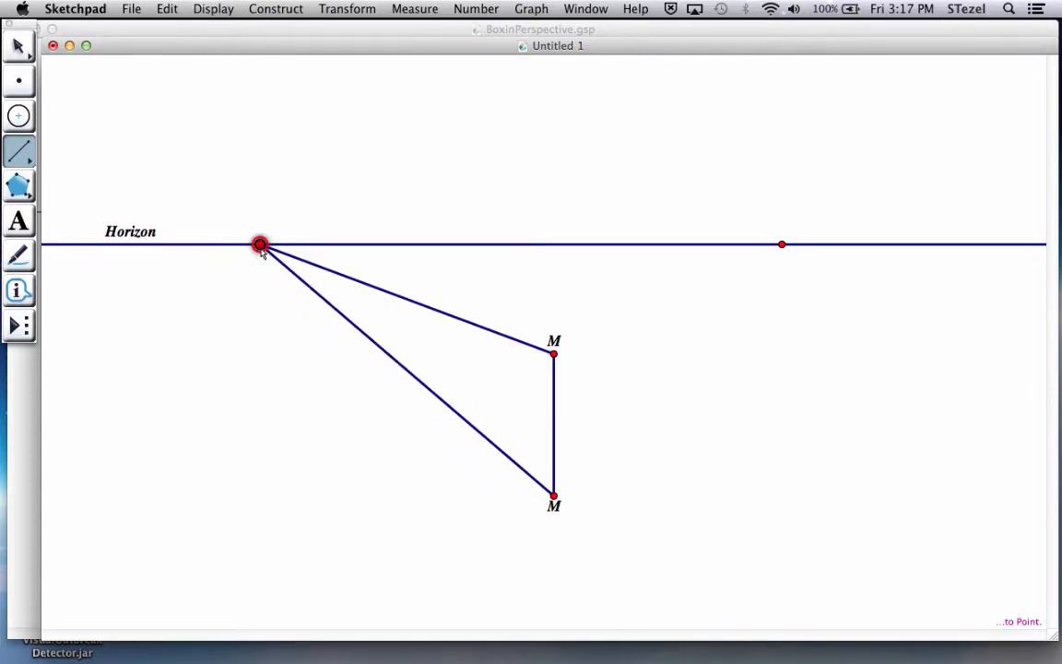
{"action": "left_click", "coordinate": [553, 354]}
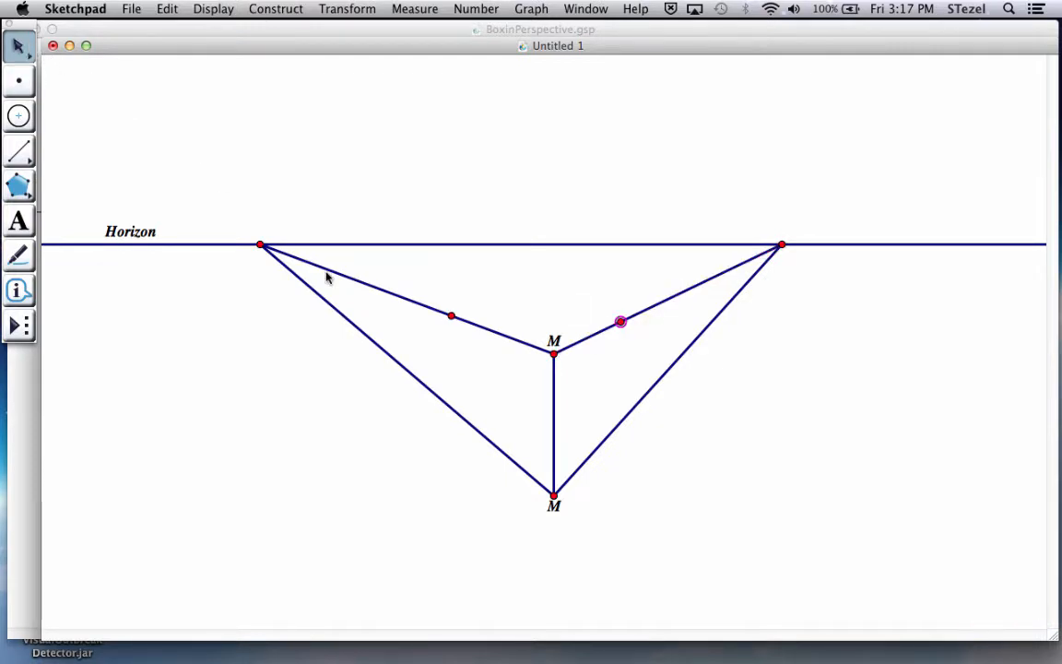
{"action": "mouse_move", "coordinate": [451, 314]}
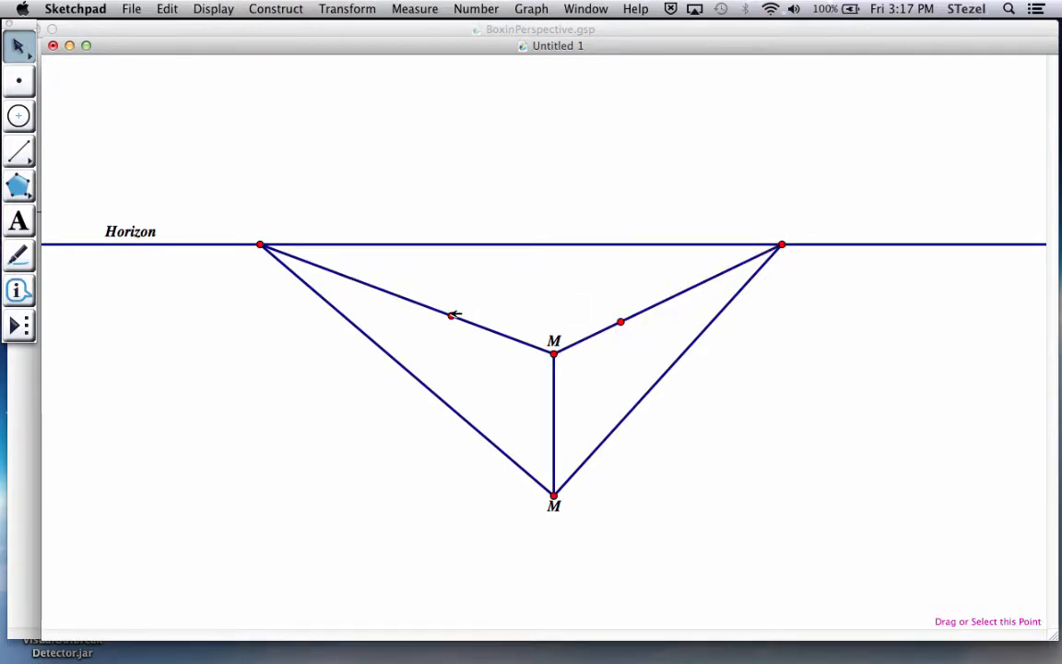
{"action": "left_click", "coordinate": [450, 313]}
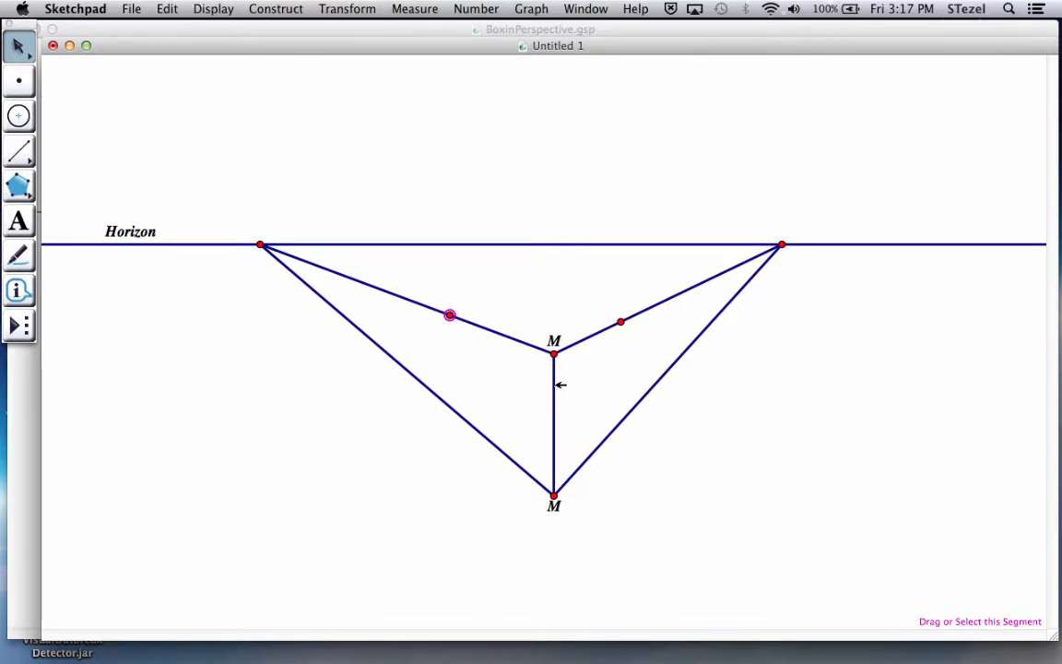
Step: Construct a line through the left point parallel to the front edge, marking its lower crossing
{"action": "left_click", "coordinate": [553, 384]}
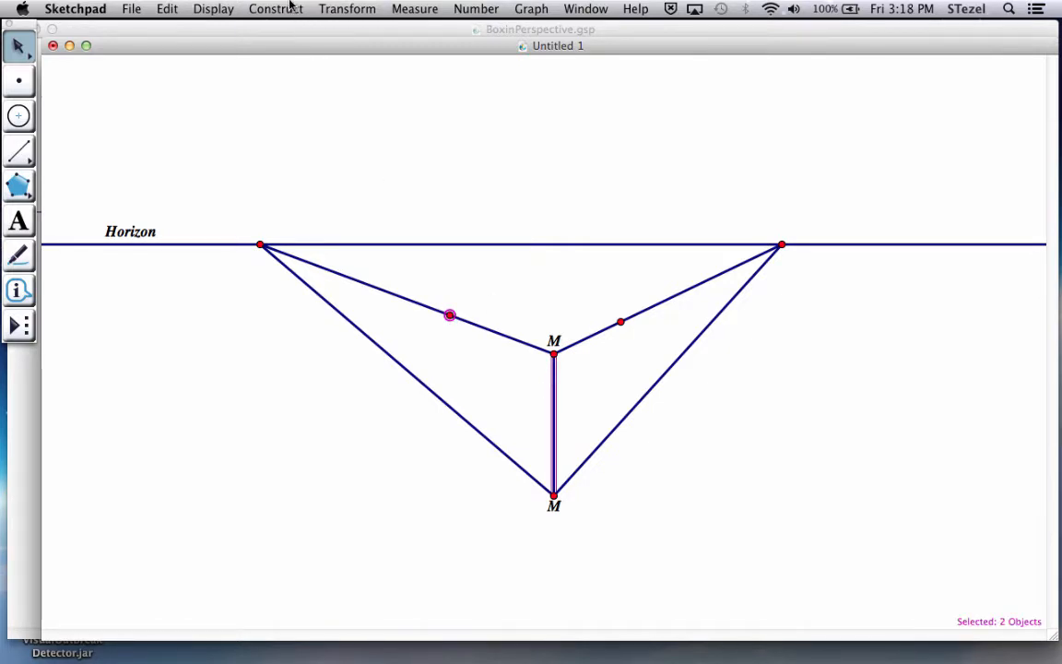
{"action": "left_click", "coordinate": [276, 9]}
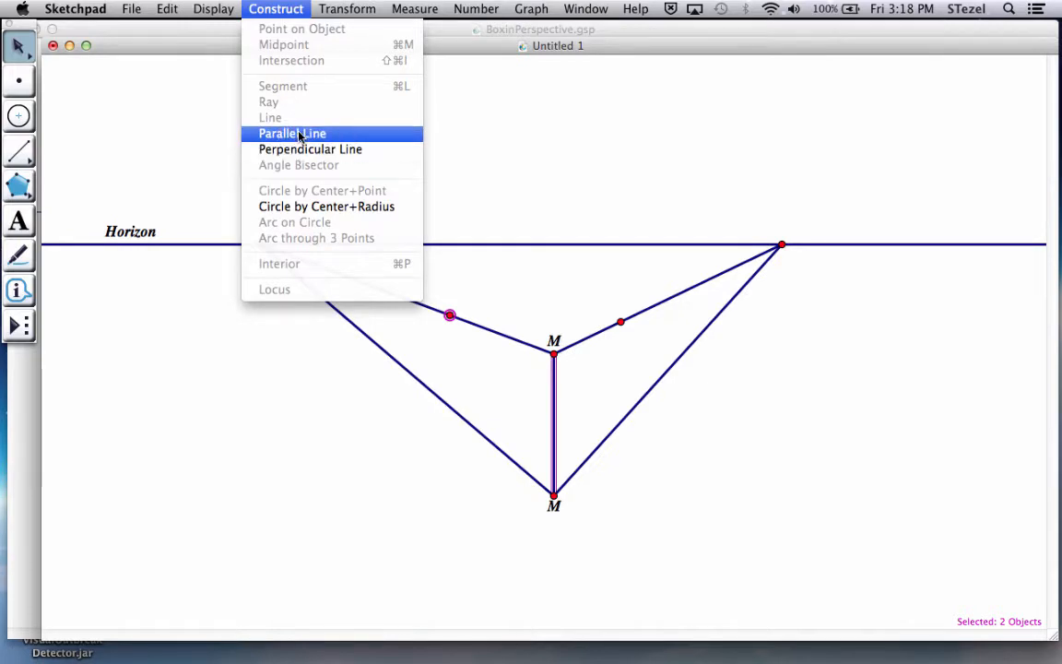
{"action": "left_click", "coordinate": [292, 134]}
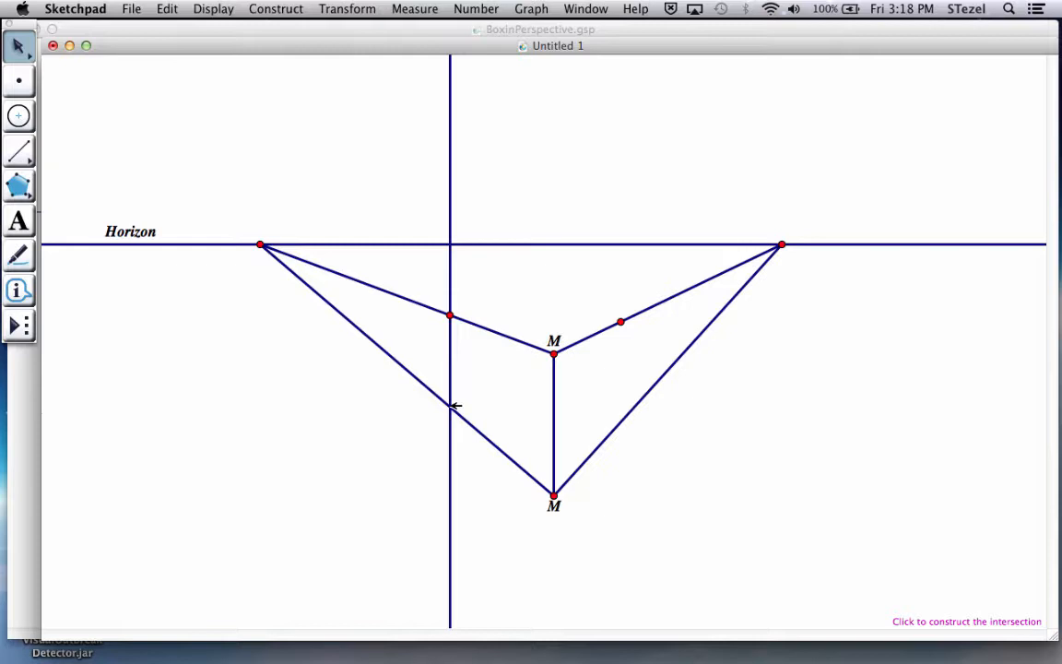
{"action": "left_click", "coordinate": [450, 407]}
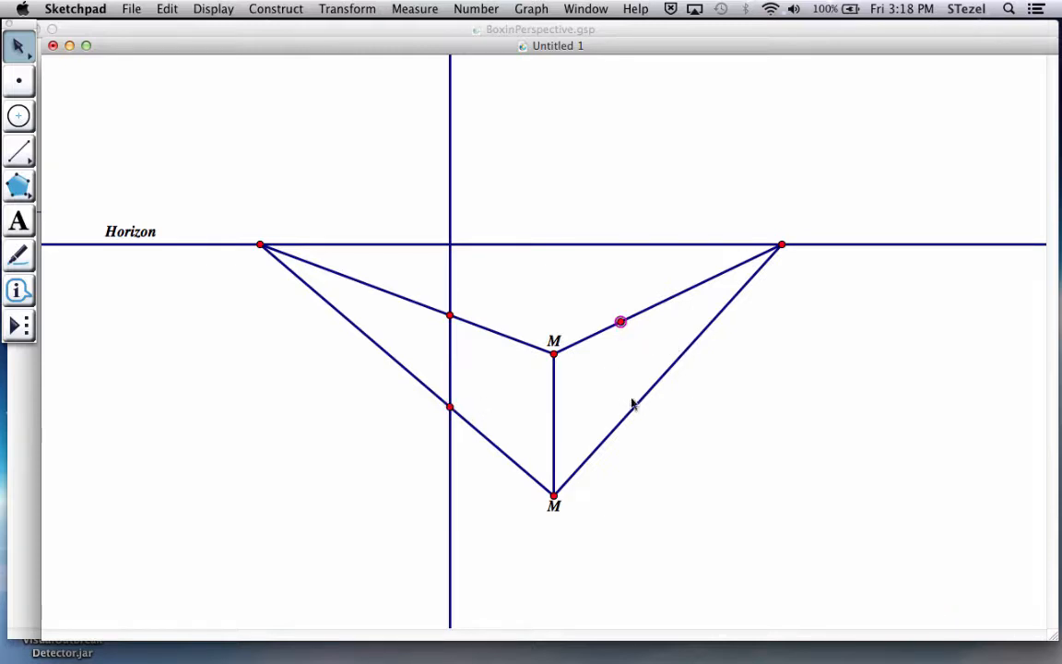
{"action": "mouse_move", "coordinate": [558, 385]}
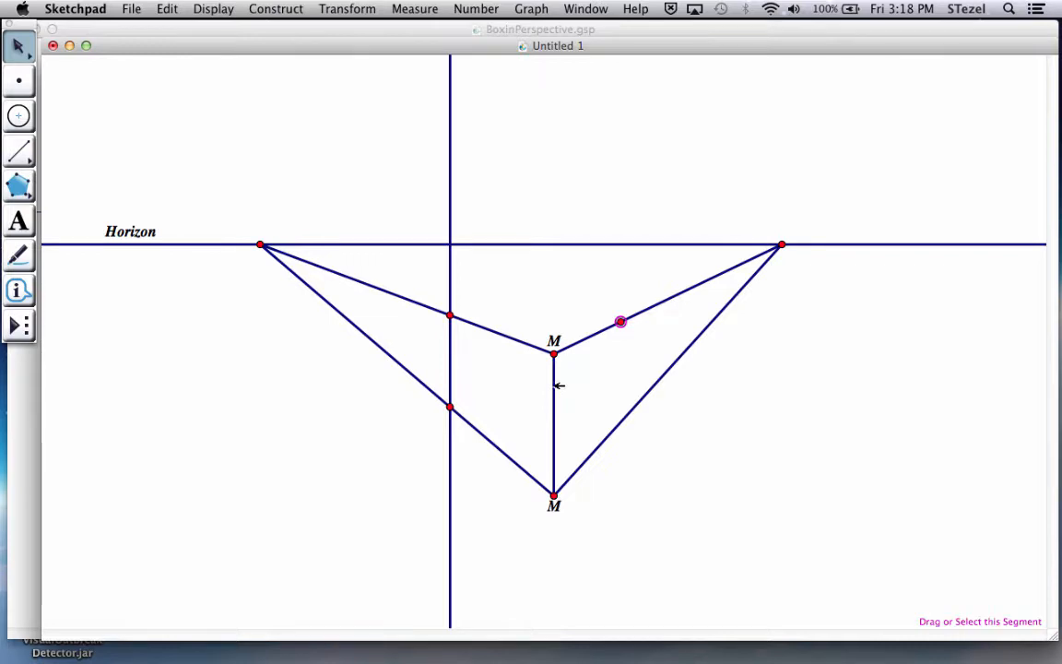
Step: Construct a second line parallel to the front edge through the right point
{"action": "left_click", "coordinate": [276, 8]}
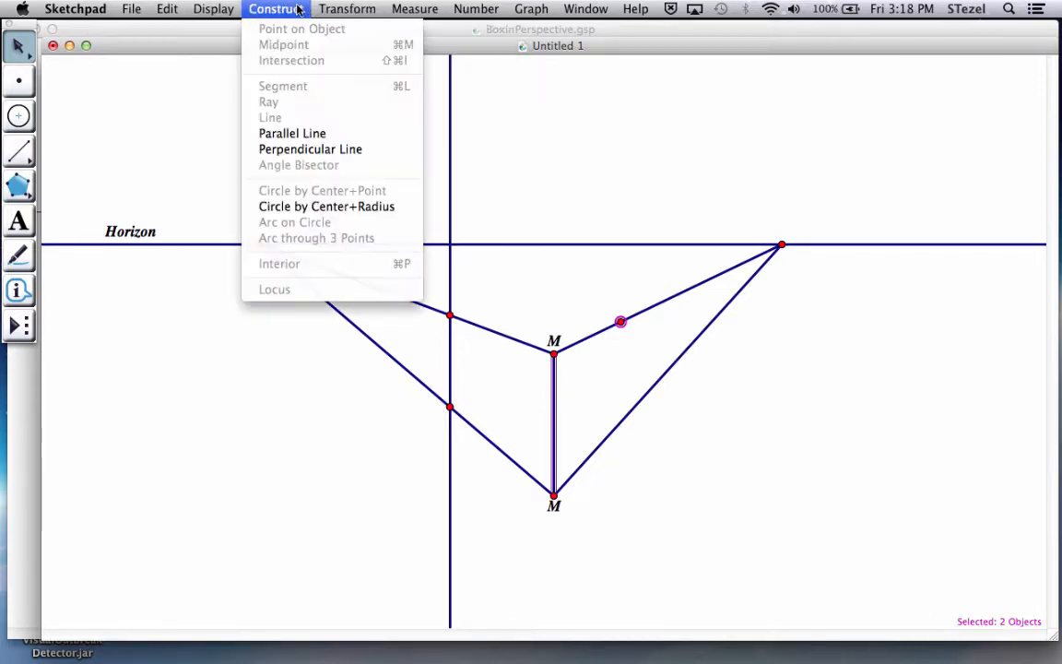
{"action": "mouse_move", "coordinate": [292, 133]}
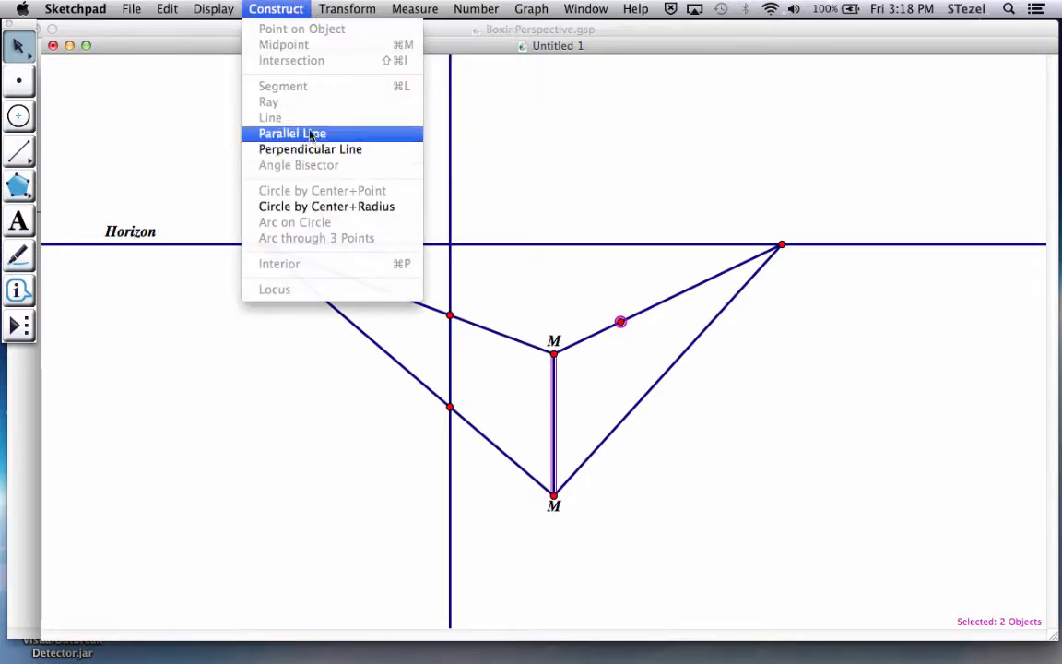
{"action": "left_click", "coordinate": [293, 134]}
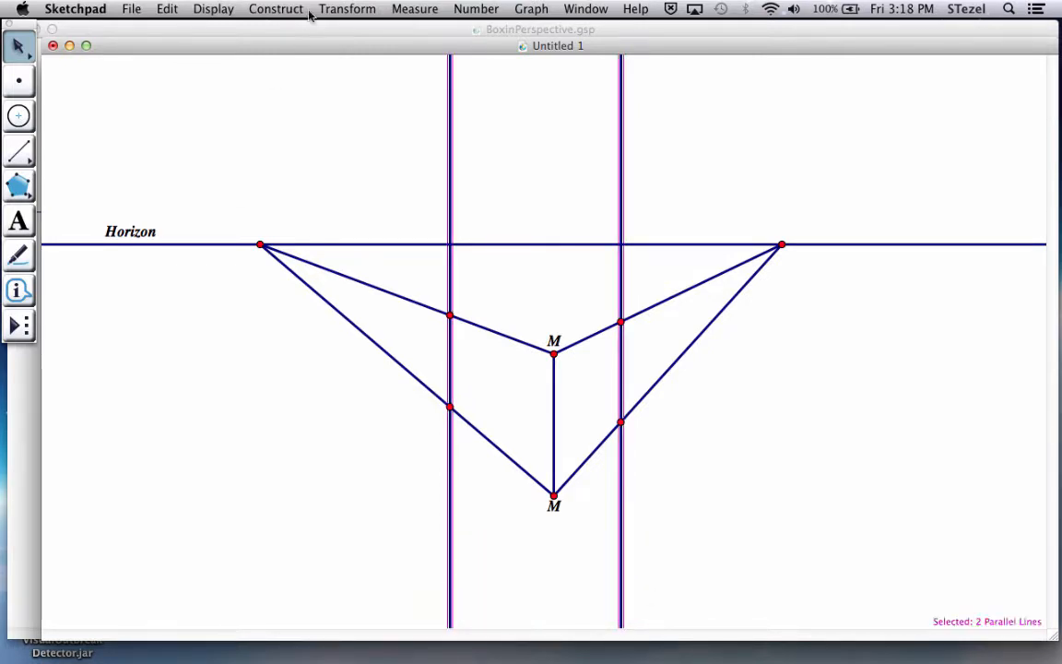
{"action": "left_click", "coordinate": [213, 8]}
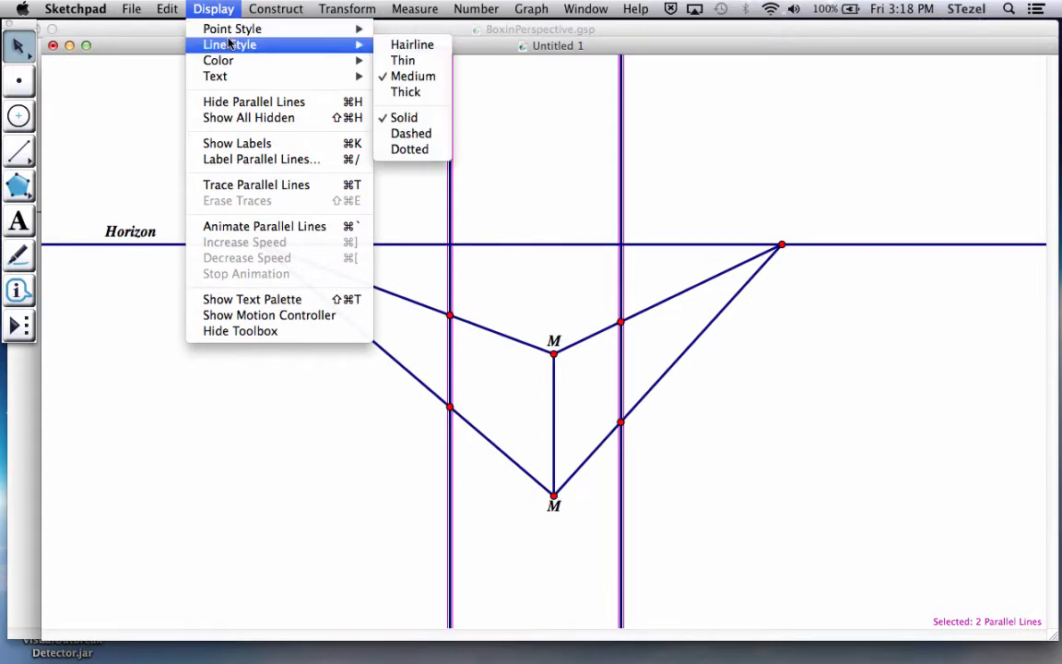
{"action": "mouse_move", "coordinate": [254, 102]}
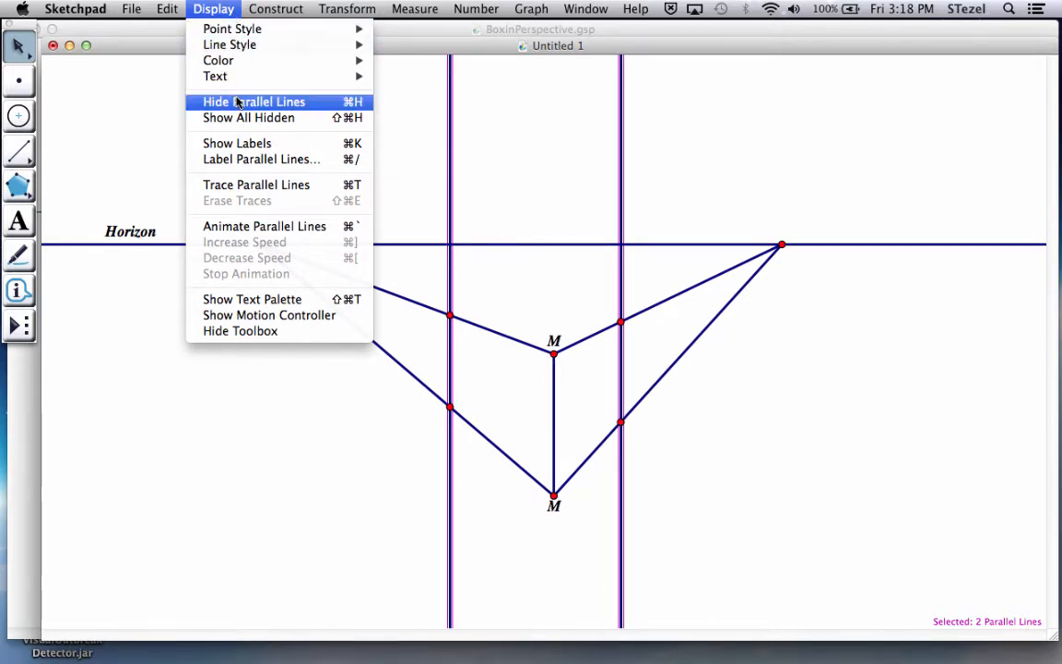
Step: Hide both parallel guide lines and draw the vertical back-edge segments
{"action": "left_click", "coordinate": [253, 102]}
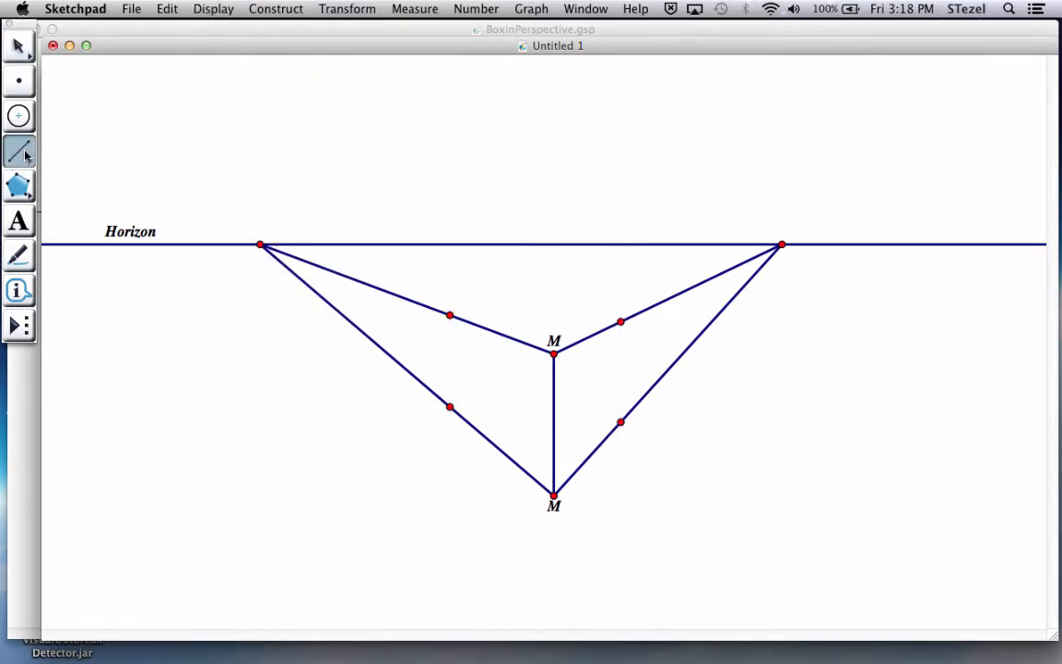
{"action": "left_click", "coordinate": [449, 314]}
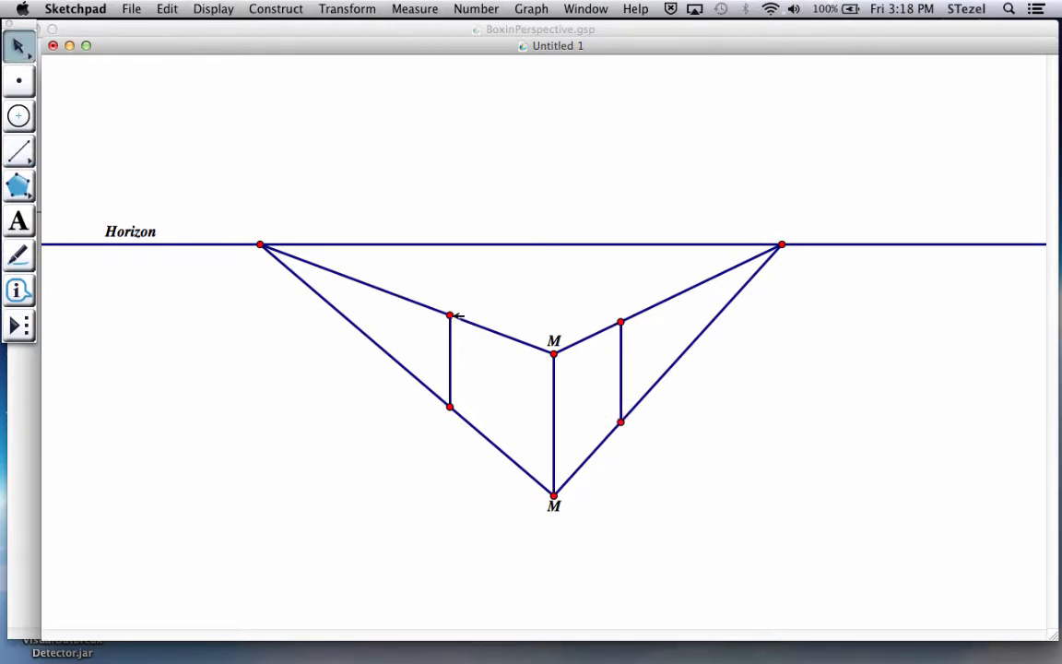
{"action": "left_click_drag", "start_coordinate": [449, 316], "coordinate": [476, 324]}
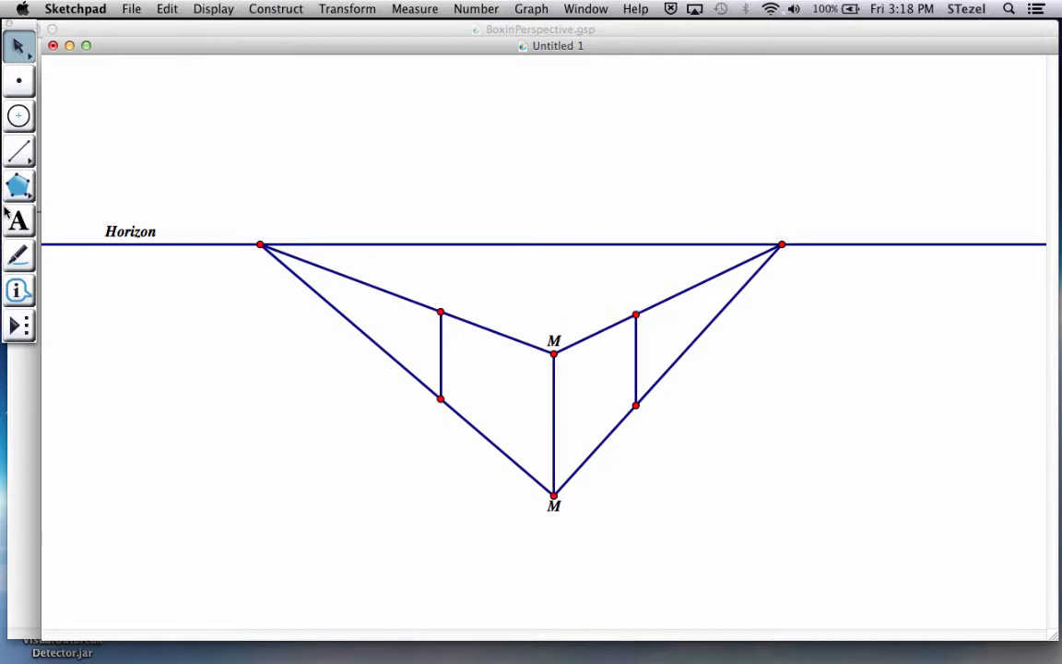
Step: Relabel the upper-left and upper-right back-edge top points as M
{"action": "left_click", "coordinate": [440, 316]}
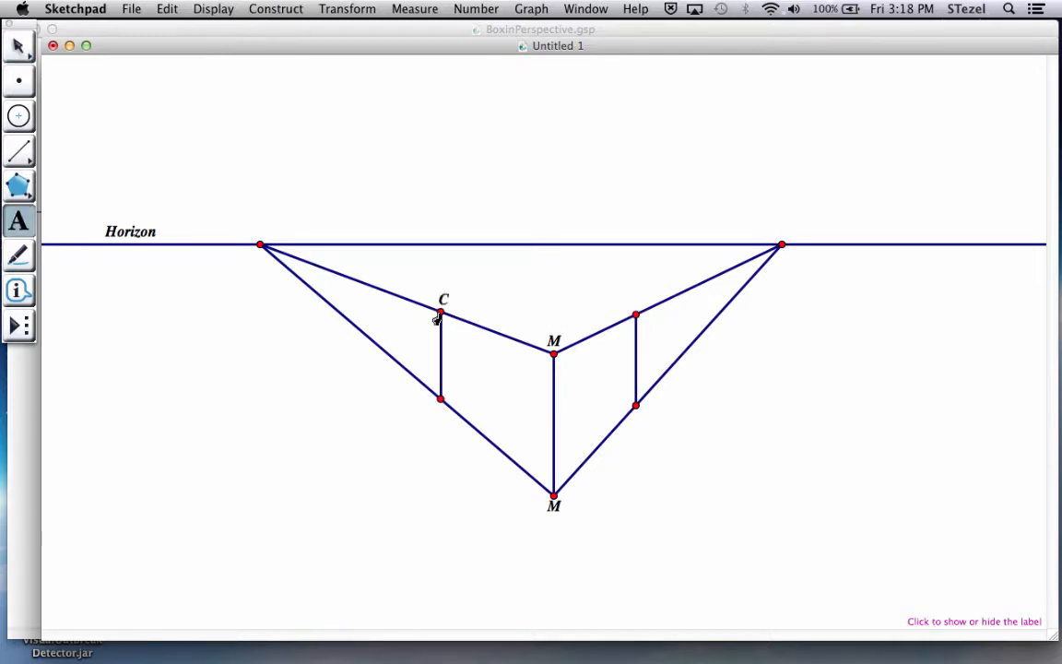
{"action": "left_click", "coordinate": [439, 315]}
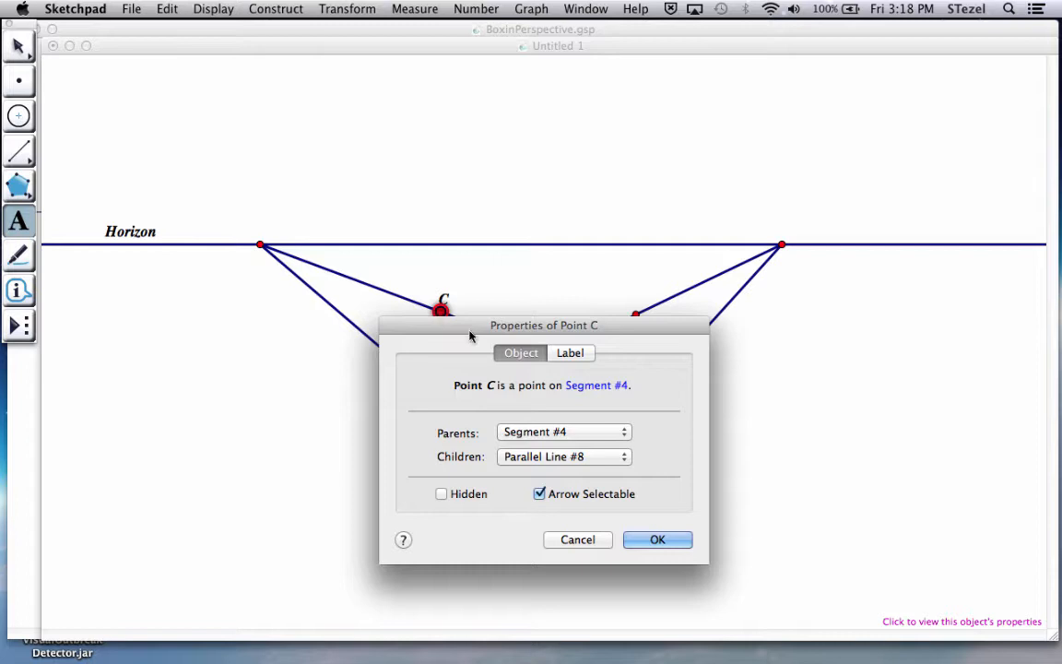
{"action": "left_click", "coordinate": [656, 539]}
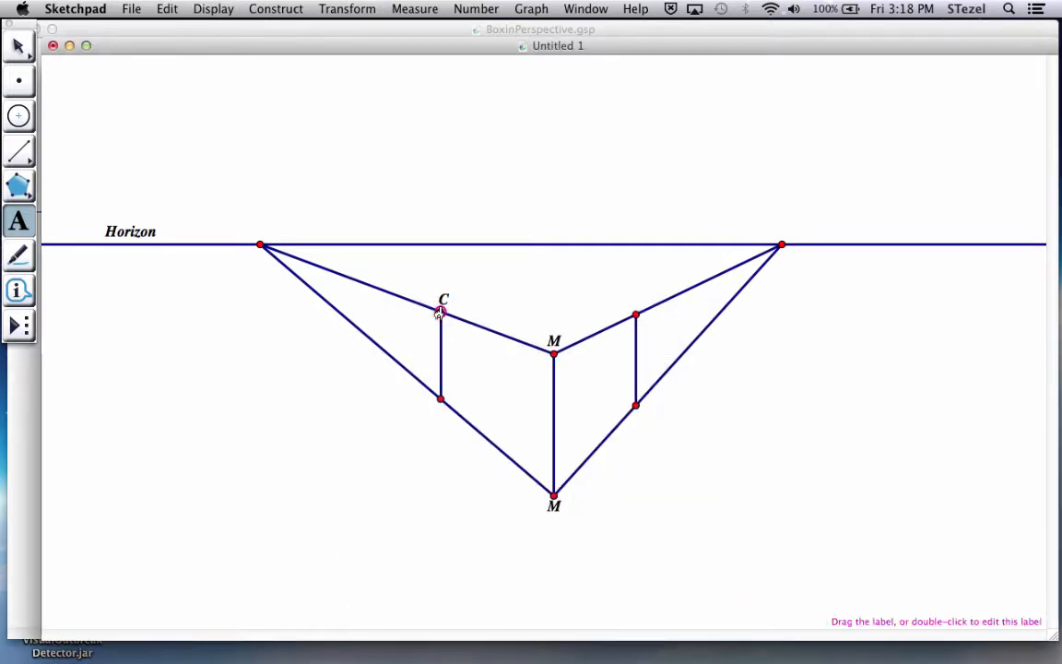
{"action": "double_click", "coordinate": [441, 310]}
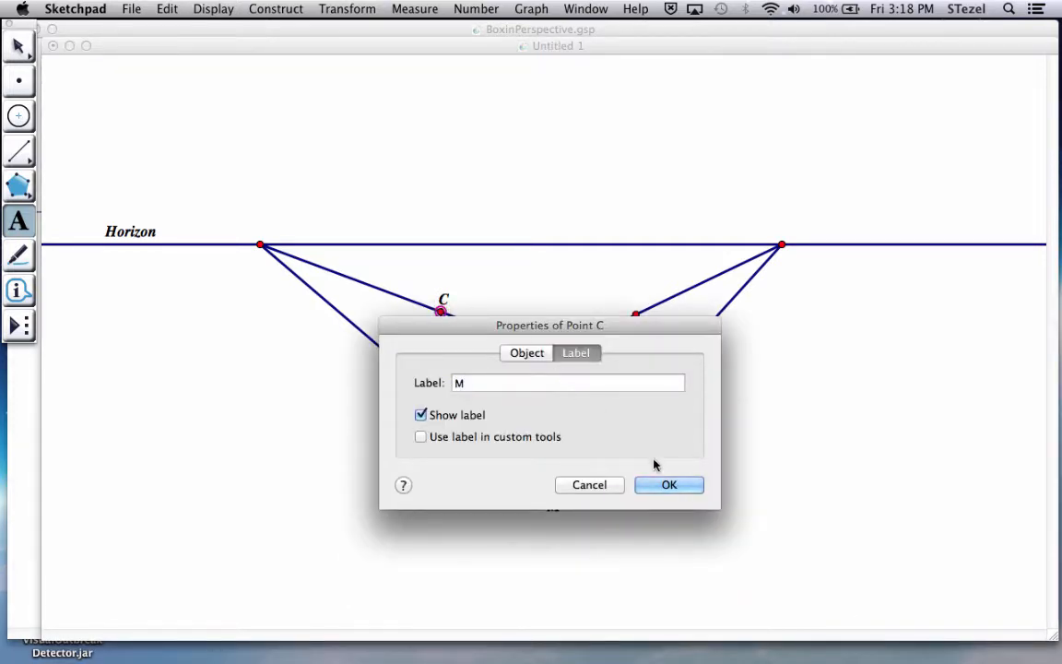
{"action": "left_click", "coordinate": [668, 483]}
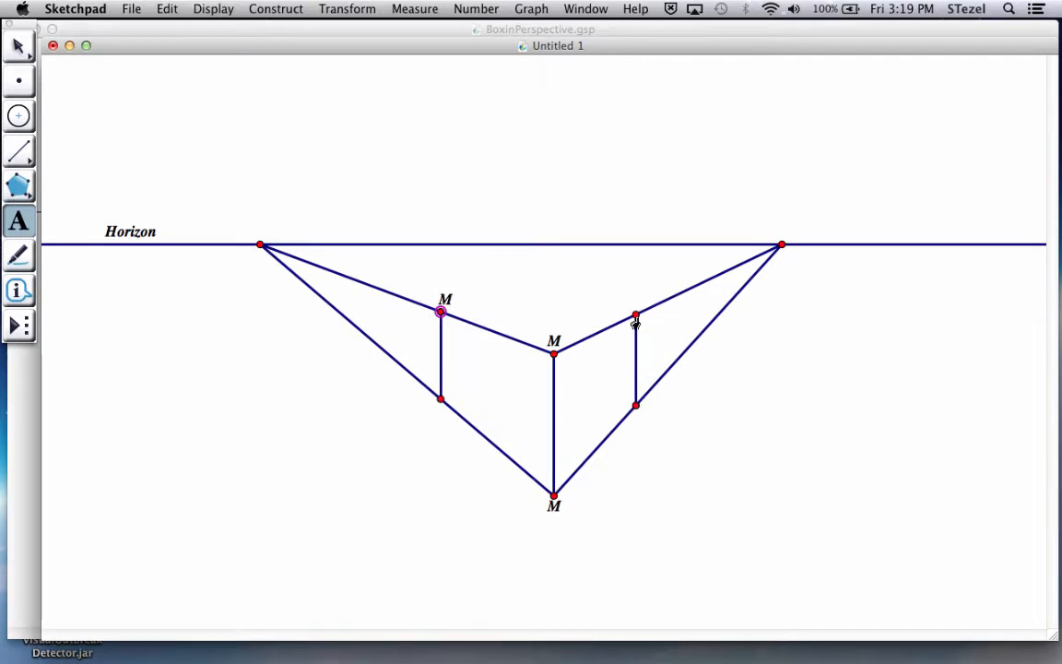
{"action": "double_click", "coordinate": [635, 310]}
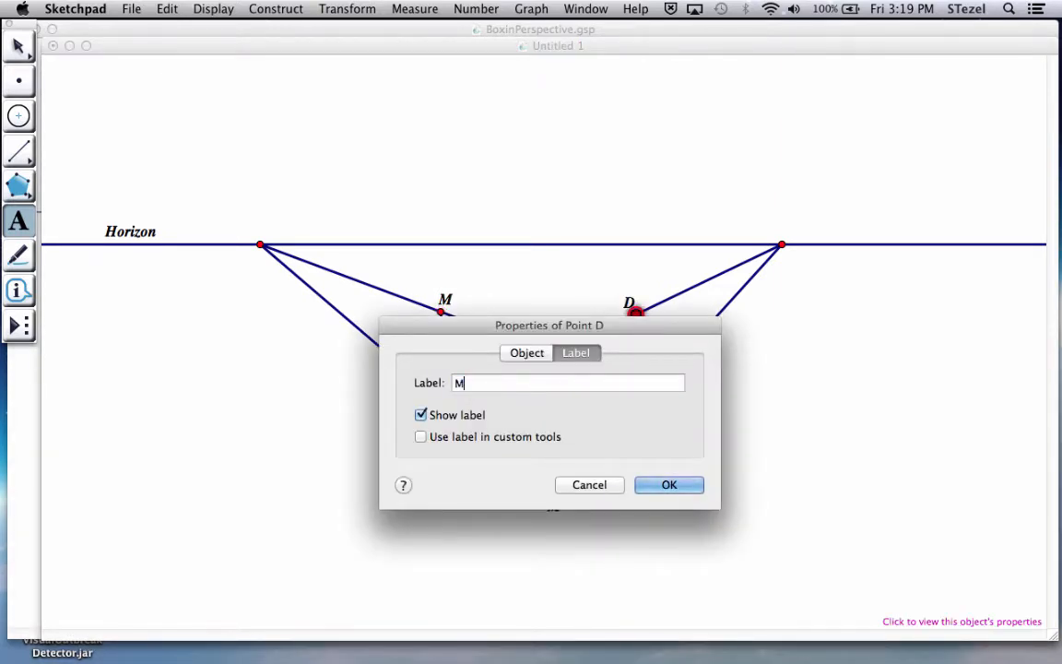
{"action": "left_click", "coordinate": [669, 484]}
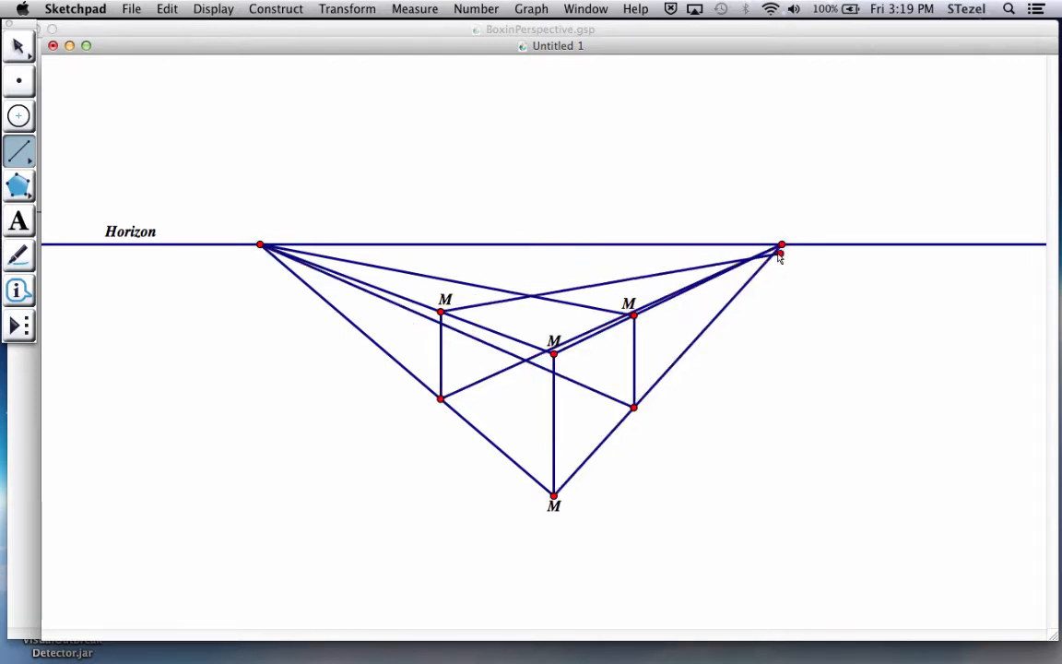
Step: Complete the receding segment to the right vanishing point
{"action": "left_click", "coordinate": [781, 246]}
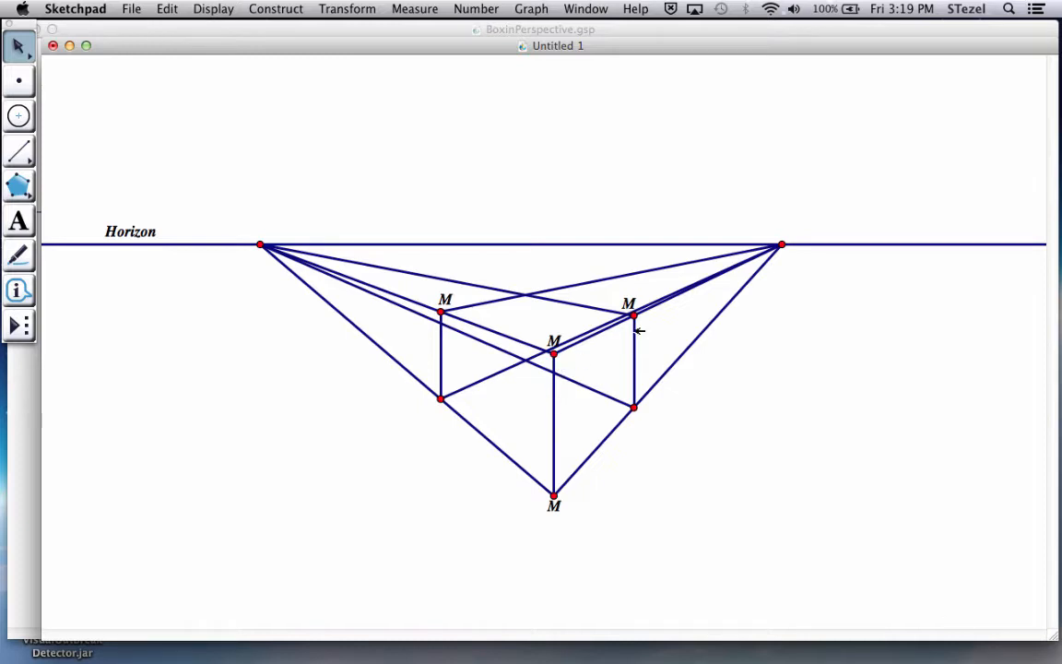
Step: Drag the right back edge and the upper-left corner to new positions
{"action": "left_click_drag", "start_coordinate": [633, 319], "coordinate": [606, 330]}
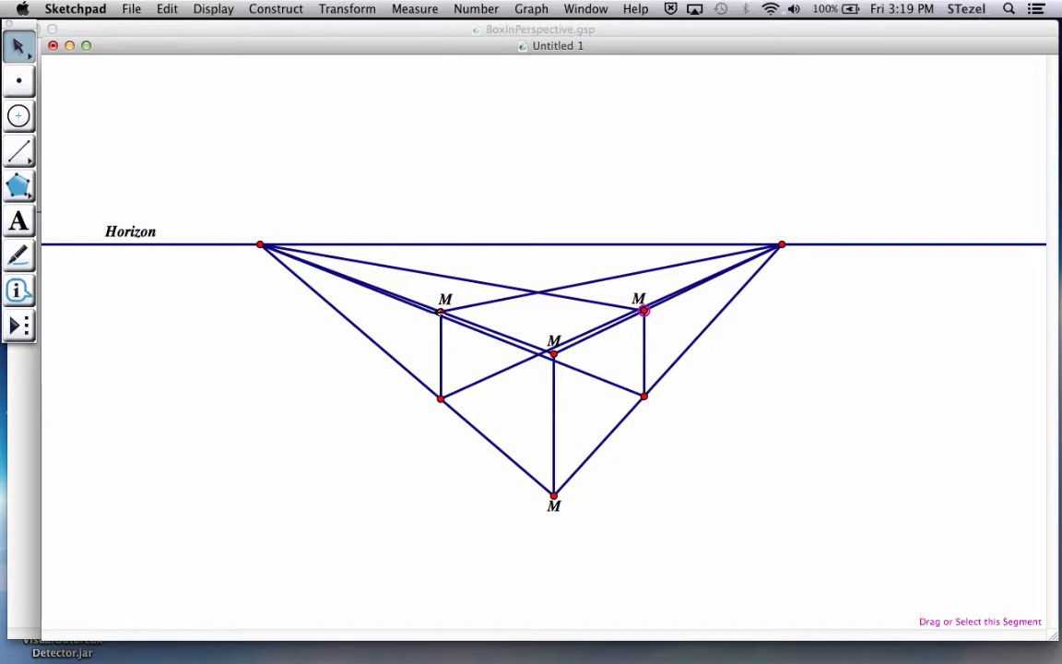
{"action": "left_click_drag", "start_coordinate": [440, 311], "coordinate": [466, 320]}
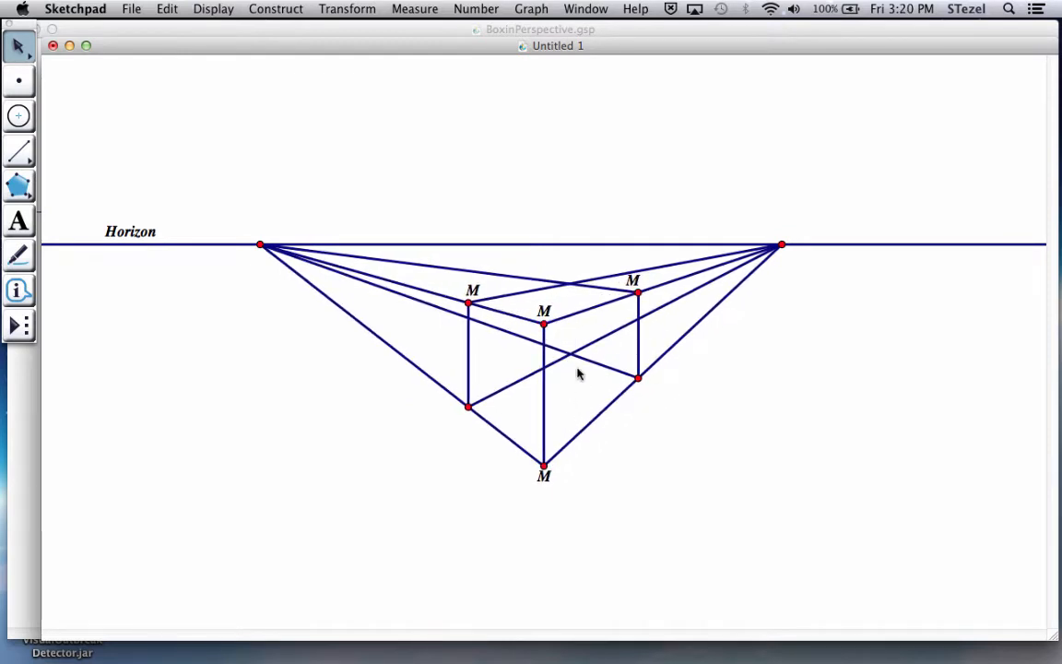
{"action": "mouse_move", "coordinate": [573, 354]}
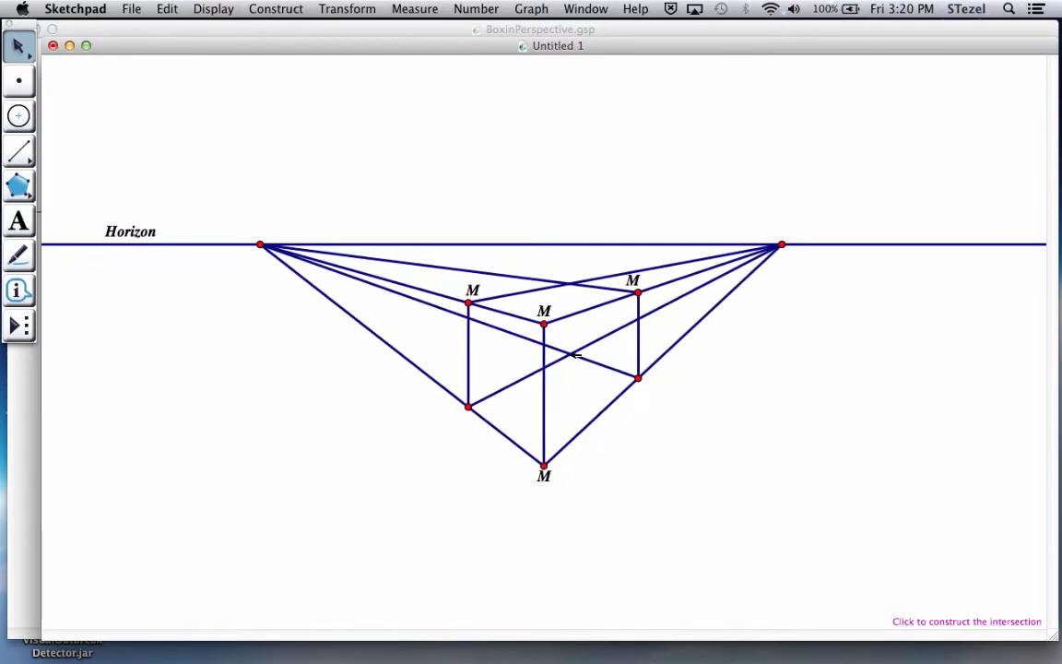
Step: Mark the back lines' crossing point and set the vanishing-point construction segments to dashed
{"action": "left_click", "coordinate": [571, 354]}
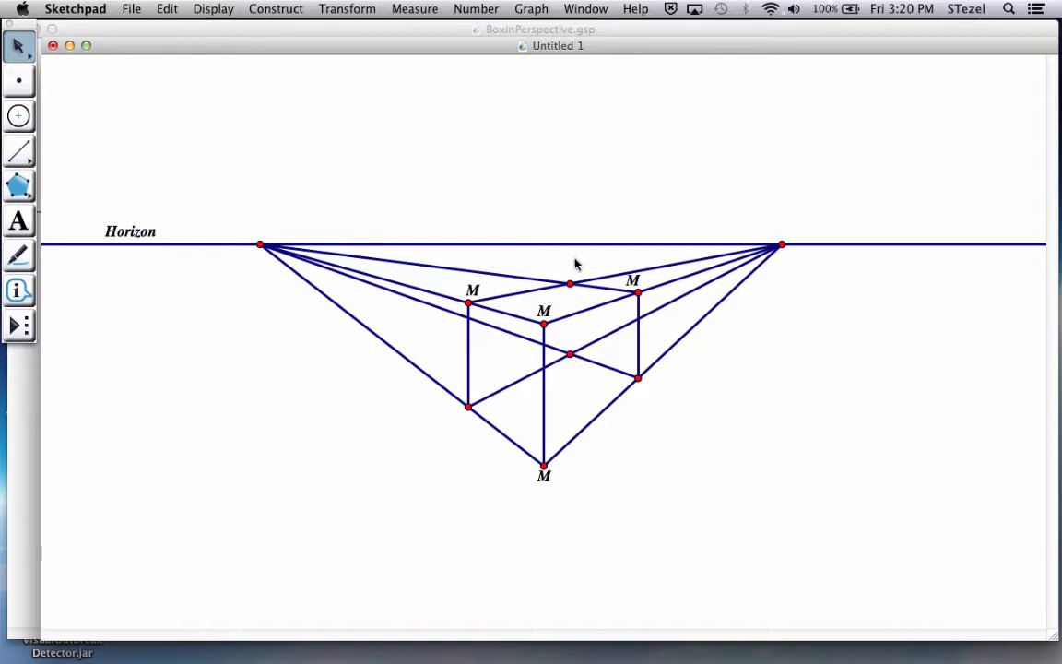
{"action": "mouse_move", "coordinate": [414, 262]}
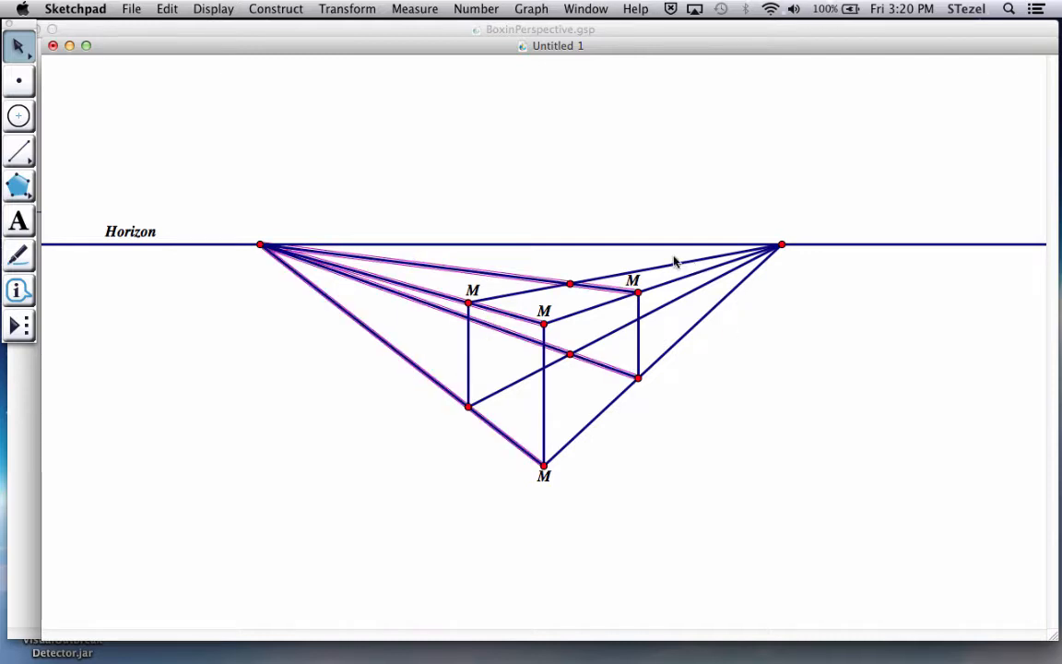
{"action": "left_click_drag", "start_coordinate": [675, 253], "coordinate": [708, 337]}
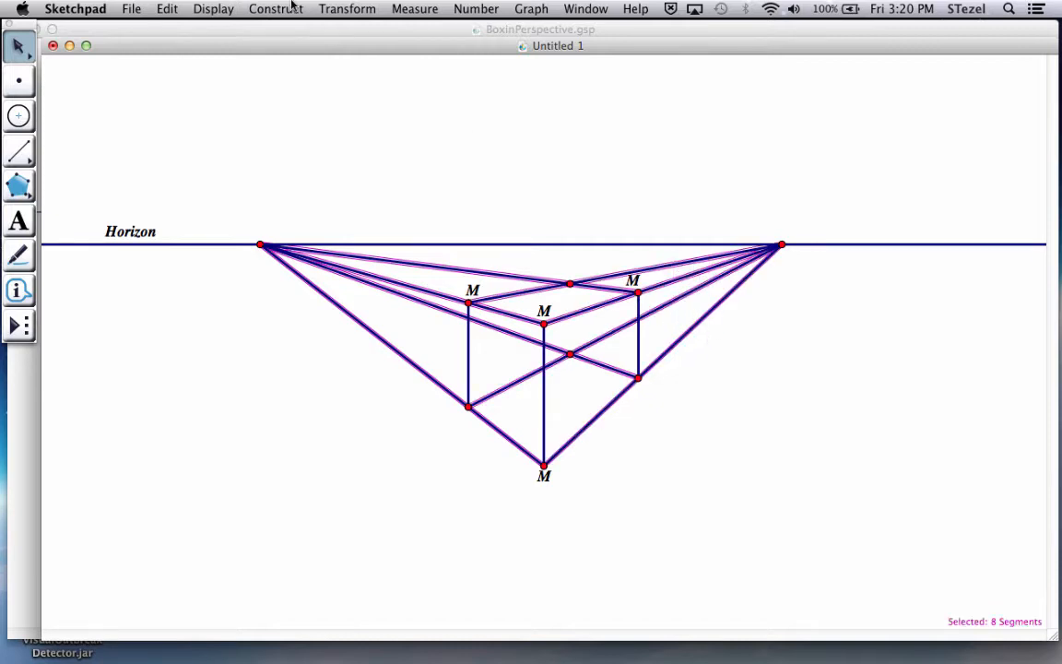
{"action": "left_click", "coordinate": [213, 8]}
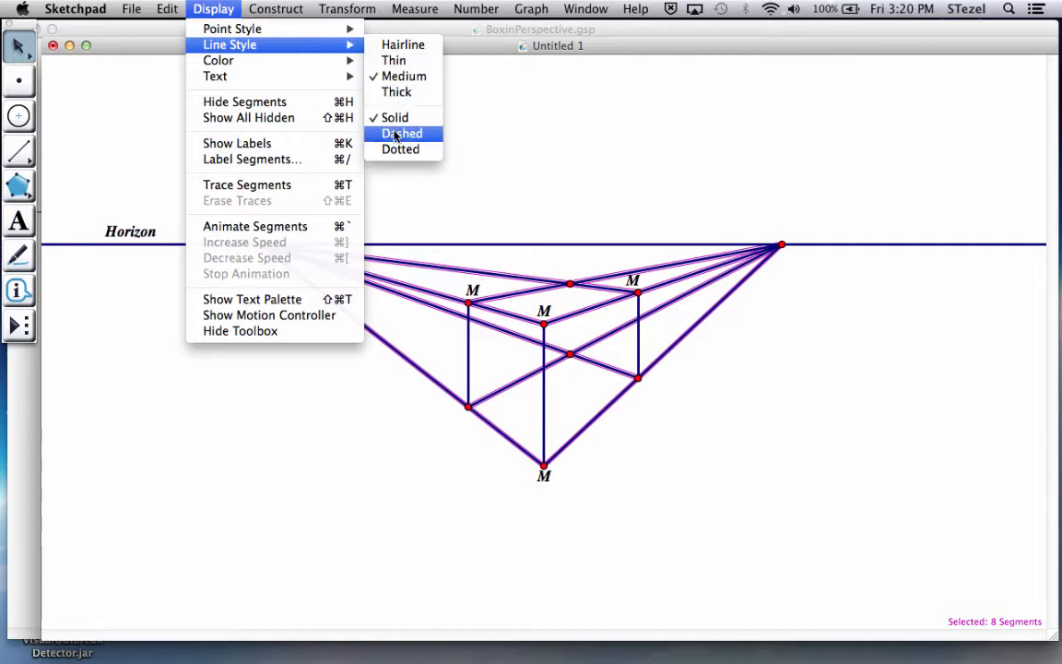
{"action": "left_click", "coordinate": [401, 133]}
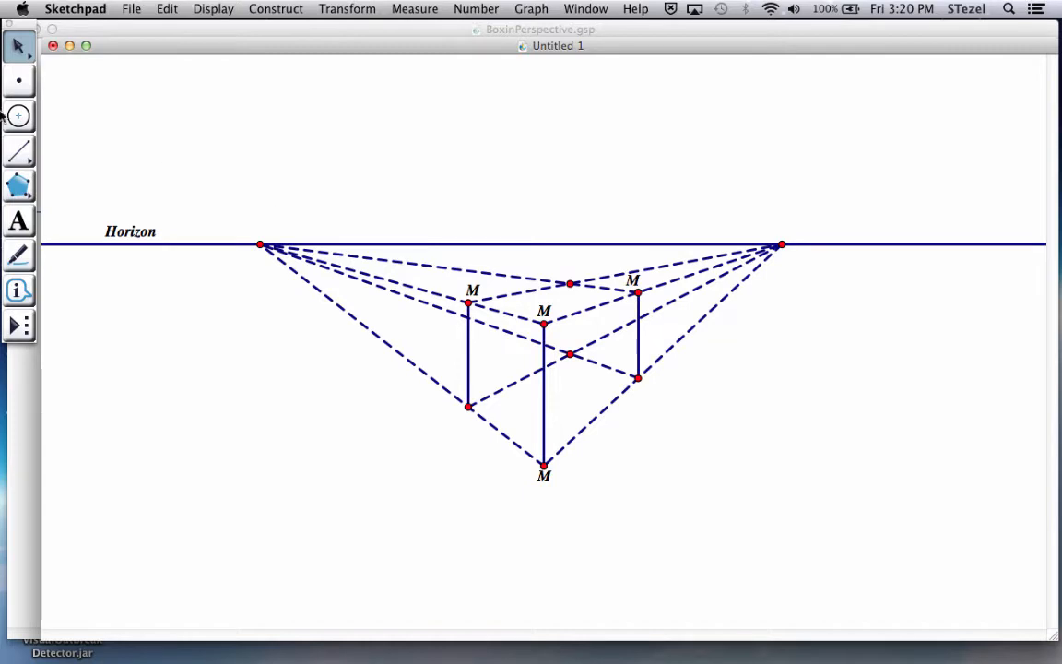
Step: Draw segments between the box's visible corners and set their line style to solid
{"action": "left_click", "coordinate": [18, 151]}
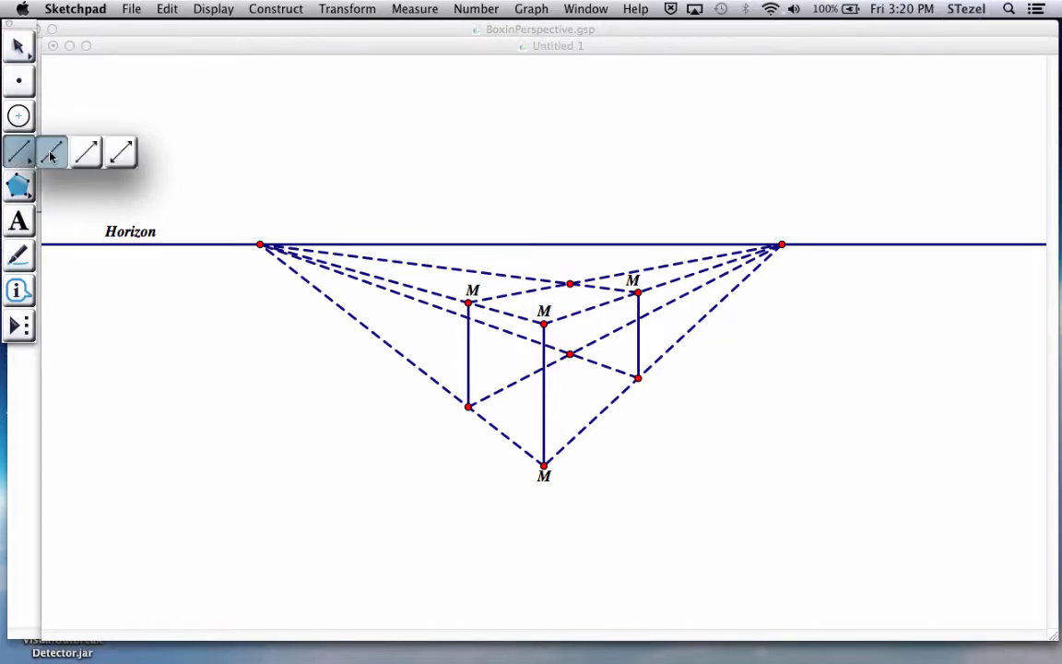
{"action": "left_click", "coordinate": [20, 151]}
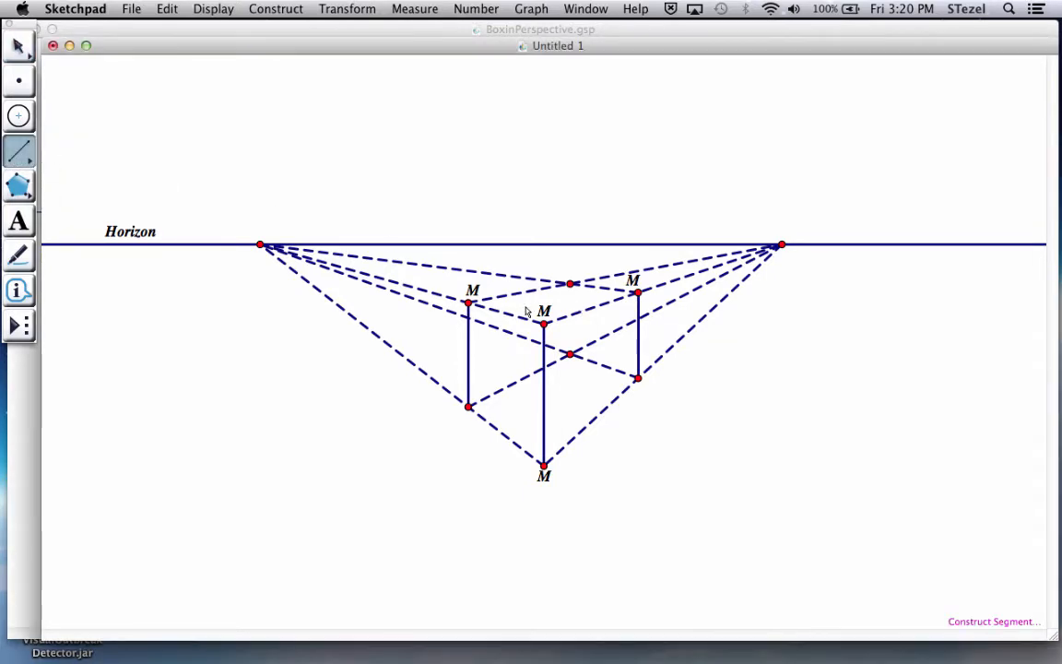
{"action": "left_click", "coordinate": [468, 303]}
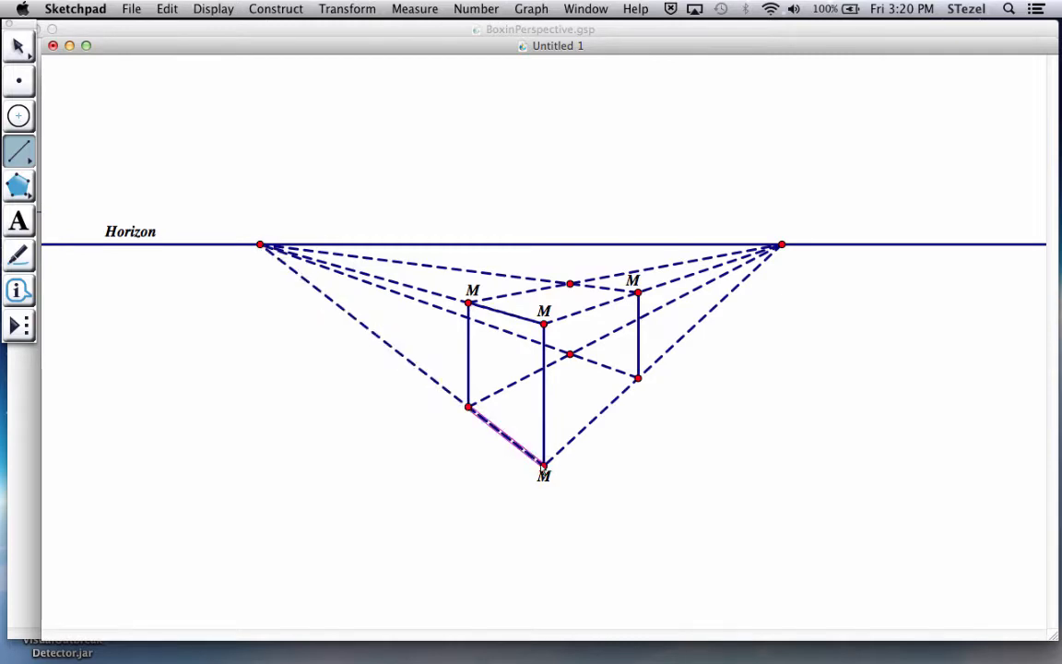
{"action": "left_click", "coordinate": [213, 8]}
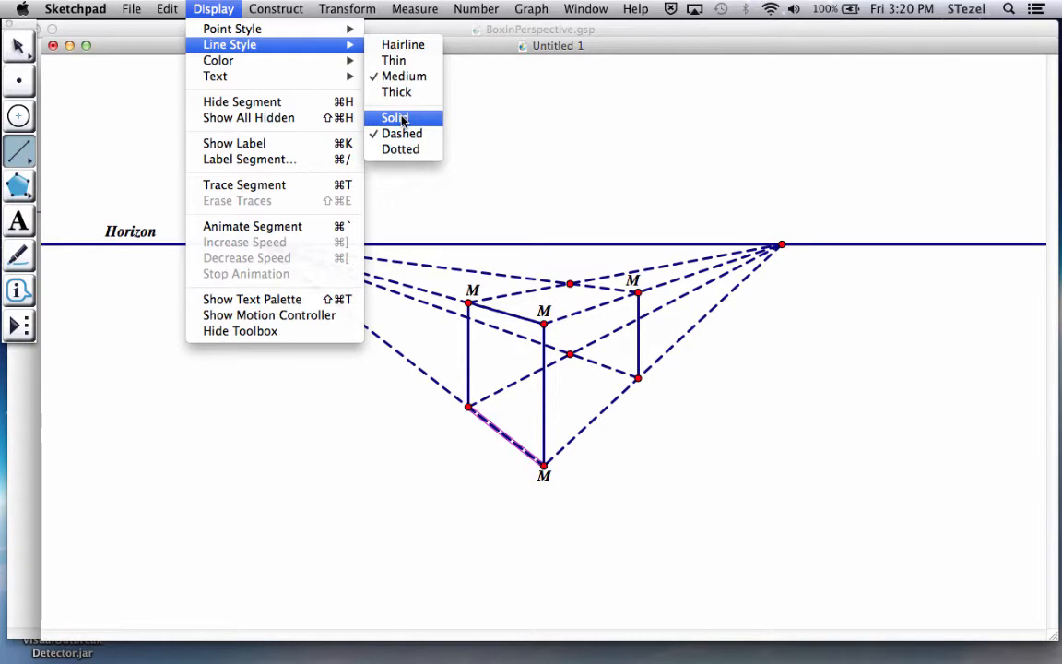
{"action": "left_click", "coordinate": [395, 117]}
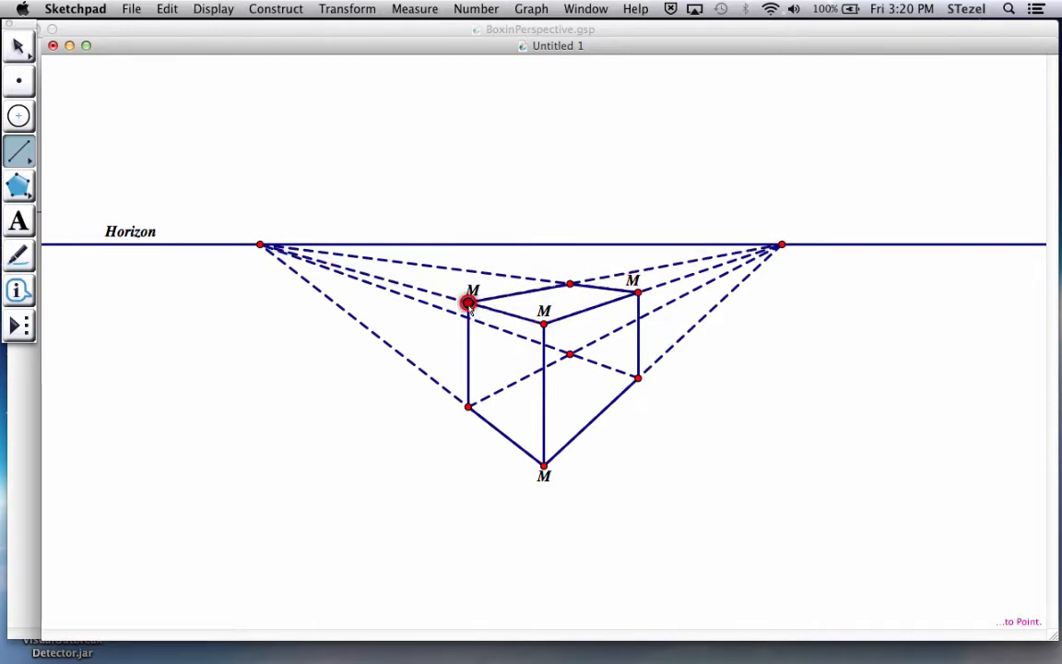
Step: Draw the hidden back vertical edge and set its line style to dashed
{"action": "left_click_drag", "start_coordinate": [469, 303], "coordinate": [569, 284]}
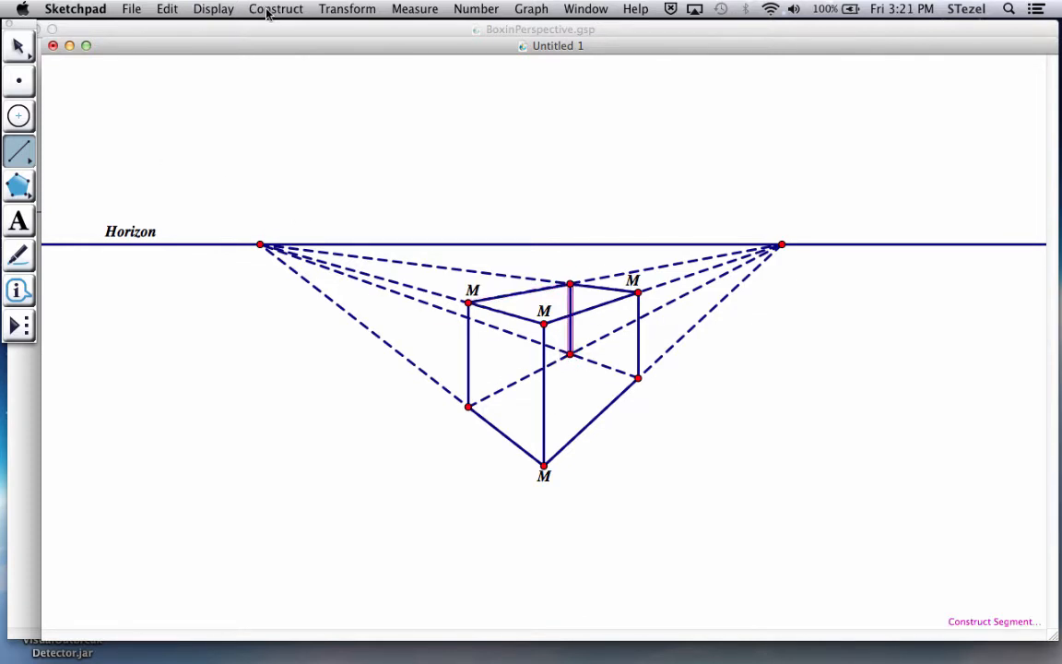
{"action": "left_click", "coordinate": [213, 8]}
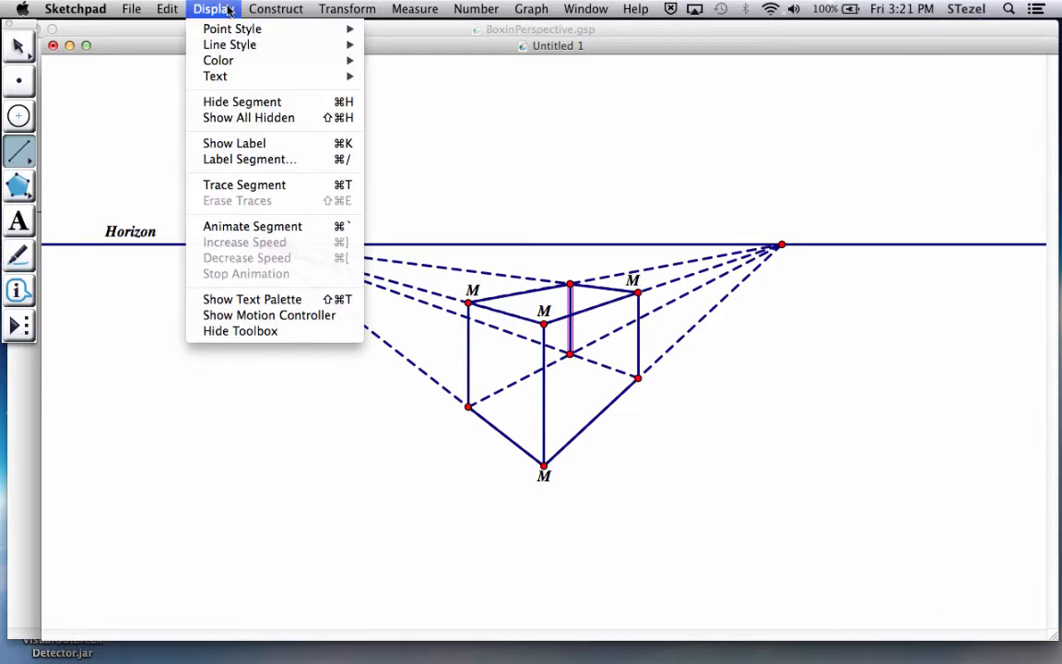
{"action": "mouse_move", "coordinate": [228, 44]}
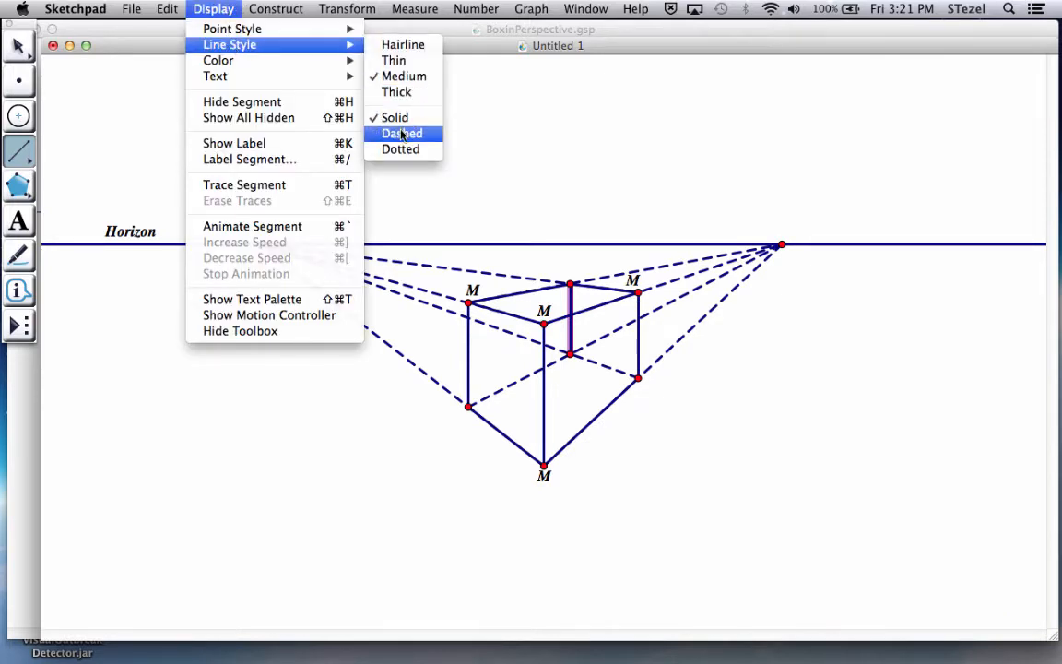
{"action": "left_click", "coordinate": [401, 134]}
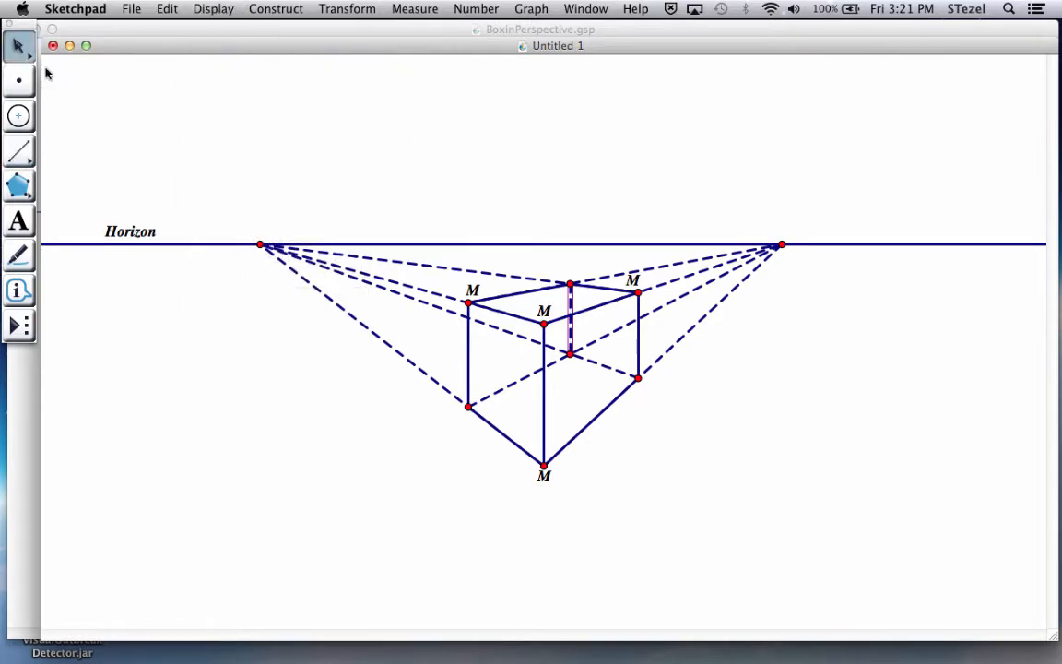
{"action": "mouse_move", "coordinate": [232, 256]}
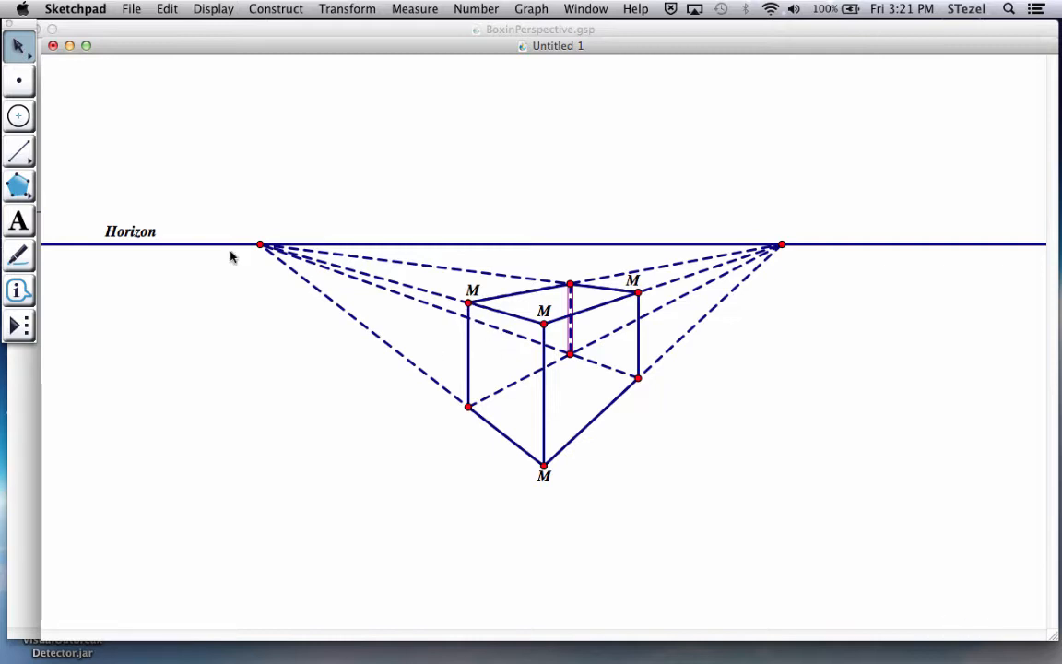
Step: Trace the box's left and right faces as filled polygons with edges
{"action": "left_click", "coordinate": [18, 186]}
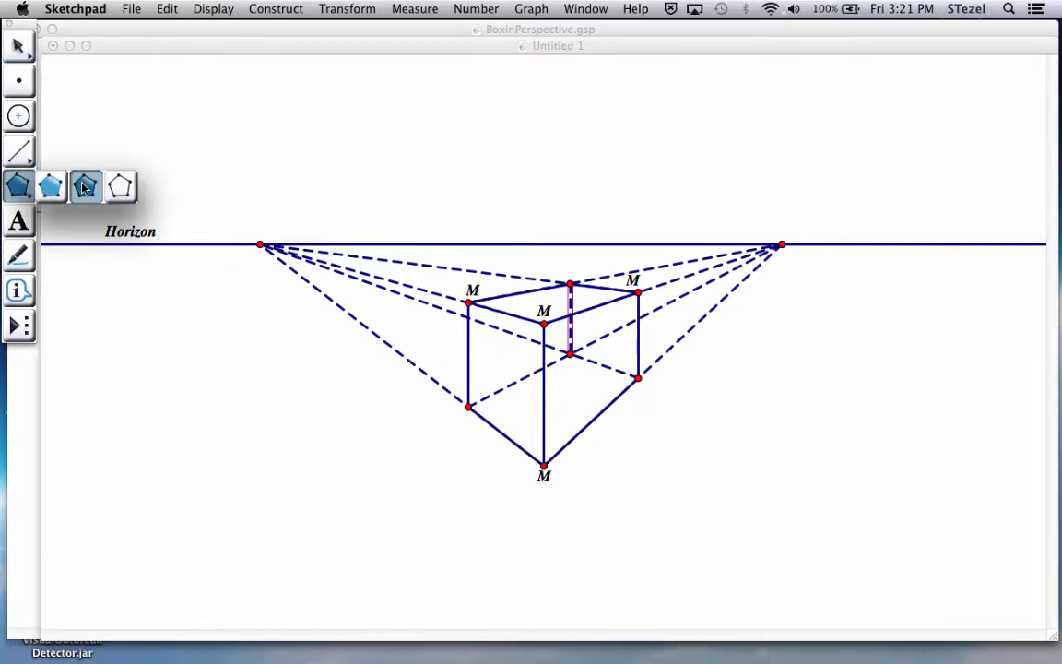
{"action": "left_click", "coordinate": [468, 302]}
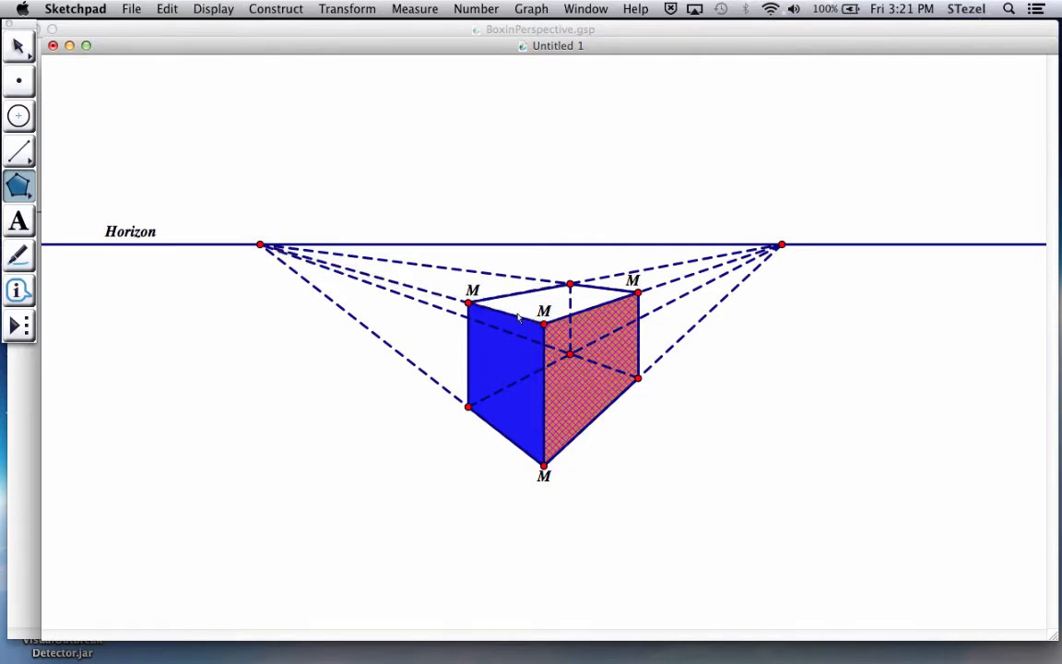
{"action": "left_click", "coordinate": [544, 324]}
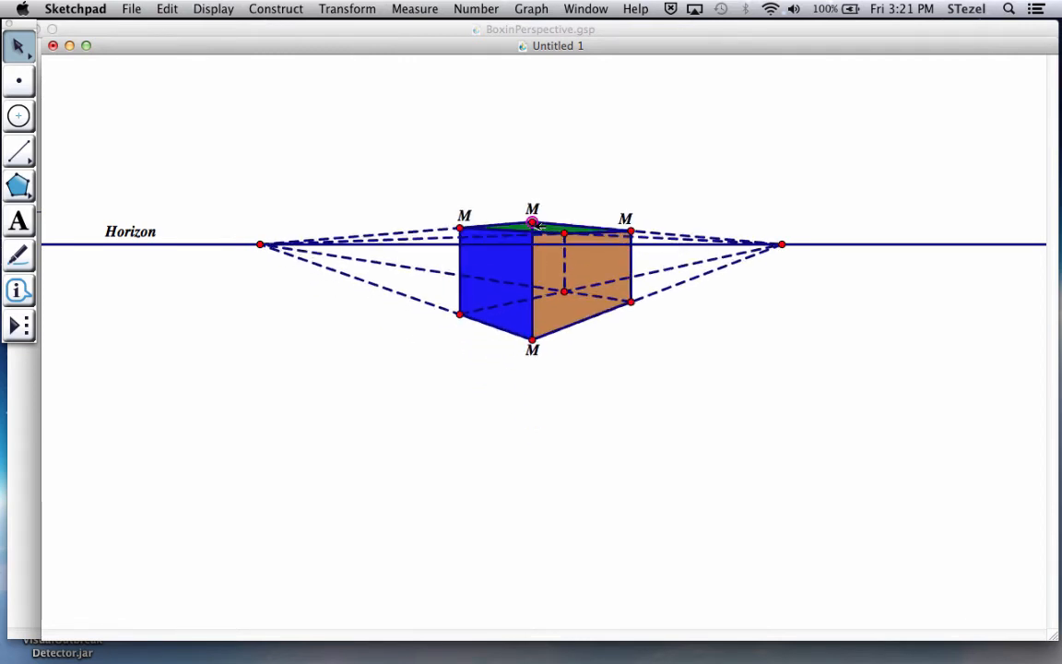
Step: Adjust the box's height by dragging its top and bottom corners
{"action": "left_click_drag", "start_coordinate": [532, 349], "coordinate": [532, 424]}
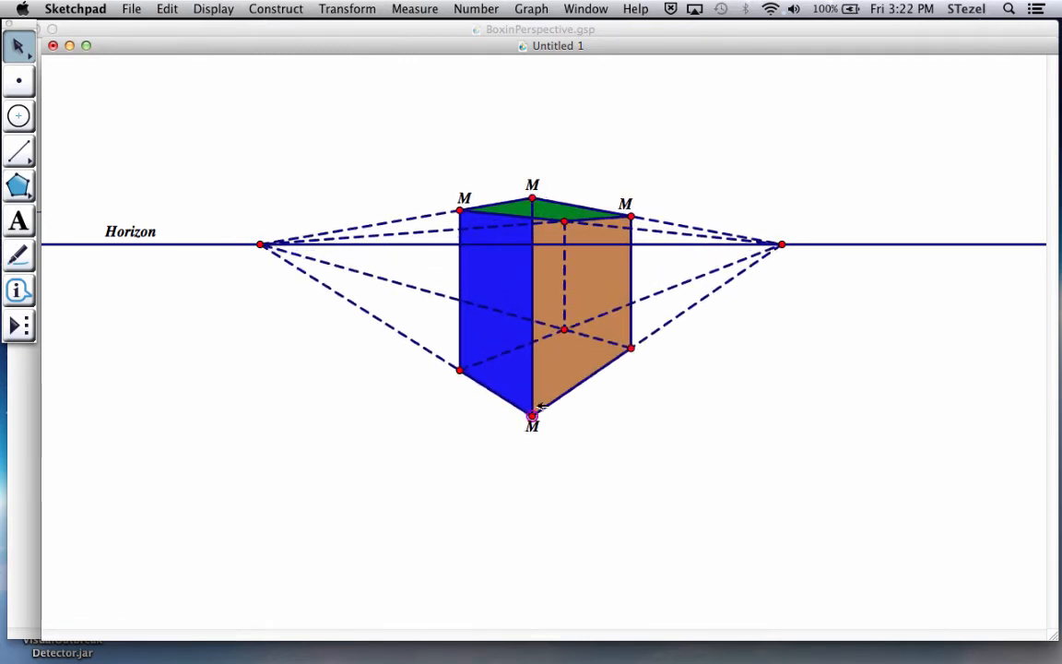
{"action": "left_click_drag", "start_coordinate": [532, 424], "coordinate": [532, 484]}
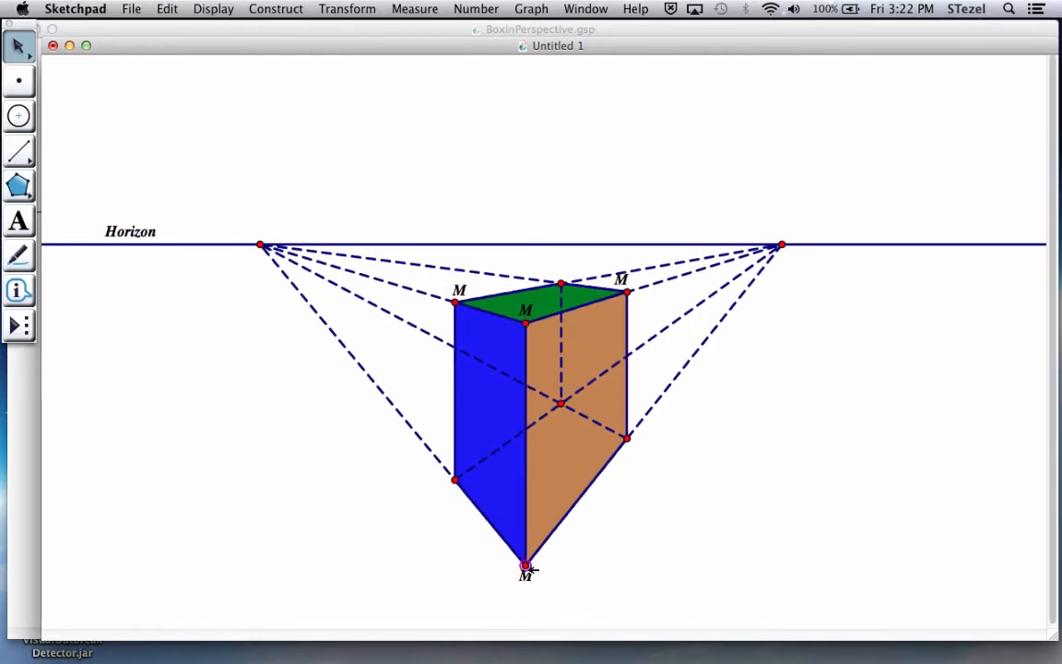
{"action": "left_click_drag", "start_coordinate": [526, 565], "coordinate": [526, 528]}
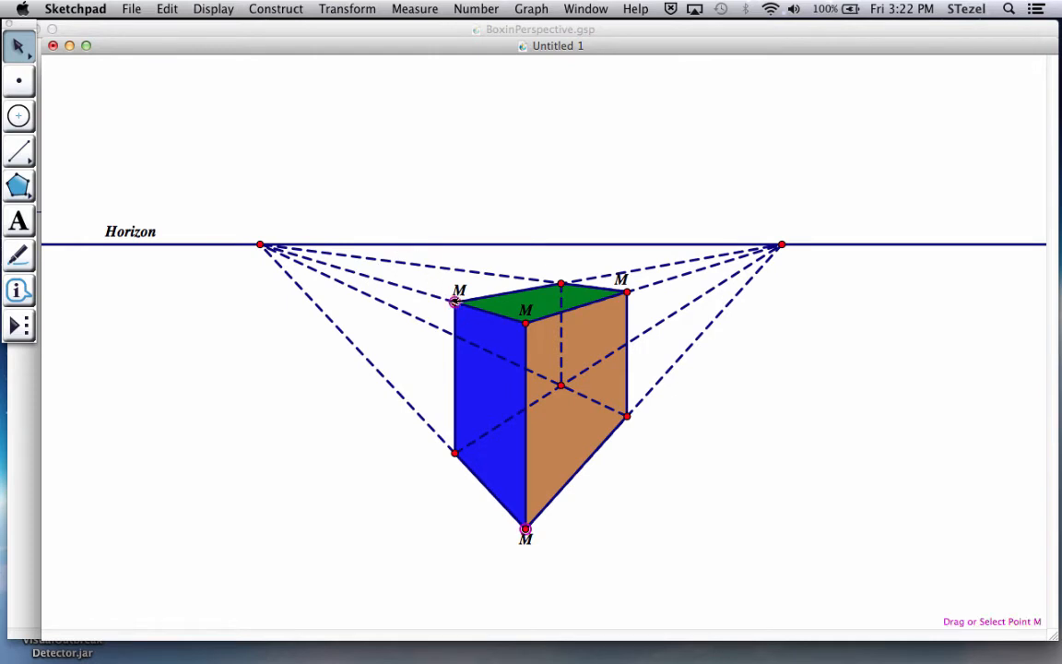
Step: Fine-tune the top corners and drag both vanishing points outward along the horizon
{"action": "left_click_drag", "start_coordinate": [454, 302], "coordinate": [398, 284]}
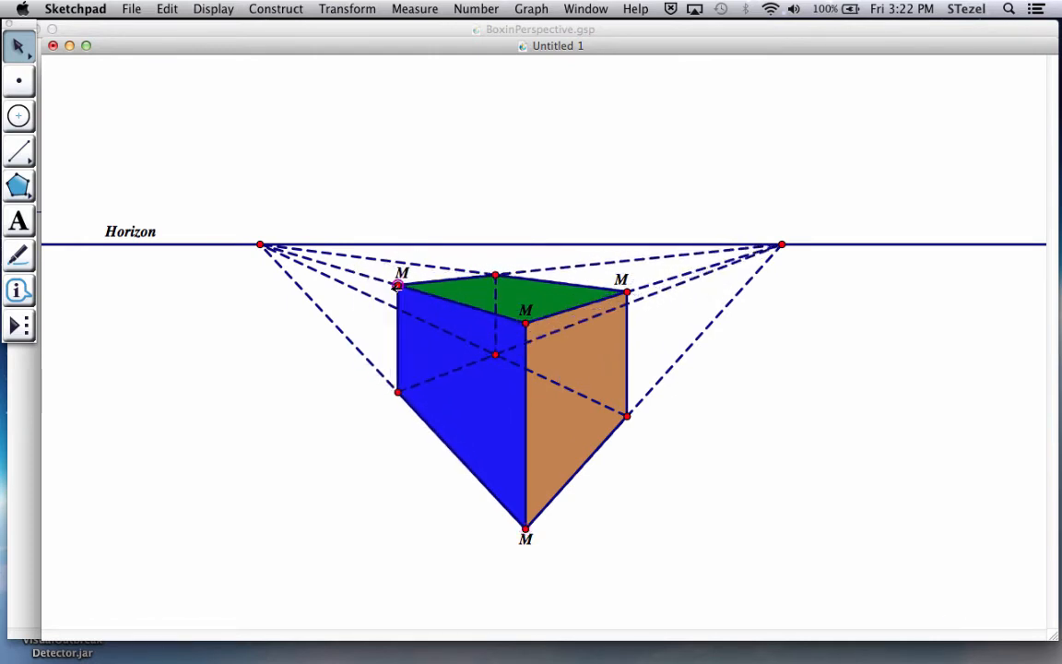
{"action": "left_click_drag", "start_coordinate": [399, 286], "coordinate": [452, 300]}
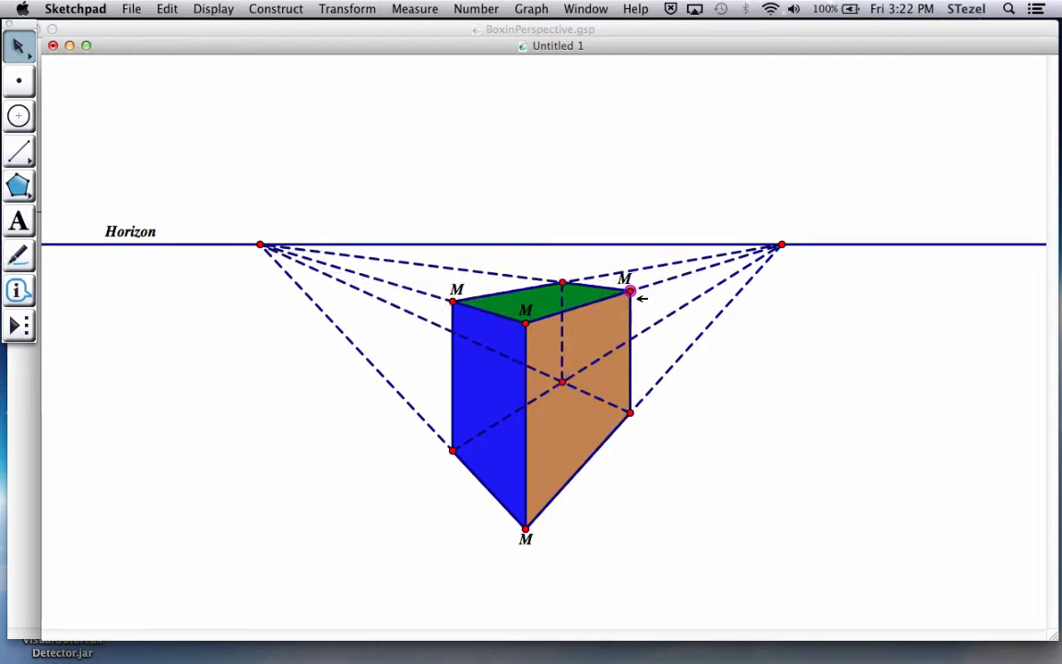
{"action": "left_click_drag", "start_coordinate": [631, 290], "coordinate": [623, 293]}
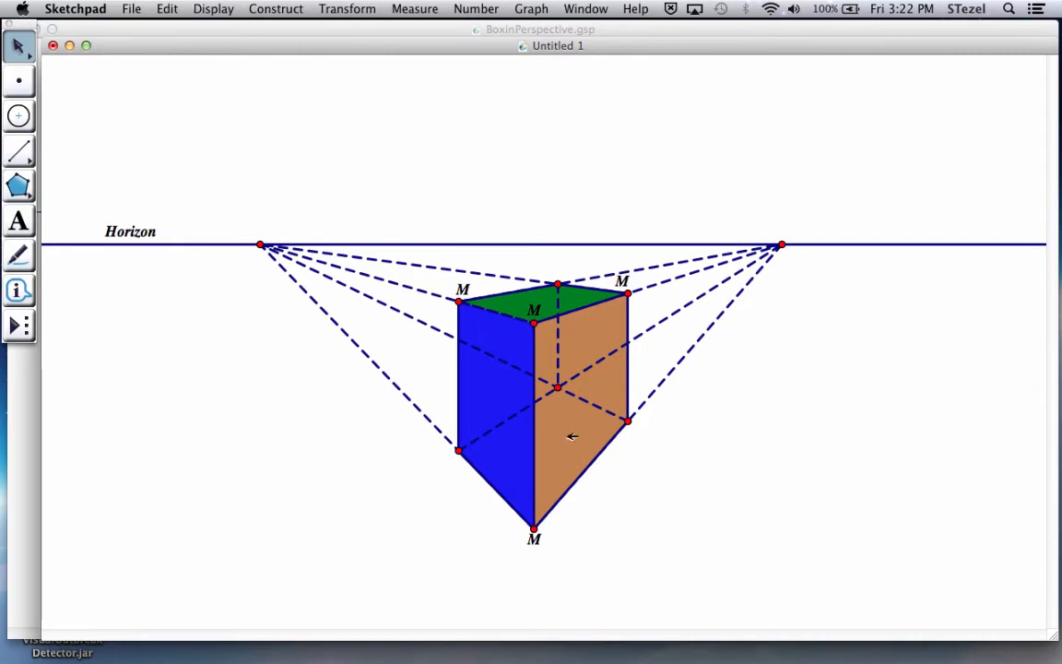
{"action": "mouse_move", "coordinate": [659, 472]}
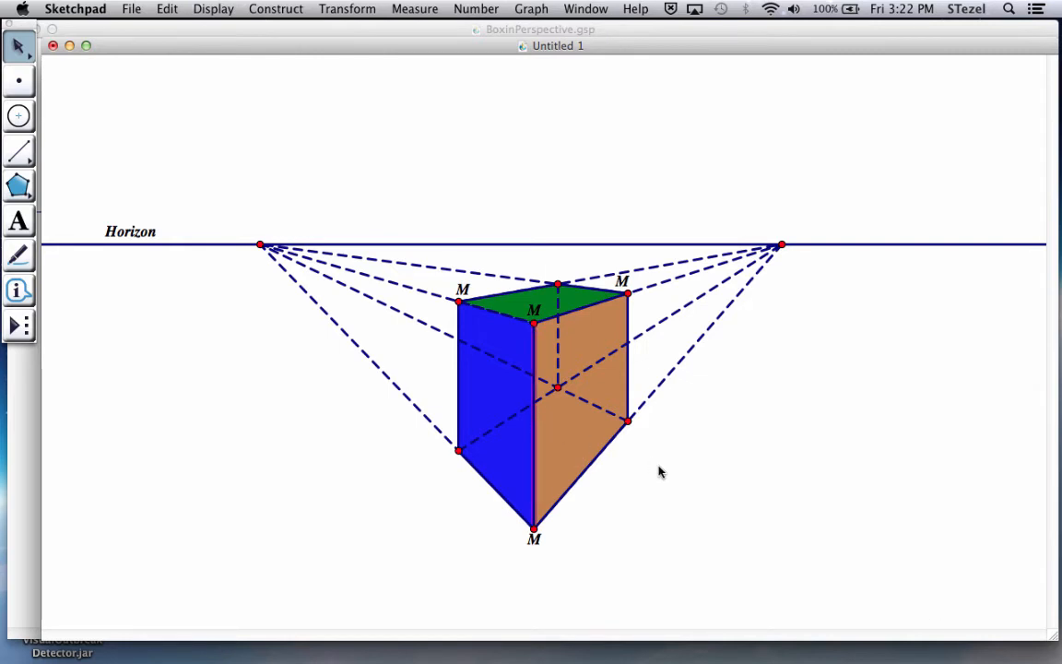
{"action": "mouse_move", "coordinate": [780, 244]}
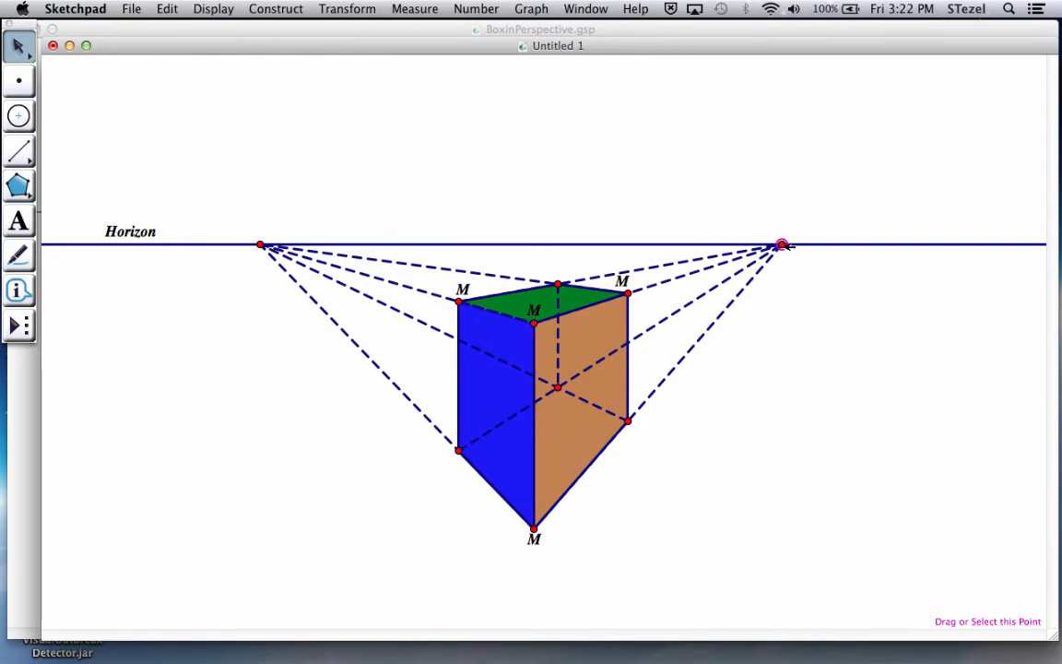
{"action": "left_click_drag", "start_coordinate": [782, 245], "coordinate": [867, 244]}
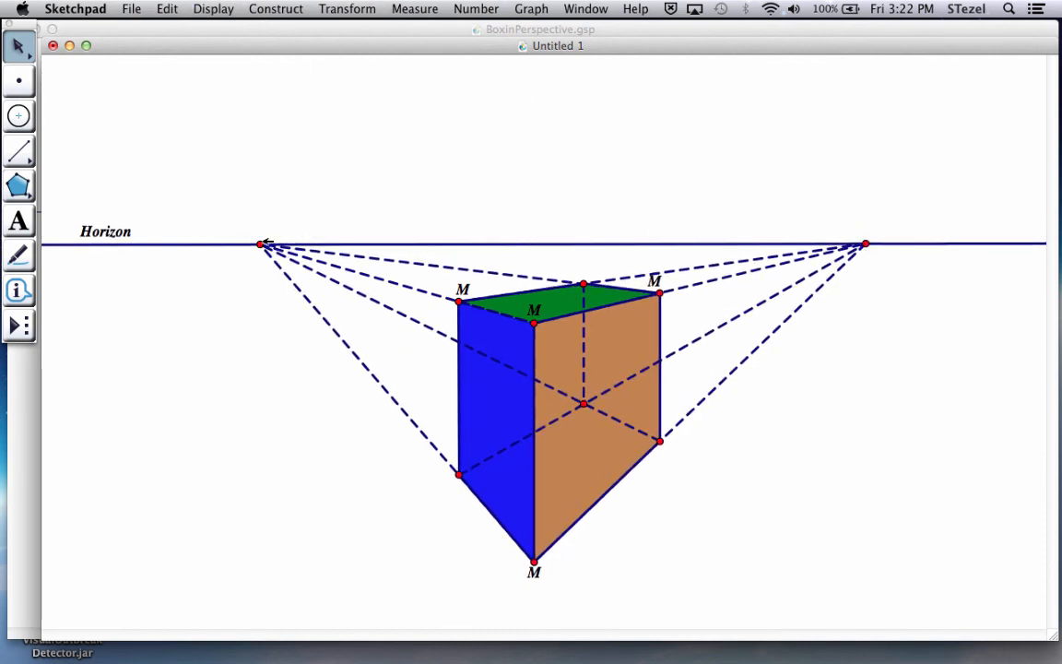
{"action": "left_click_drag", "start_coordinate": [264, 245], "coordinate": [246, 236]}
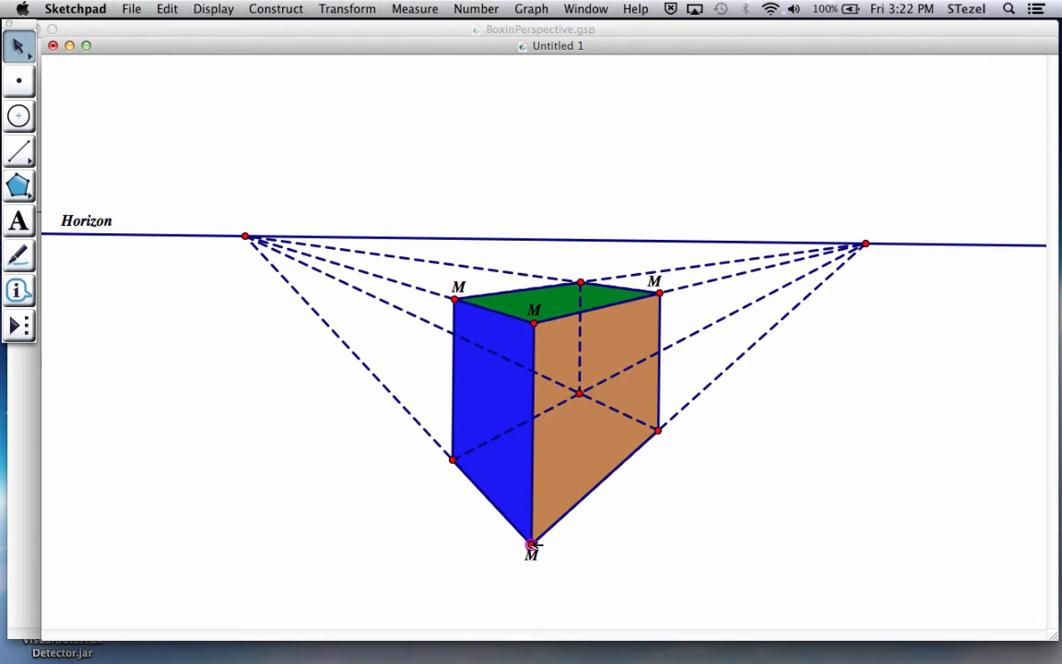
Step: Drag the bottom front corner point M upward to shorten the front edge
{"action": "left_click", "coordinate": [531, 544]}
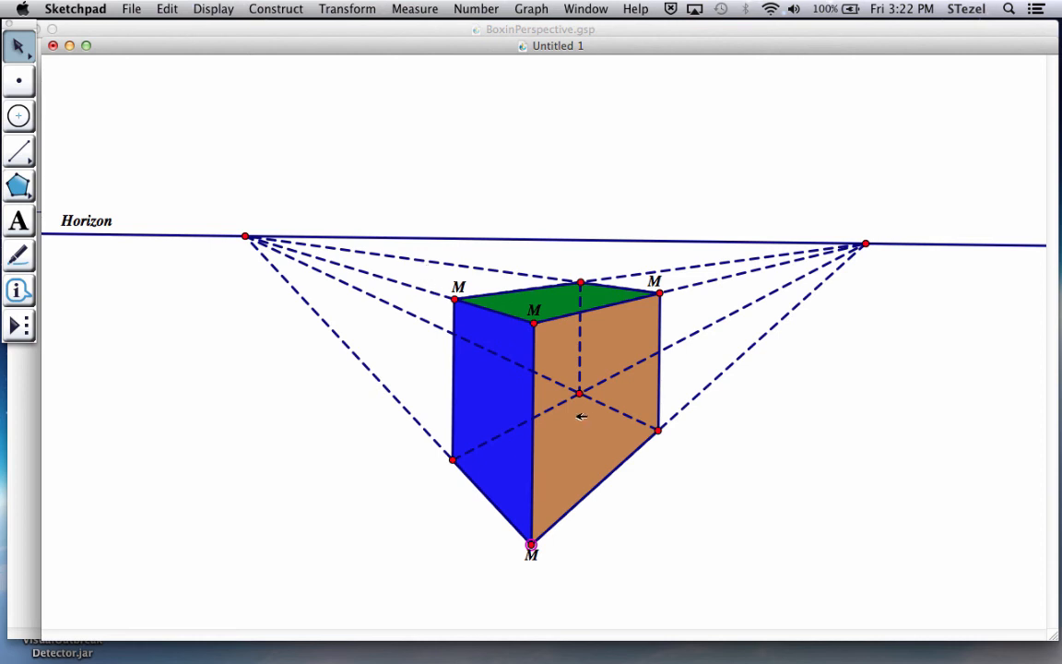
{"action": "left_click", "coordinate": [530, 544]}
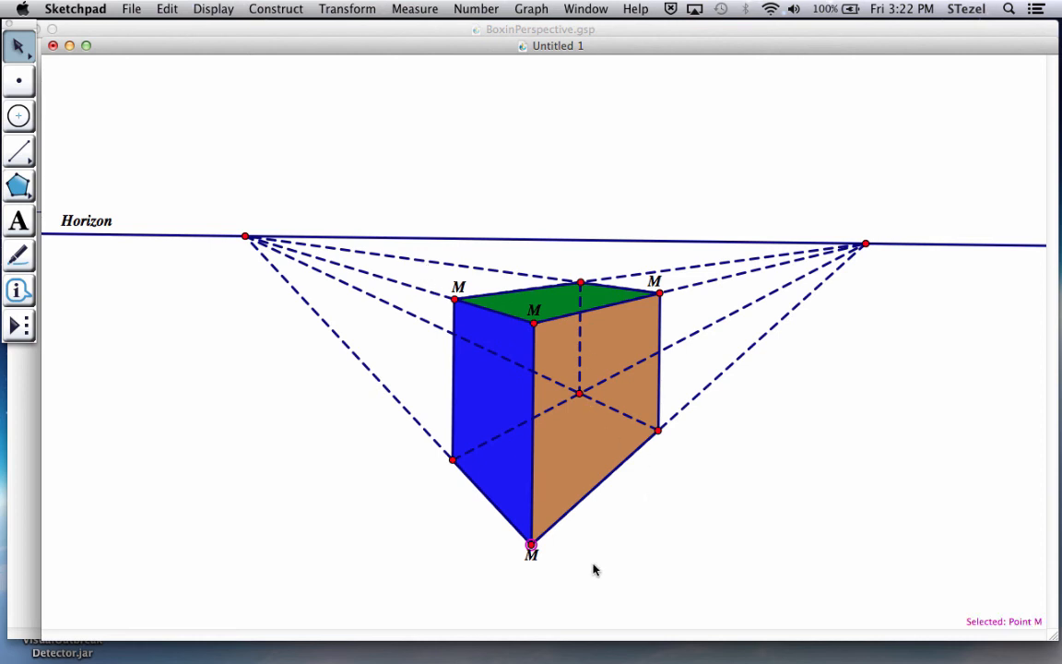
{"action": "left_click_drag", "start_coordinate": [530, 544], "coordinate": [530, 511]}
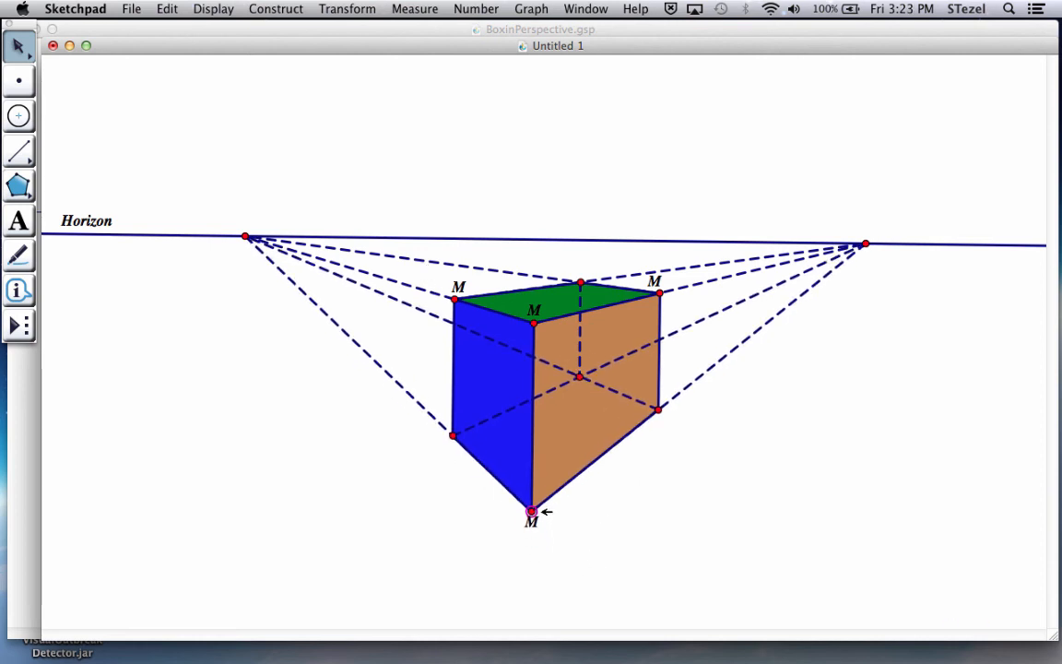